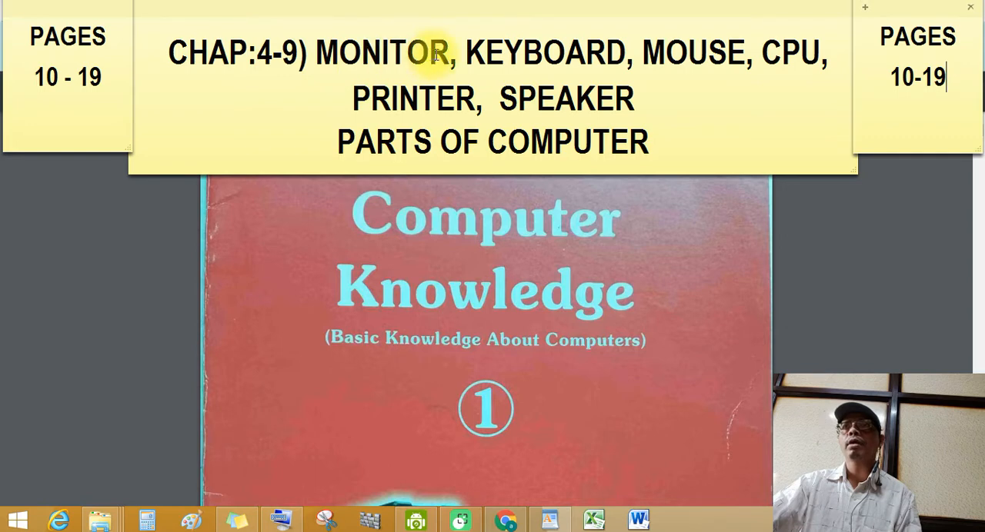
mouse_move(757, 68)
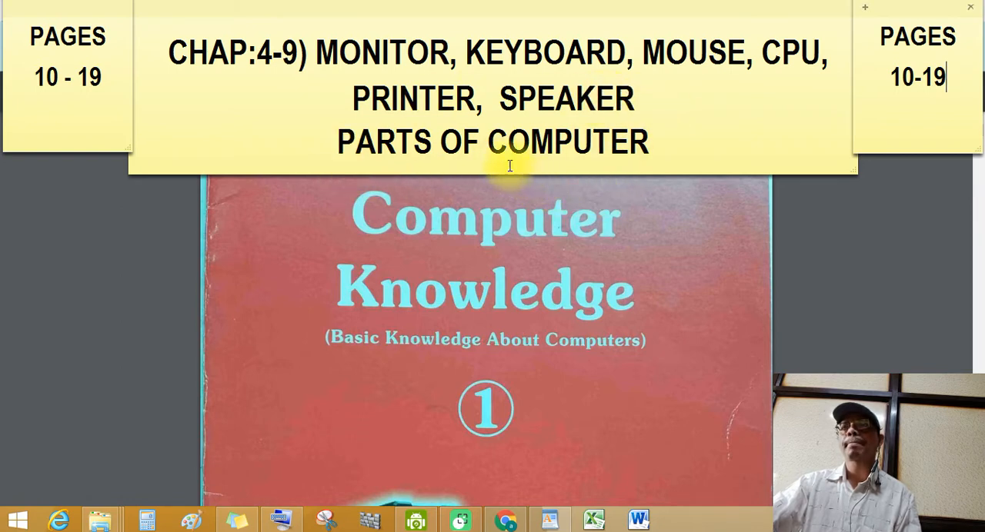
mouse_move(31, 80)
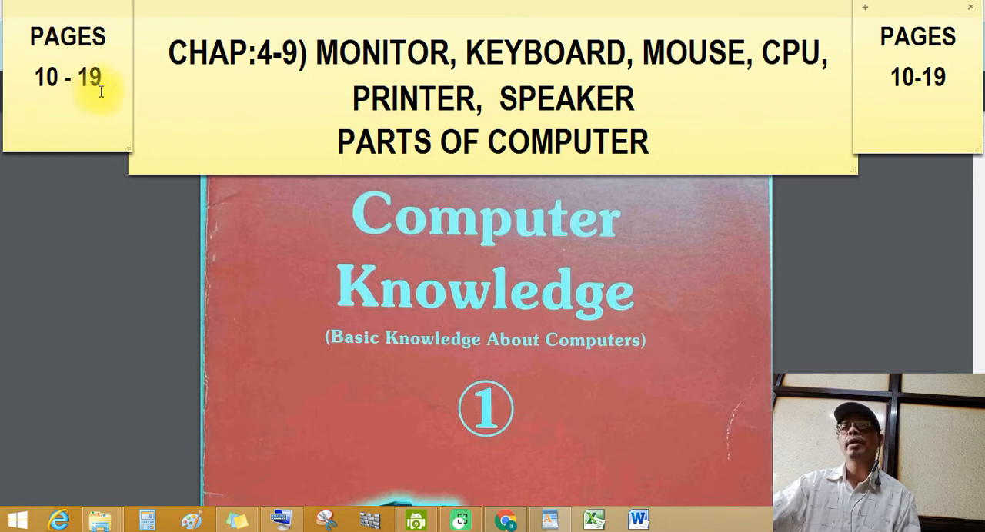
mouse_move(369, 223)
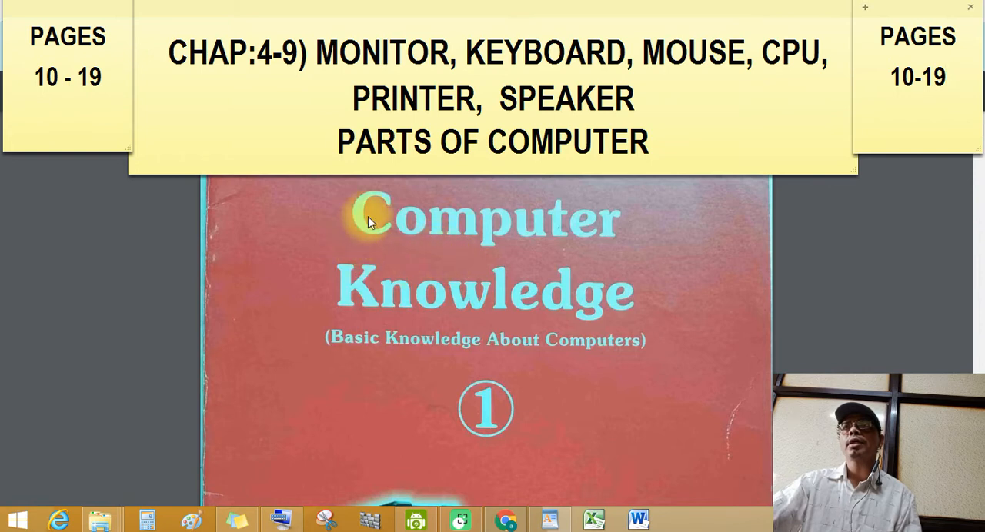
mouse_move(422, 406)
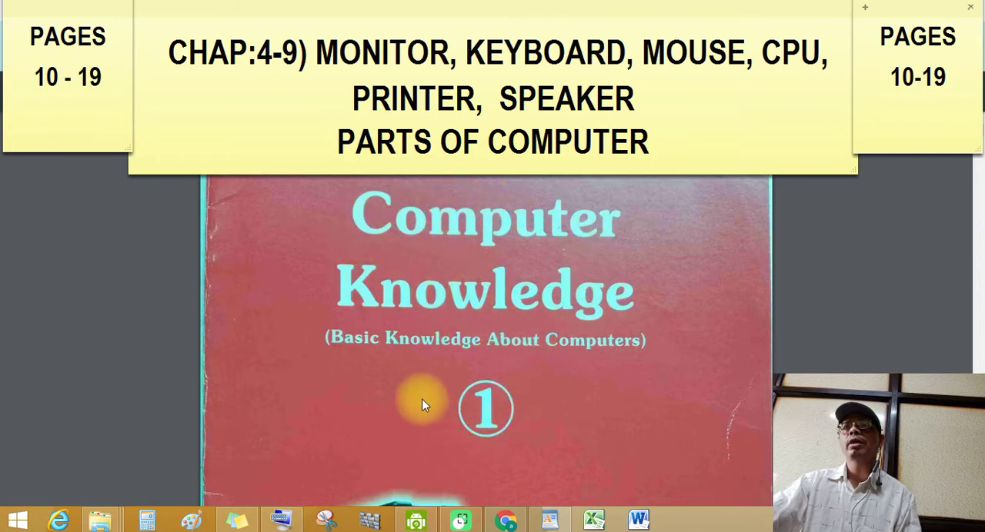
mouse_move(649, 323)
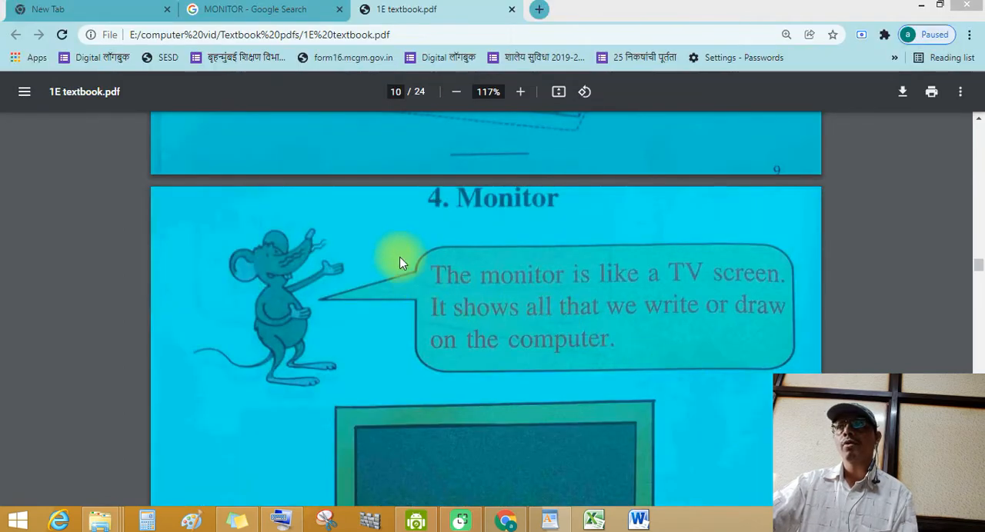
mouse_move(569, 295)
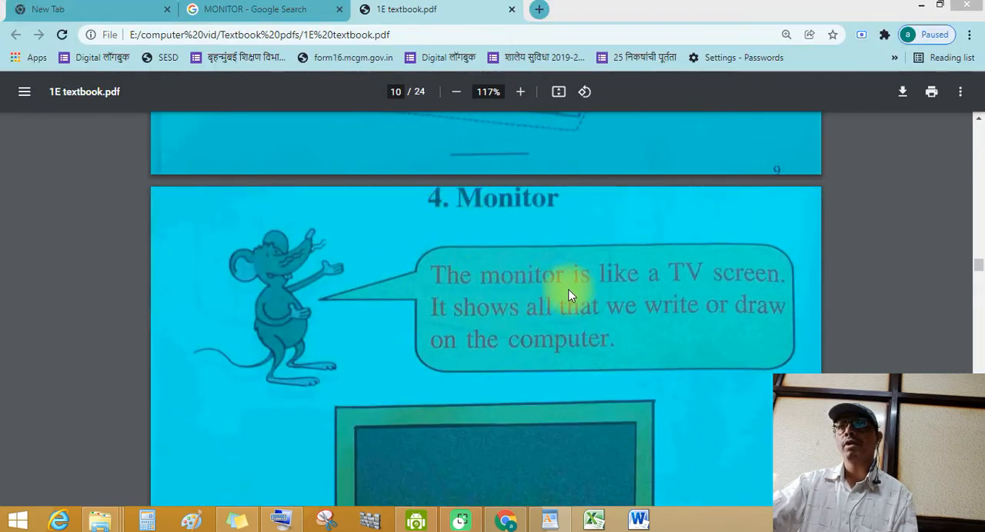
mouse_move(700, 285)
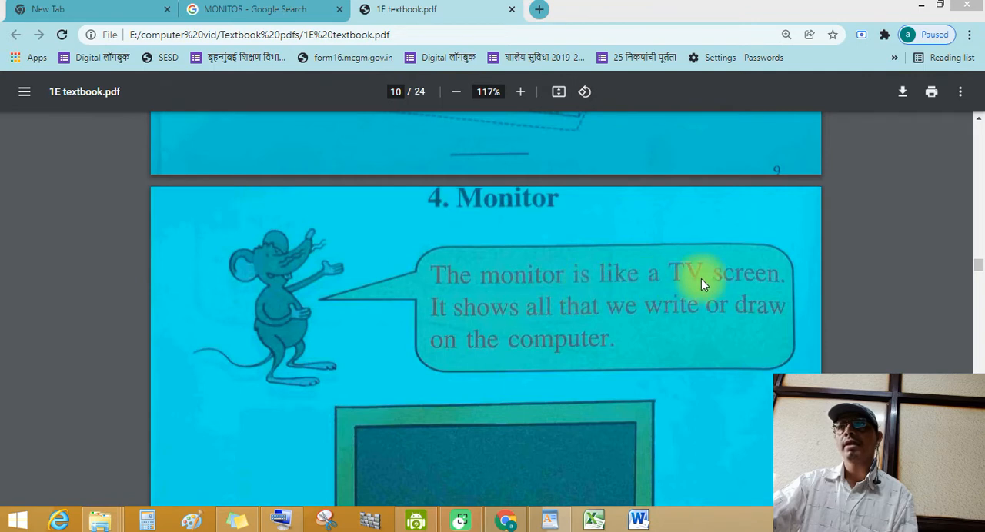
mouse_move(585, 319)
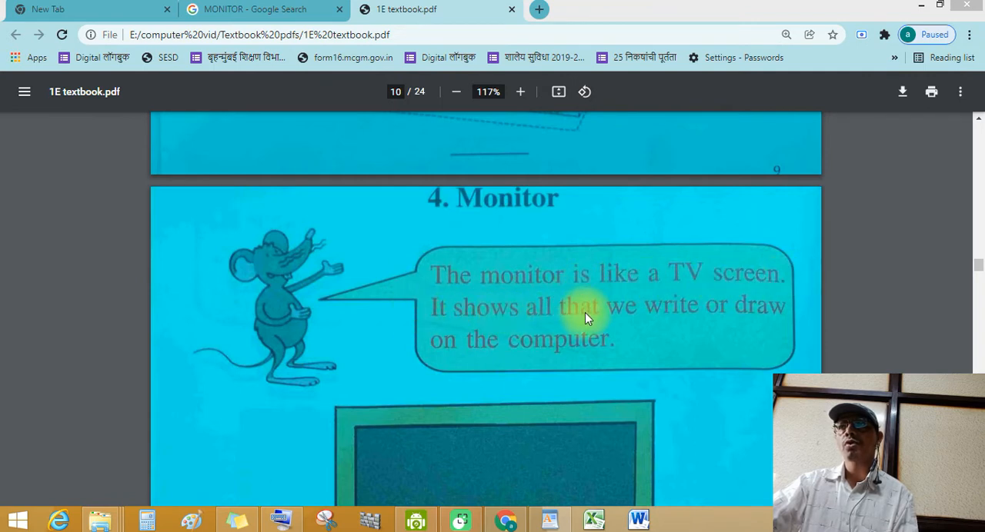
mouse_move(785, 329)
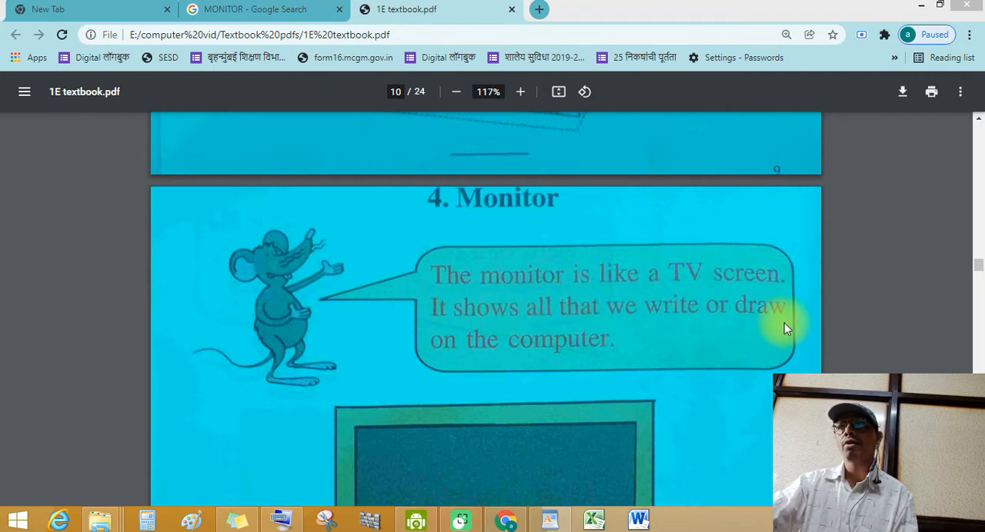
mouse_move(538, 346)
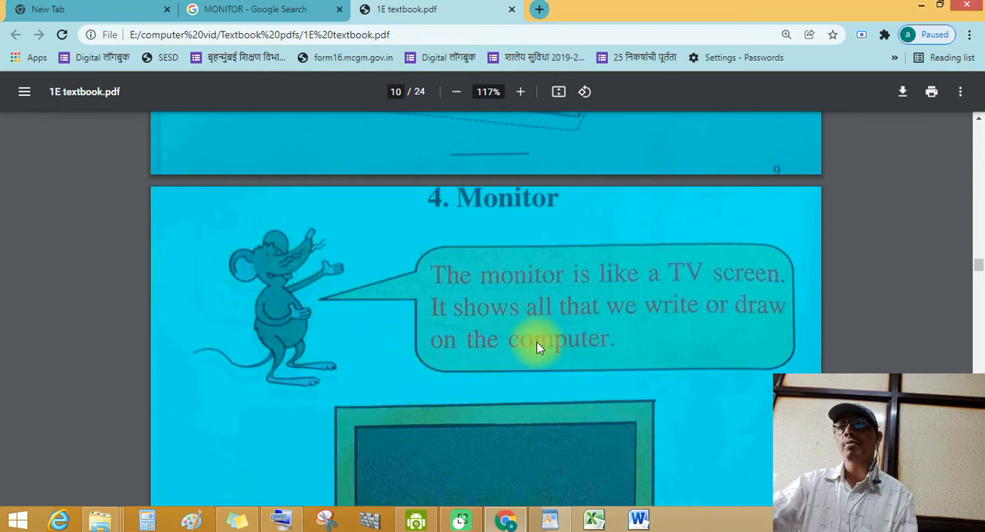
Scroll the Monitor page down to the labelled monitor picture and its Read and Write exercise
scroll(down, 3)
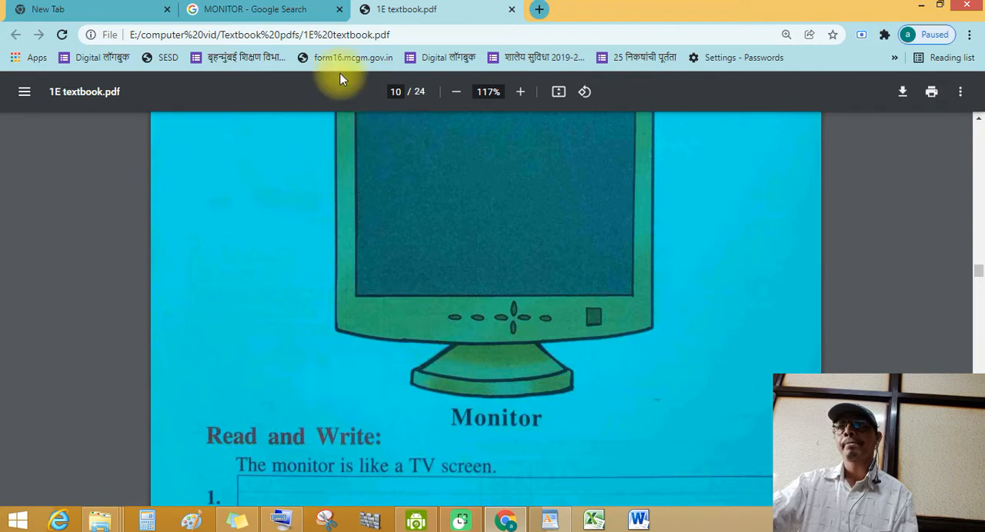
Browse the Google Images results for MONITOR, scrolling through many real monitor pictures
click(259, 10)
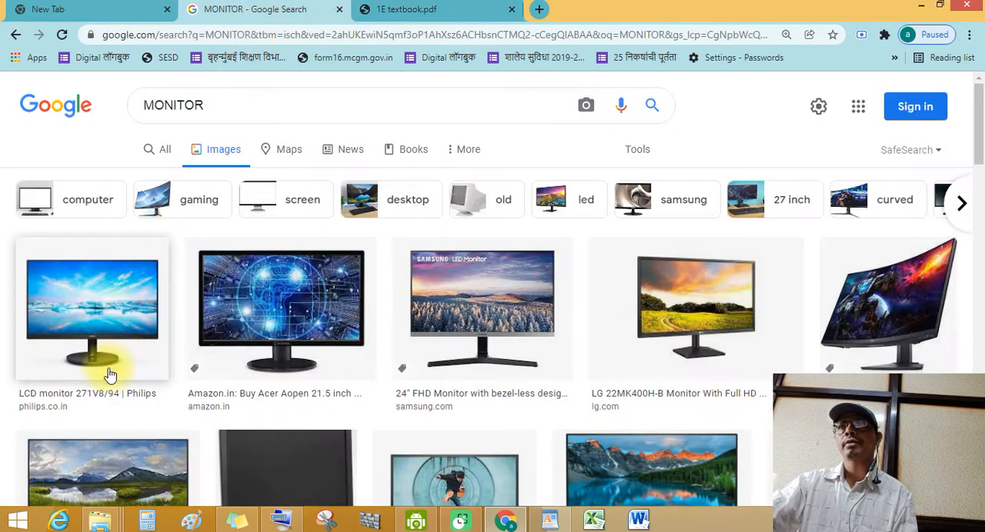
mouse_move(223, 354)
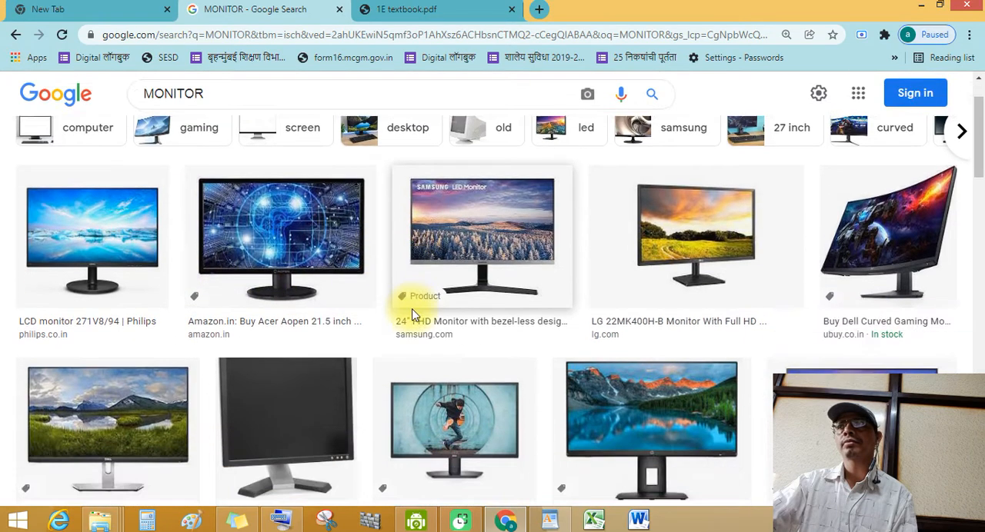
mouse_move(674, 265)
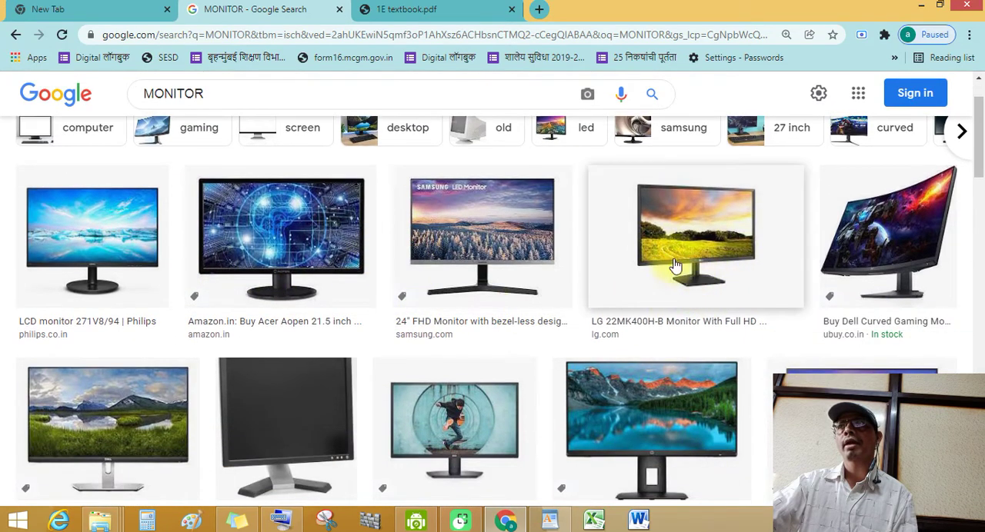
scroll(down, 3)
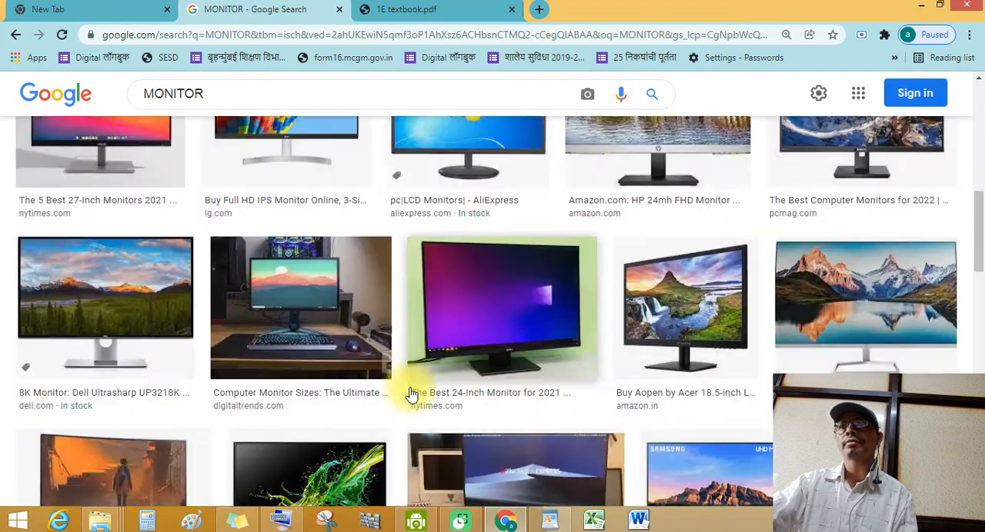
scroll(down, 3)
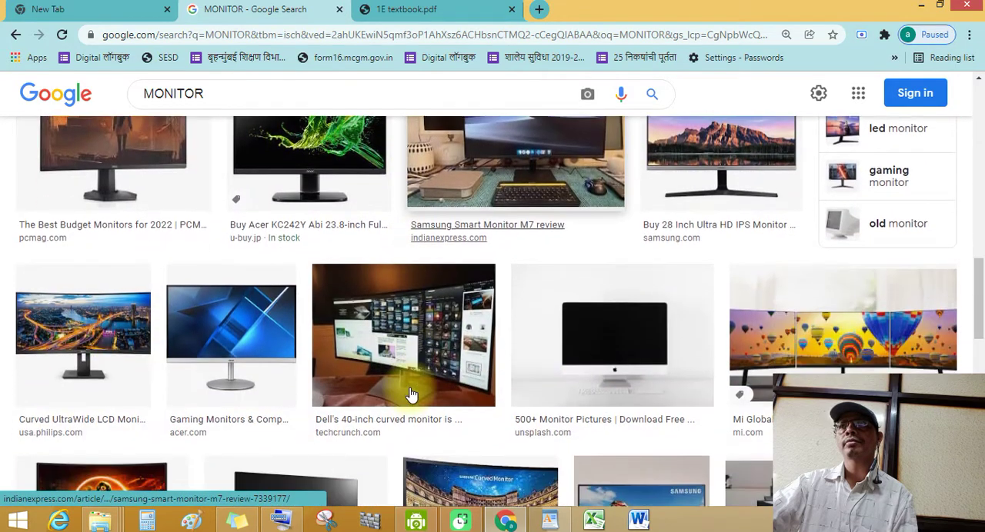
scroll(down, 3)
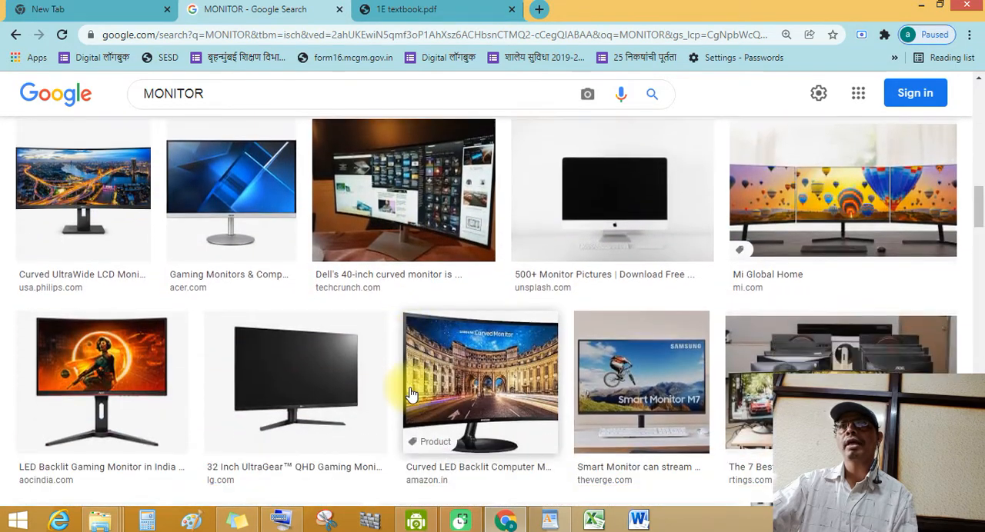
mouse_move(323, 320)
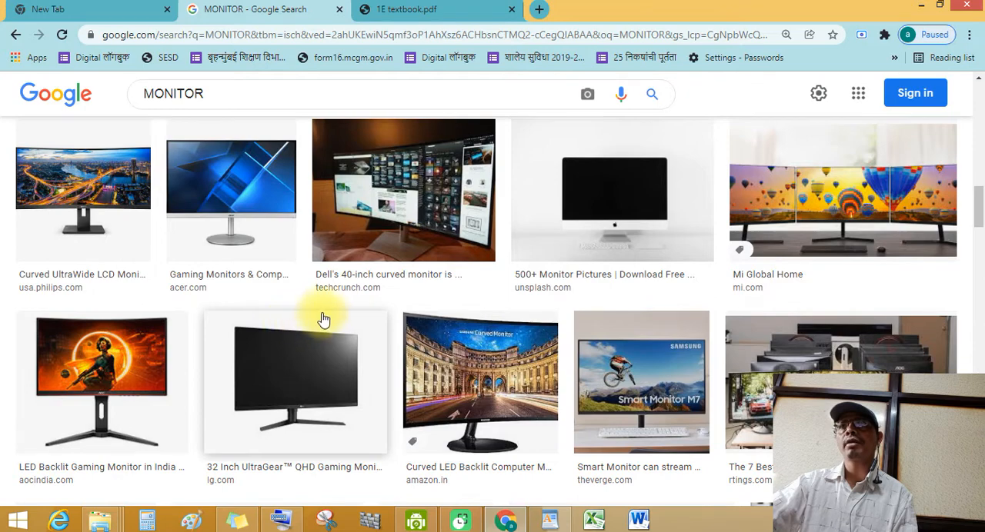
scroll(down, 3)
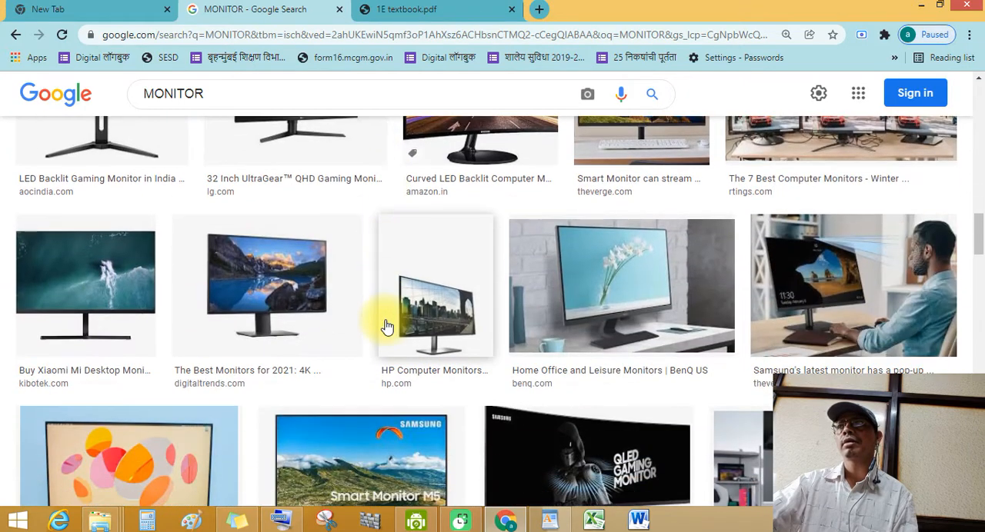
scroll(down, 3)
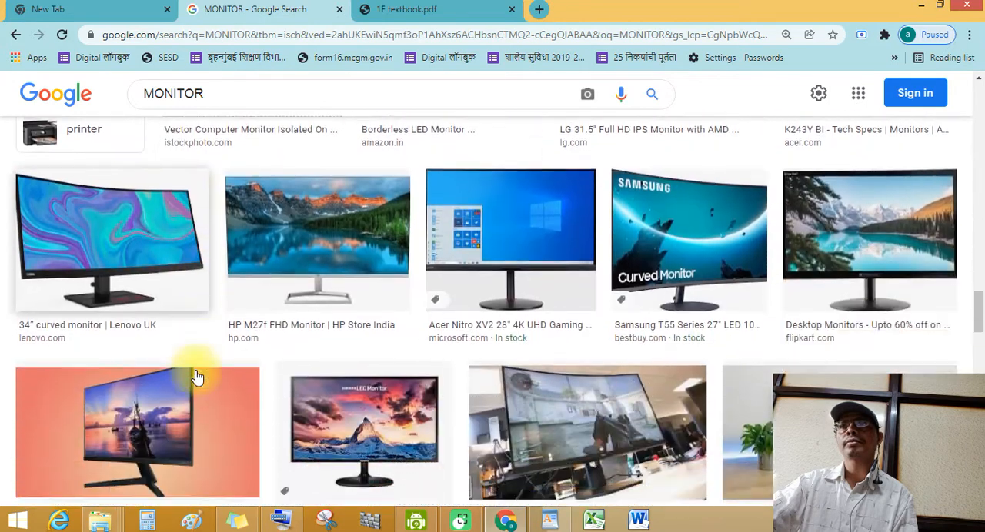
scroll(down, 3)
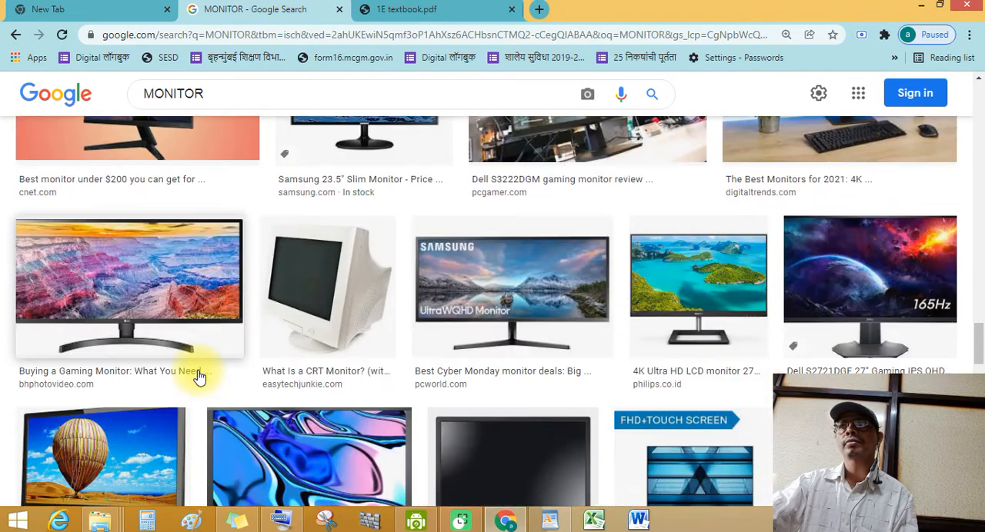
scroll(up, 3)
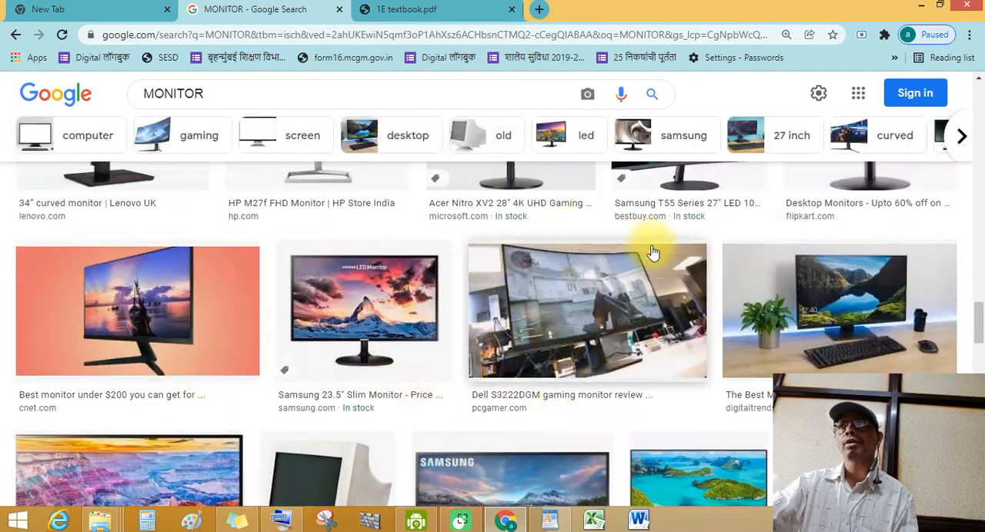
scroll(down, 3)
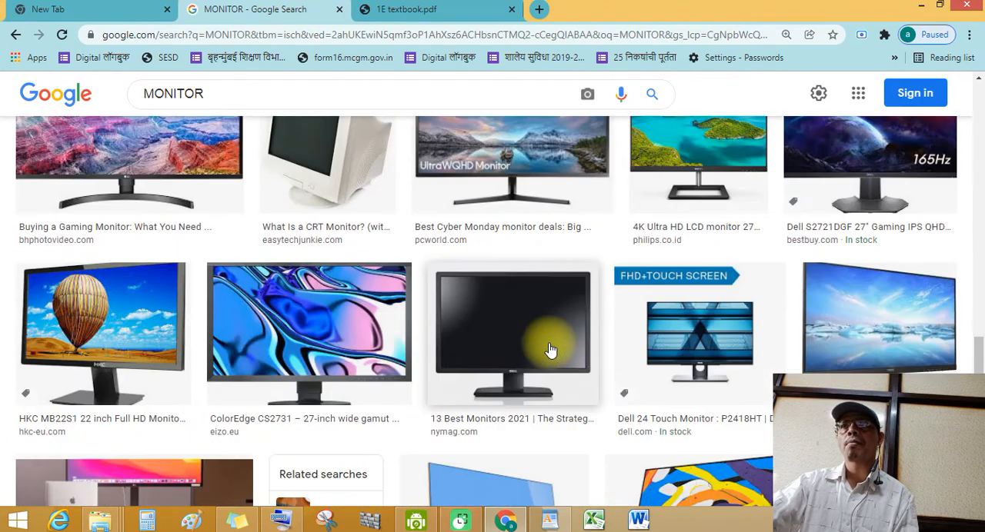
scroll(up, 3)
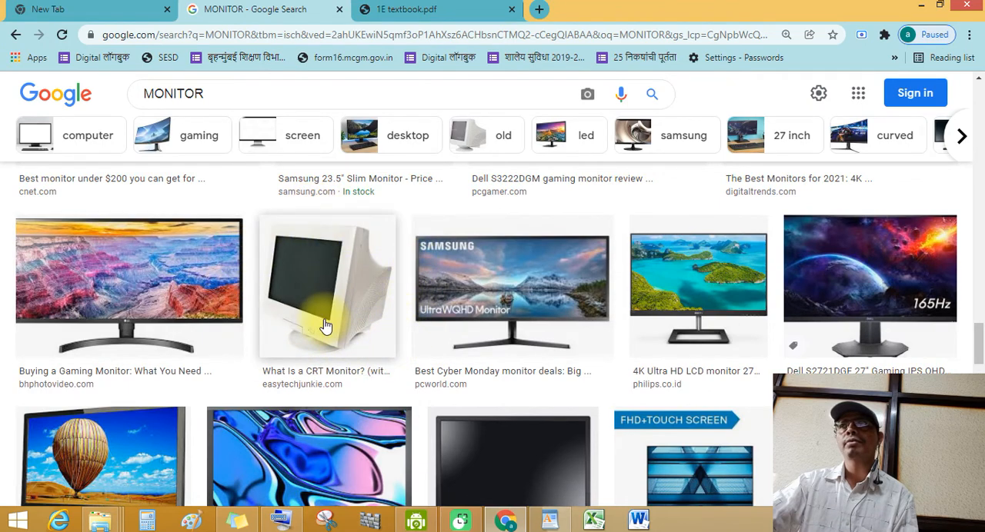
scroll(down, 3)
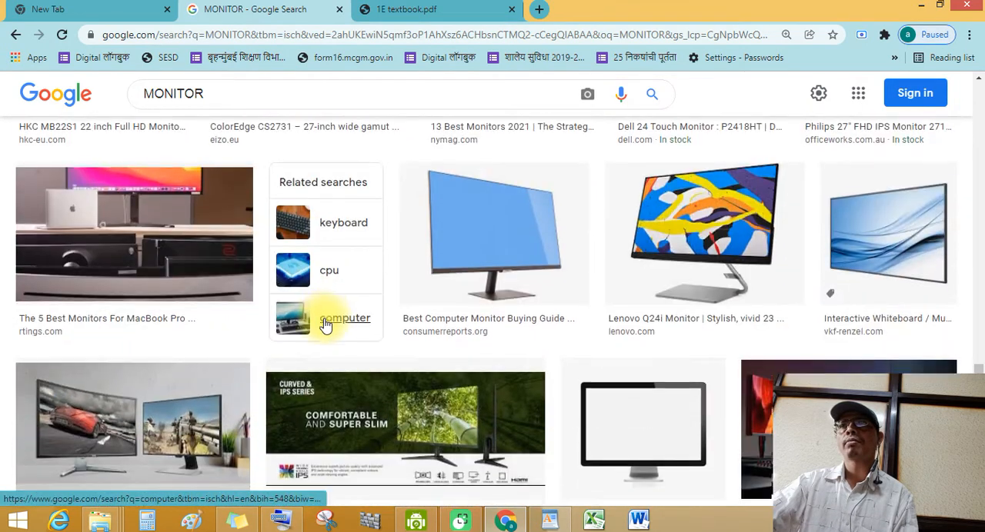
scroll(down, 3)
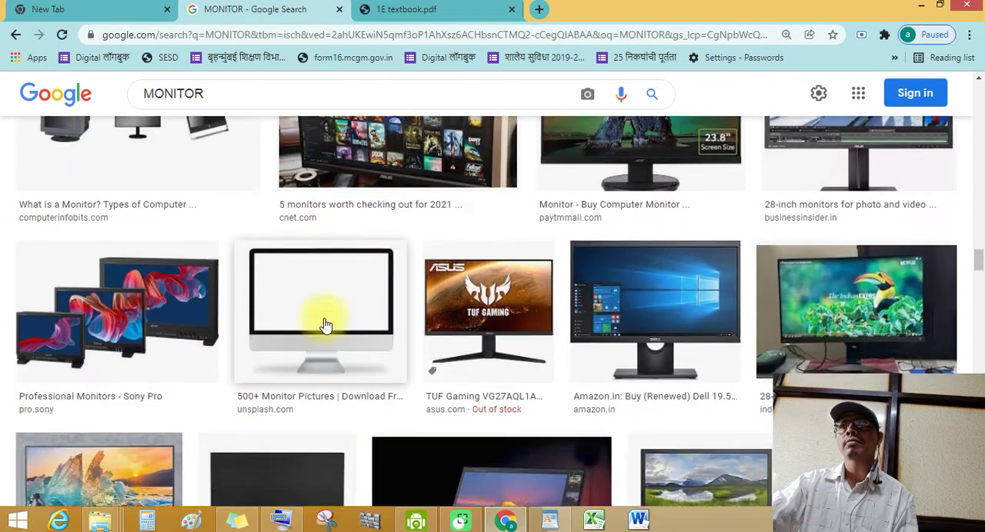
scroll(down, 3)
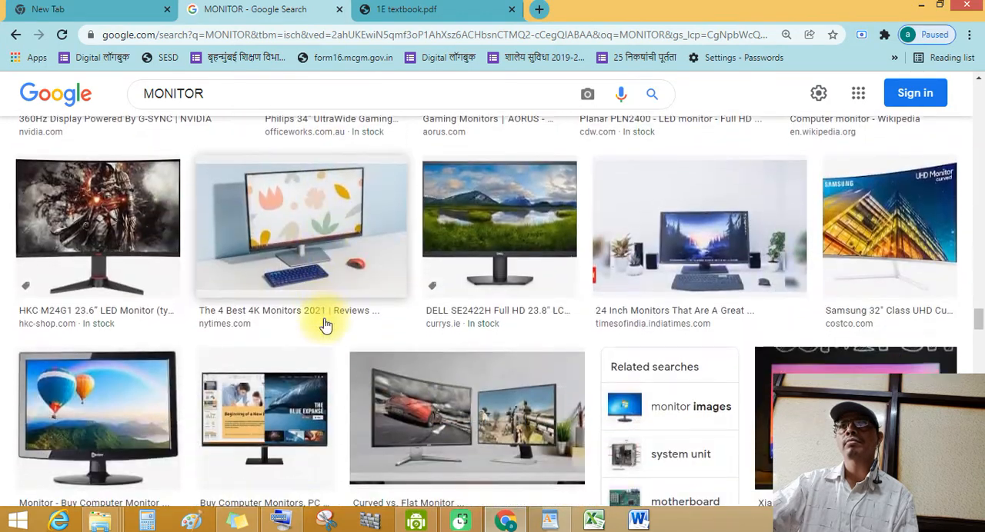
scroll(down, 3)
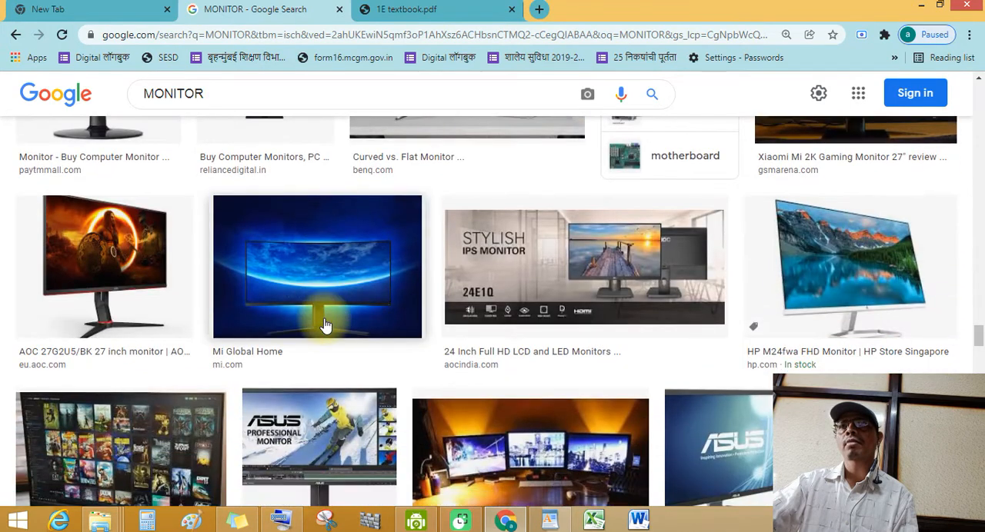
mouse_move(661, 500)
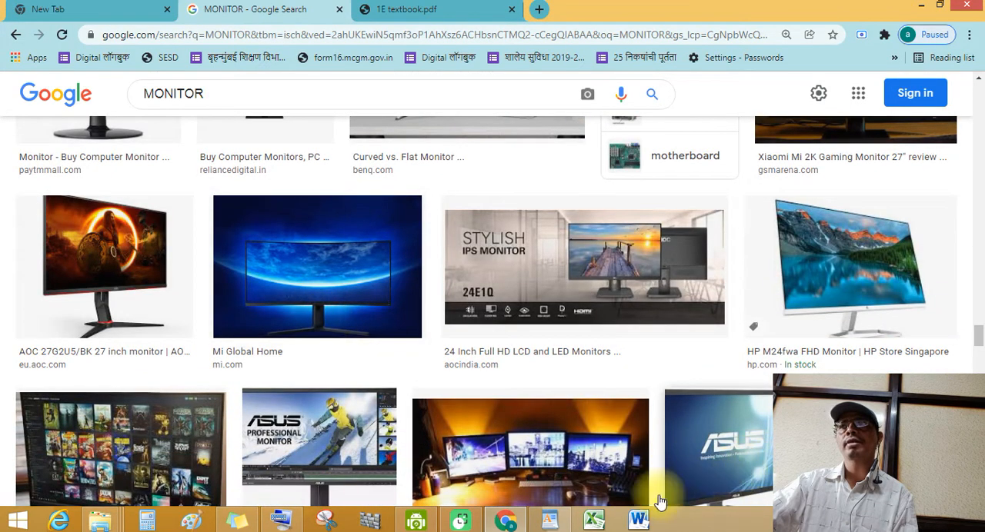
Return to the textbook PDF and scroll from the Monitor page to page 11, the Keyboard section
click(408, 9)
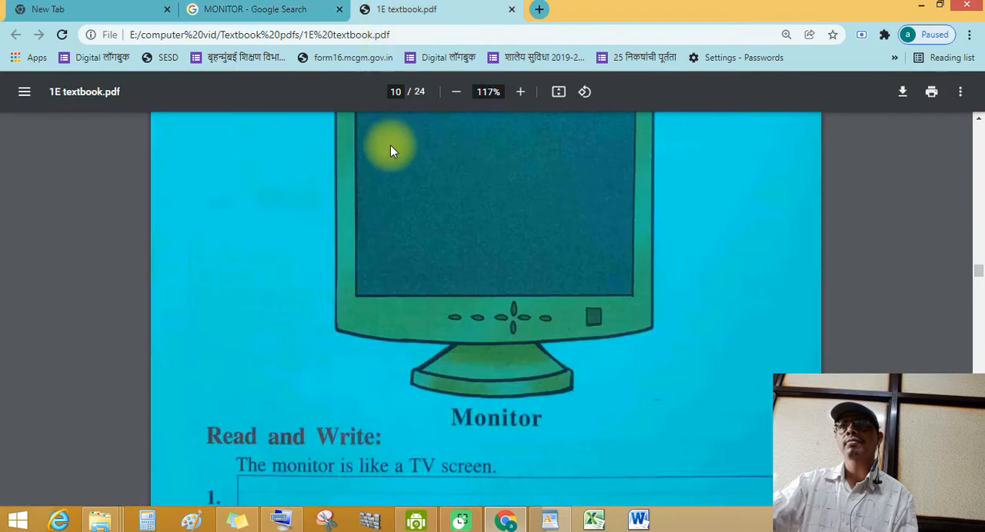
scroll(down, 3)
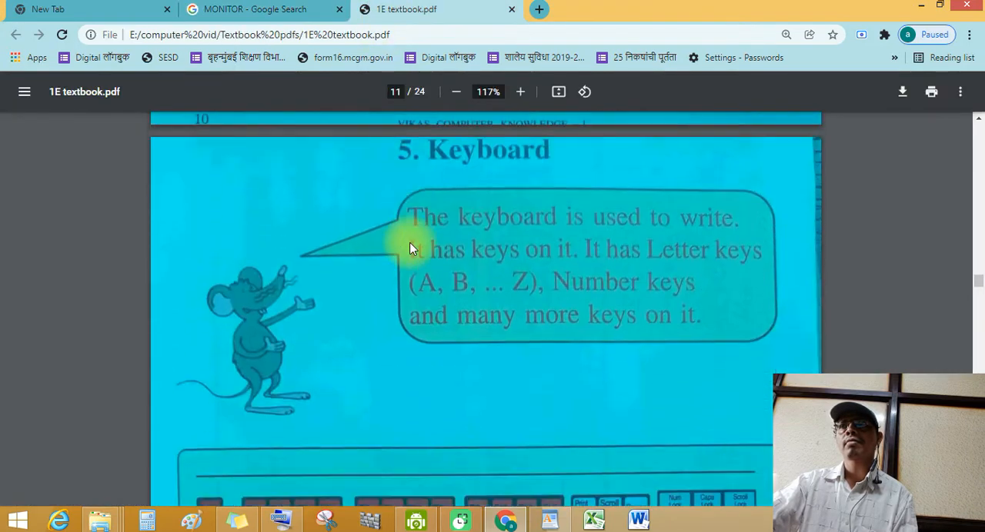
mouse_move(515, 151)
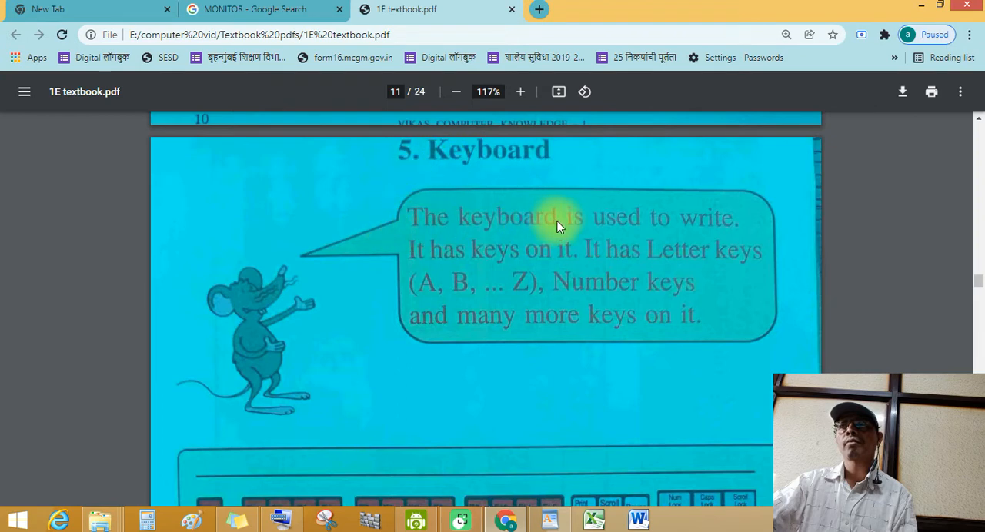
mouse_move(422, 260)
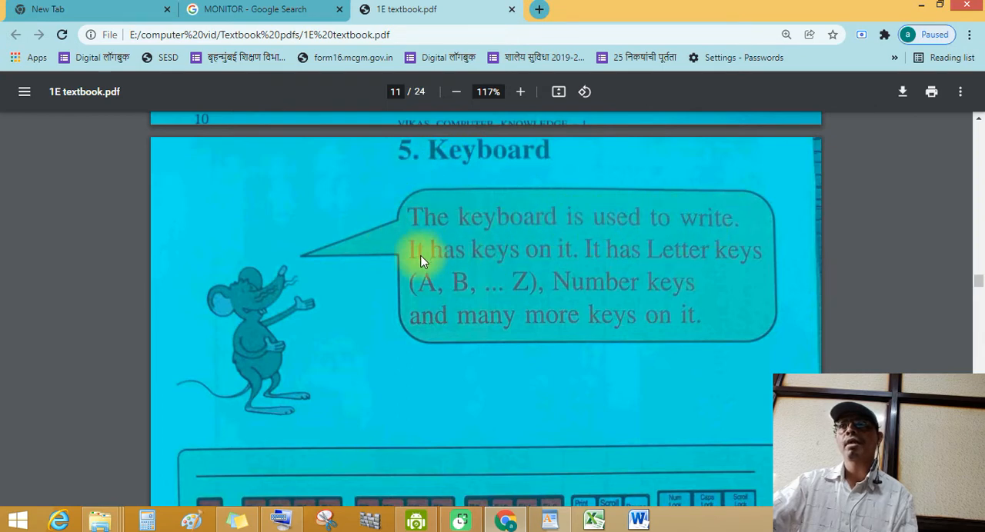
mouse_move(514, 265)
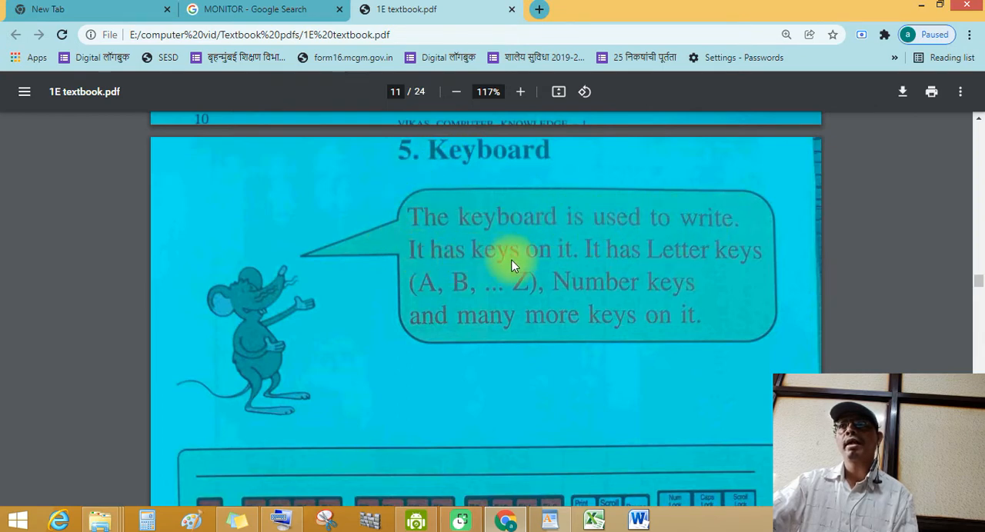
mouse_move(586, 261)
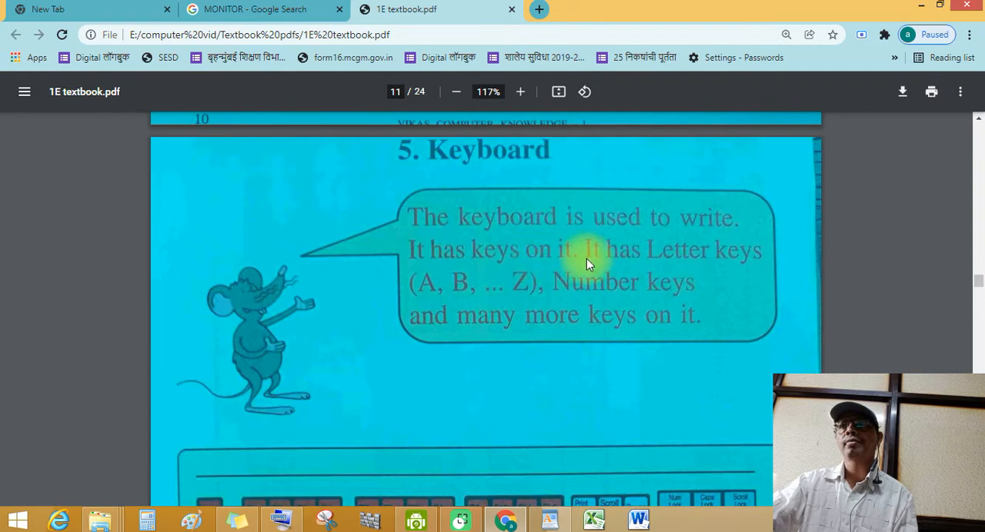
mouse_move(427, 296)
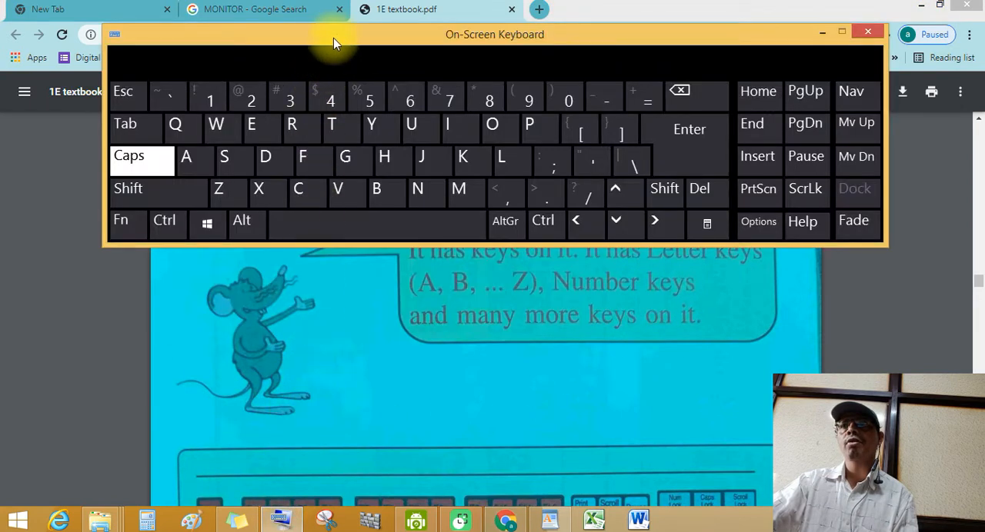
Drag the On-Screen Keyboard lower so the '5. Keyboard' heading stays visible above it
drag(495, 34, 454, 190)
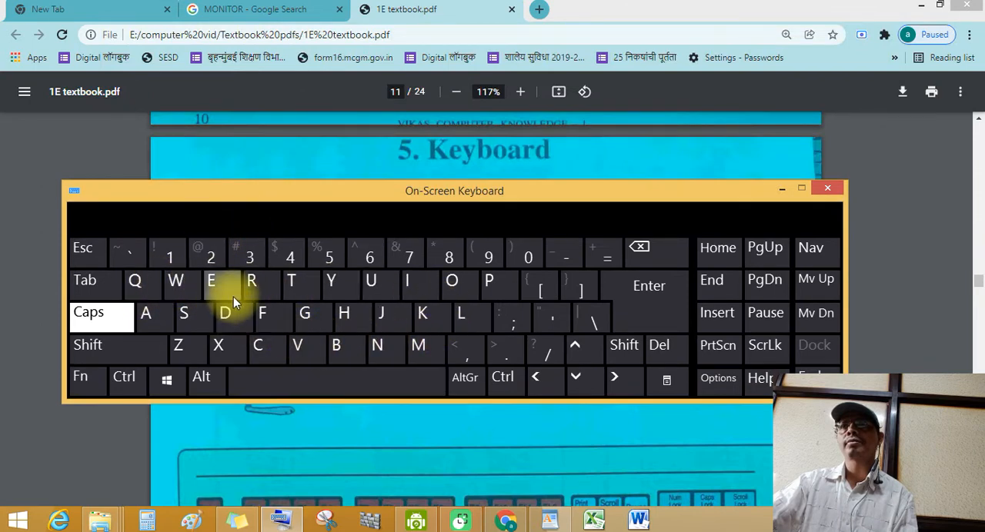
mouse_move(542, 286)
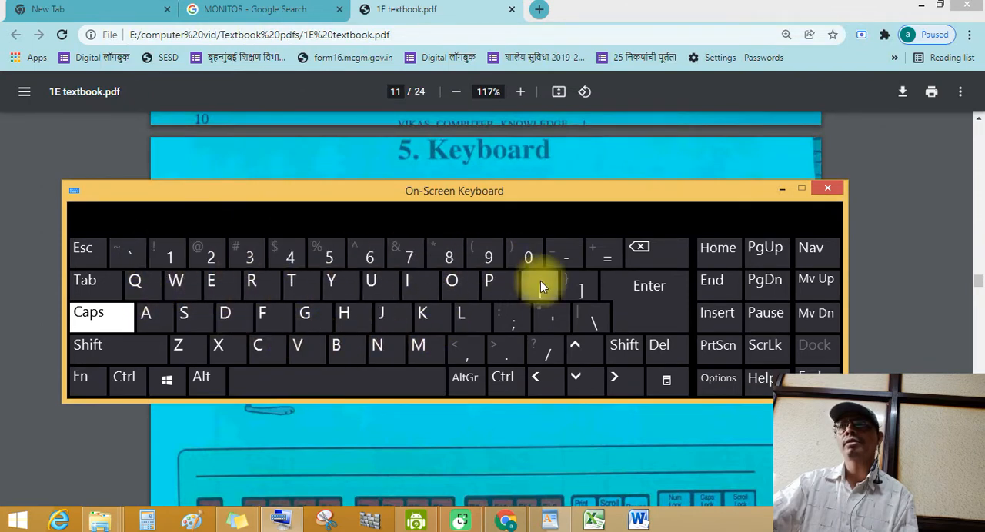
mouse_move(717, 326)
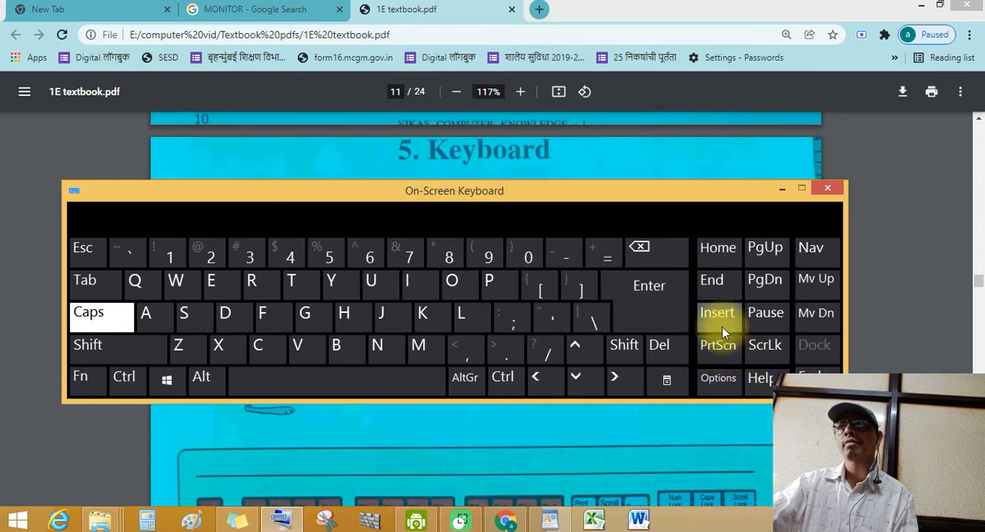
mouse_move(717, 247)
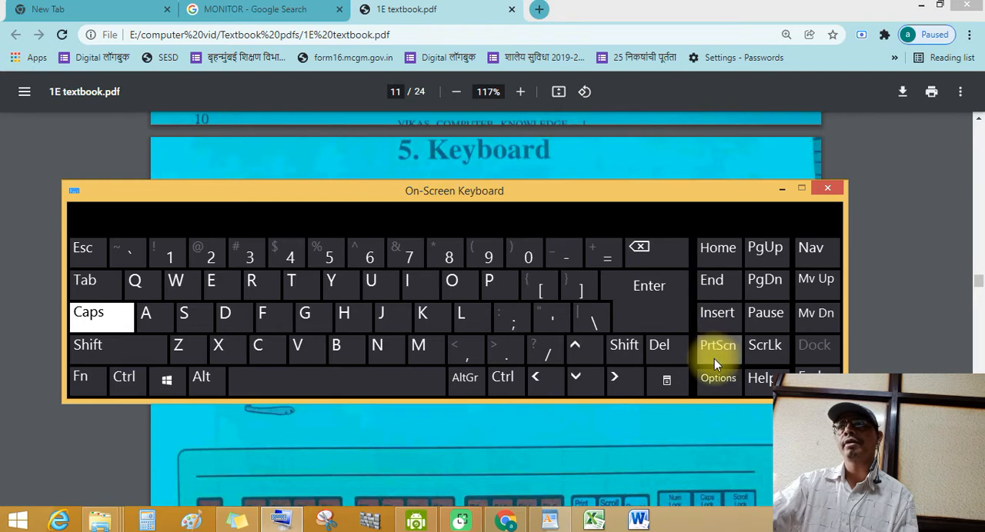
mouse_move(659, 264)
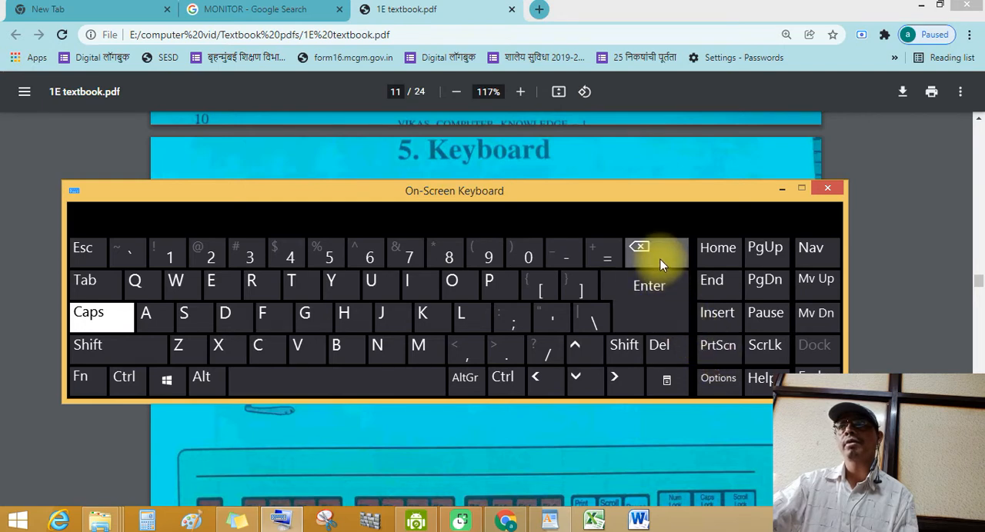
mouse_move(659, 345)
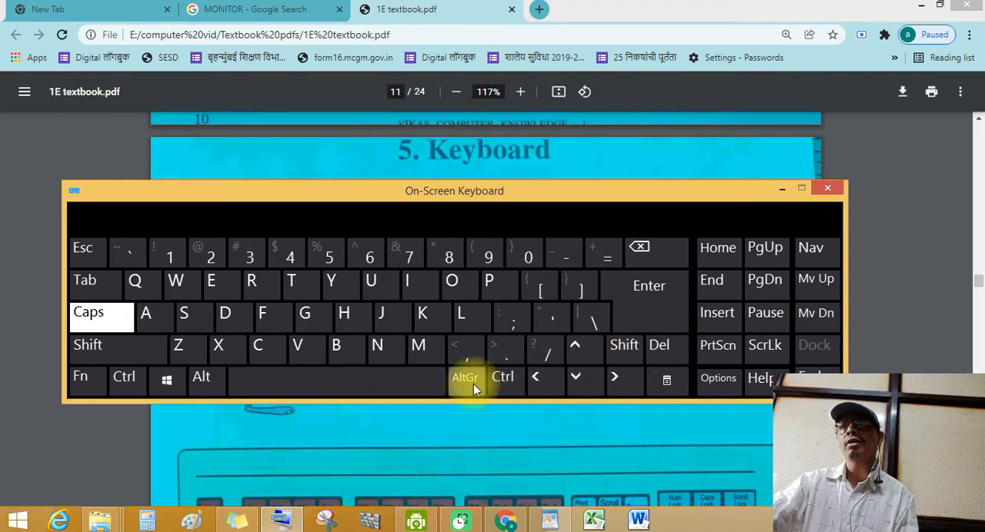
mouse_move(269, 377)
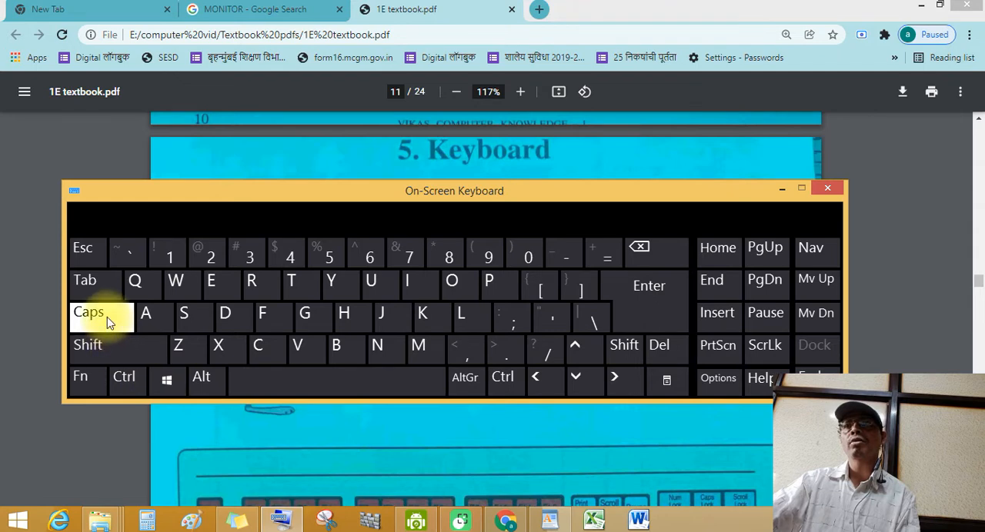
mouse_move(83, 246)
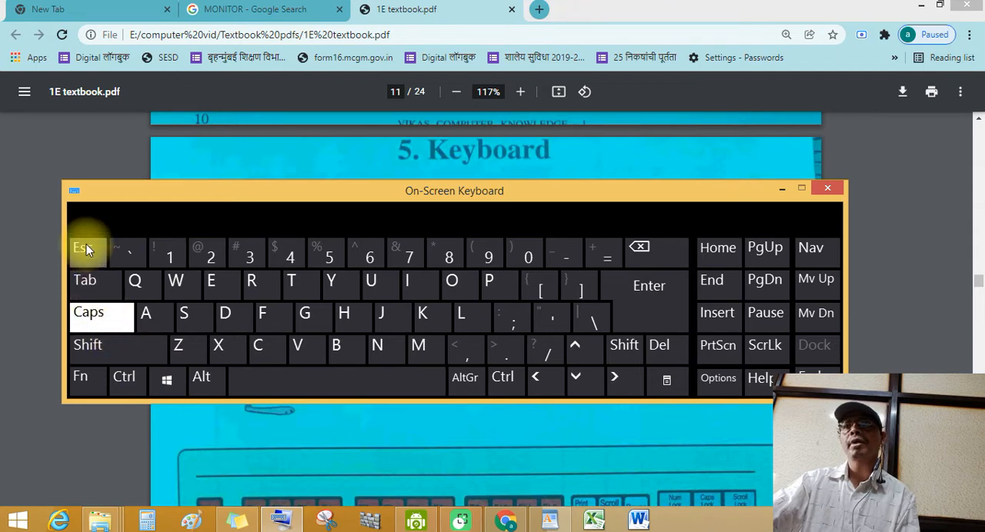
mouse_move(400, 344)
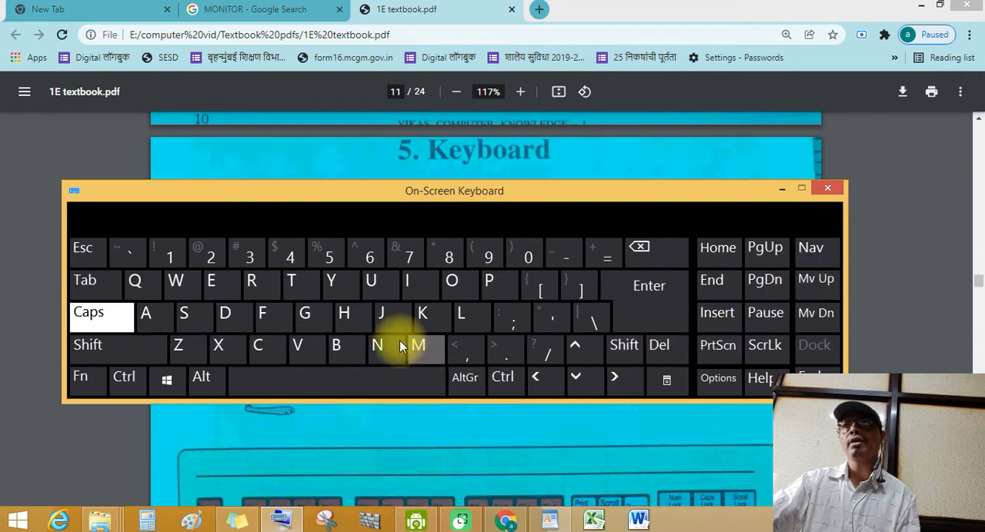
mouse_move(375, 345)
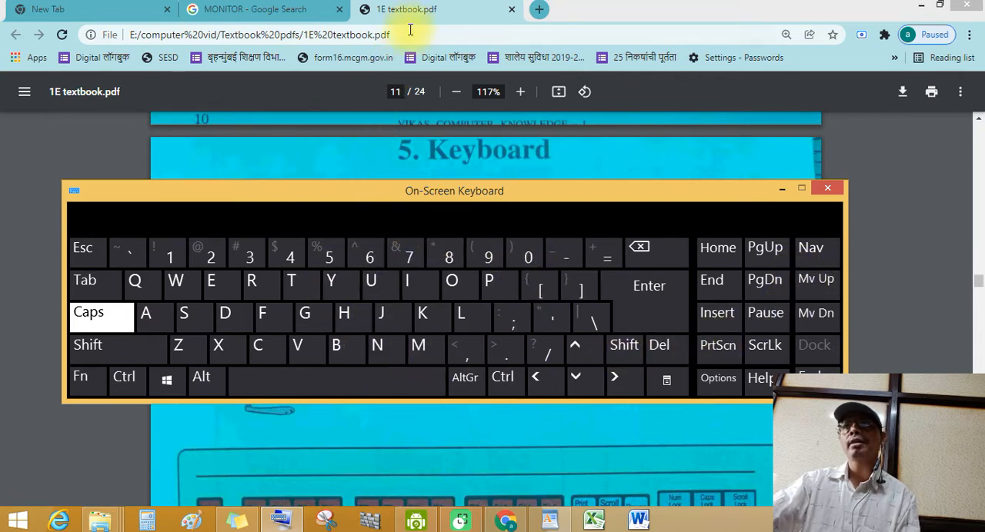
Browse the Google Images results for KEYBOARD, scrolling through backlit, wireless and mechanical keyboard photos
click(261, 9)
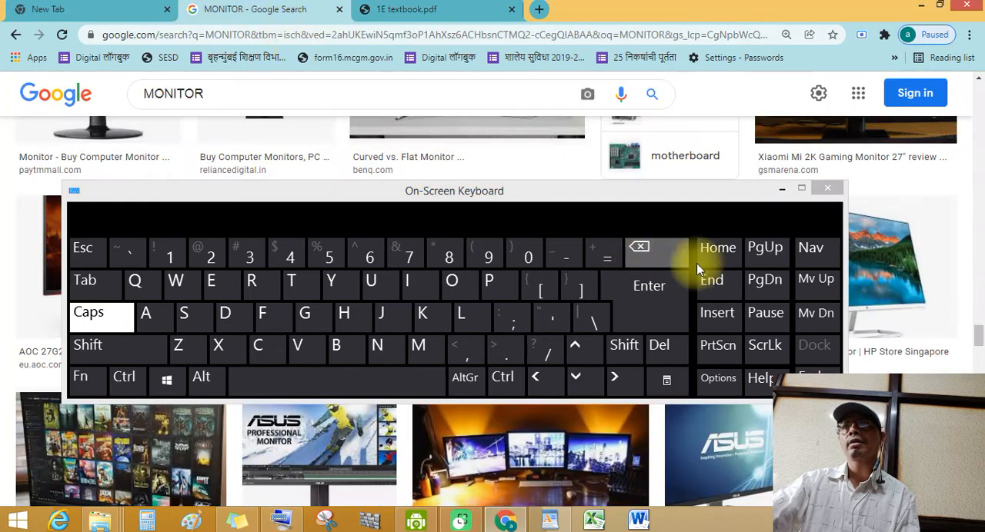
click(828, 187)
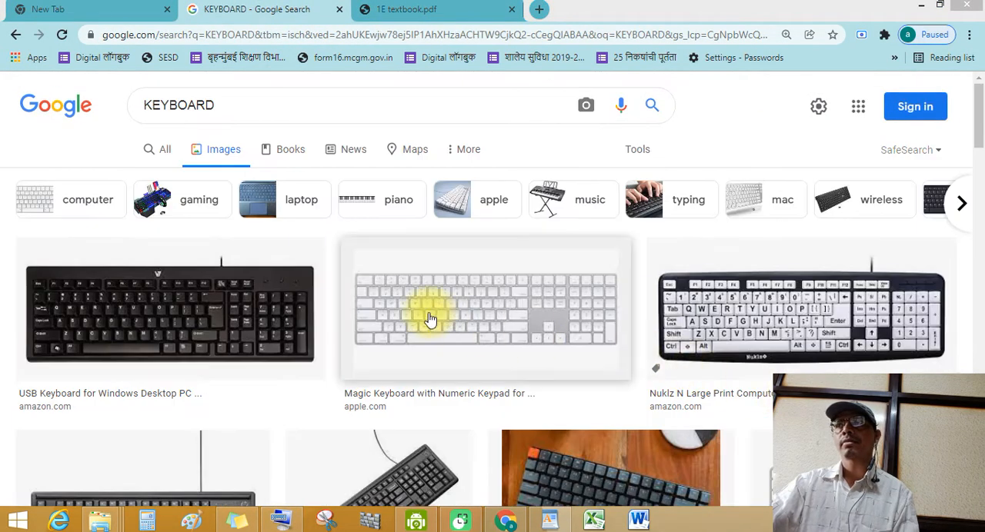
mouse_move(216, 320)
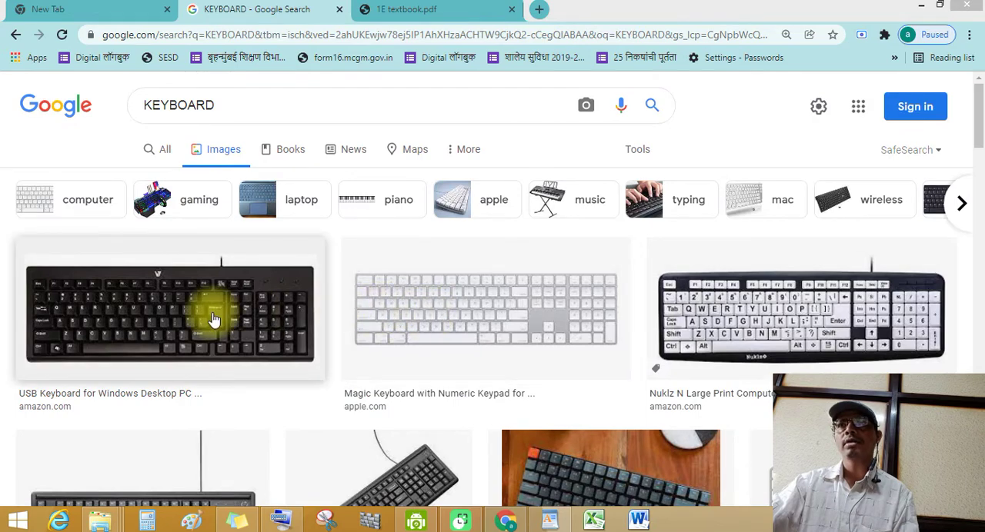
mouse_move(722, 109)
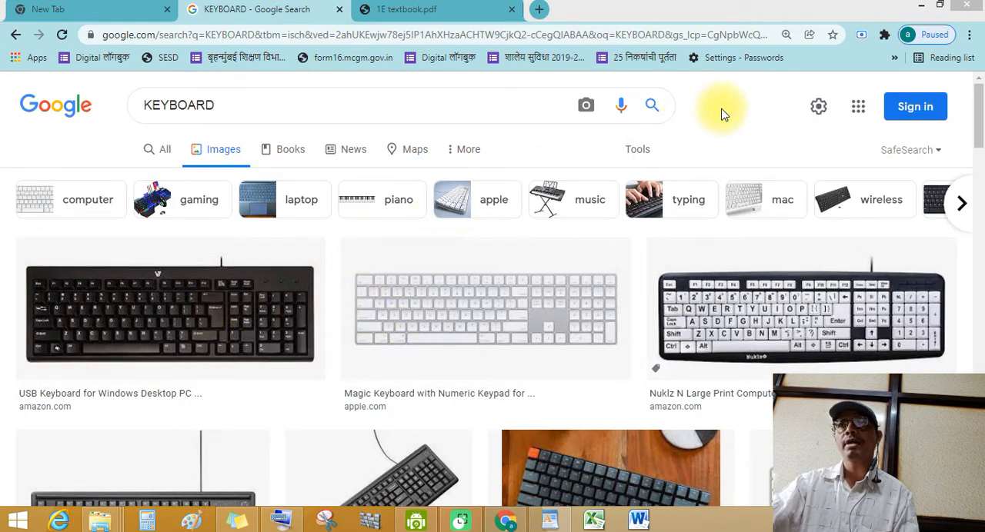
scroll(down, 3)
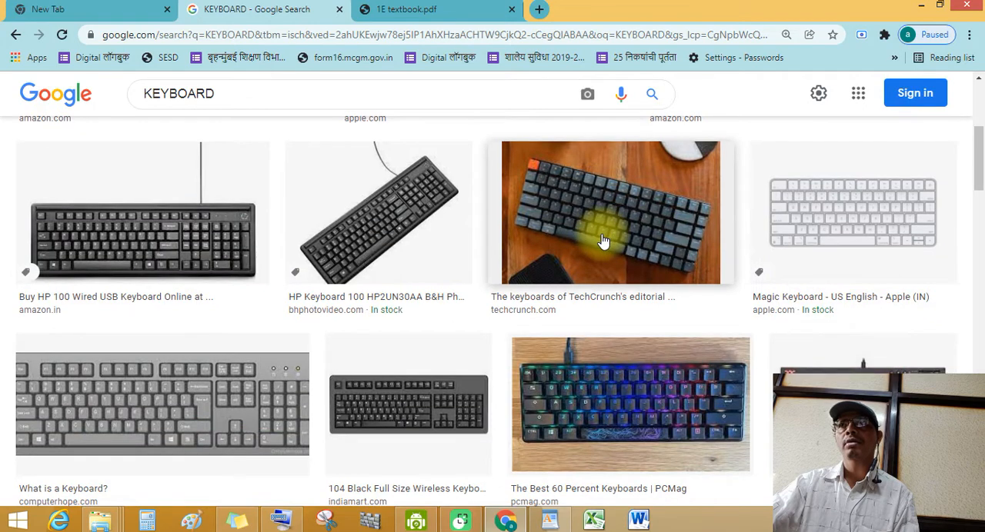
scroll(down, 3)
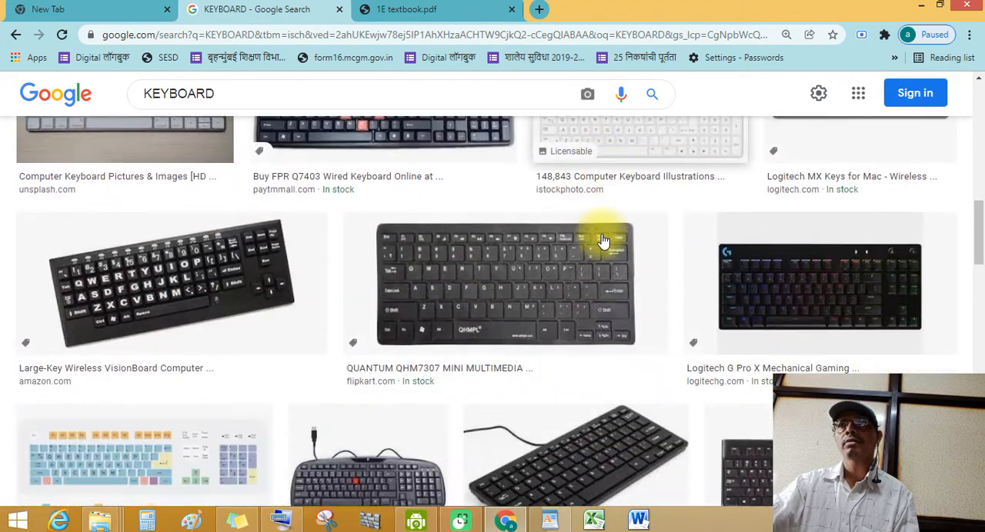
scroll(down, 3)
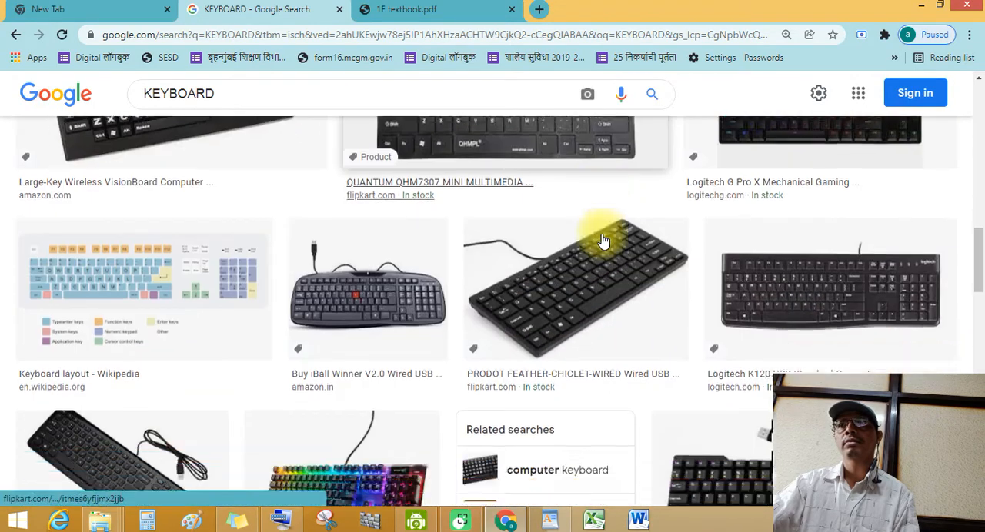
scroll(down, 3)
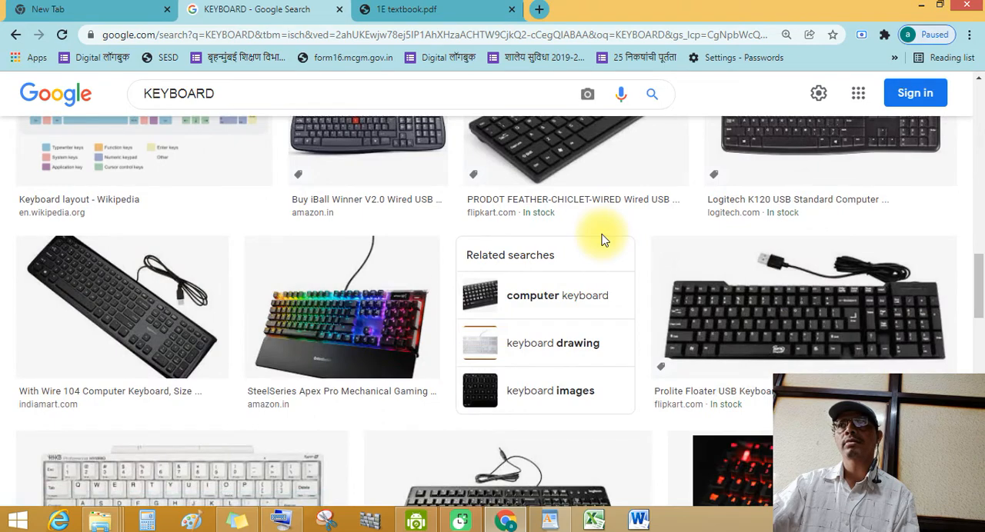
scroll(down, 3)
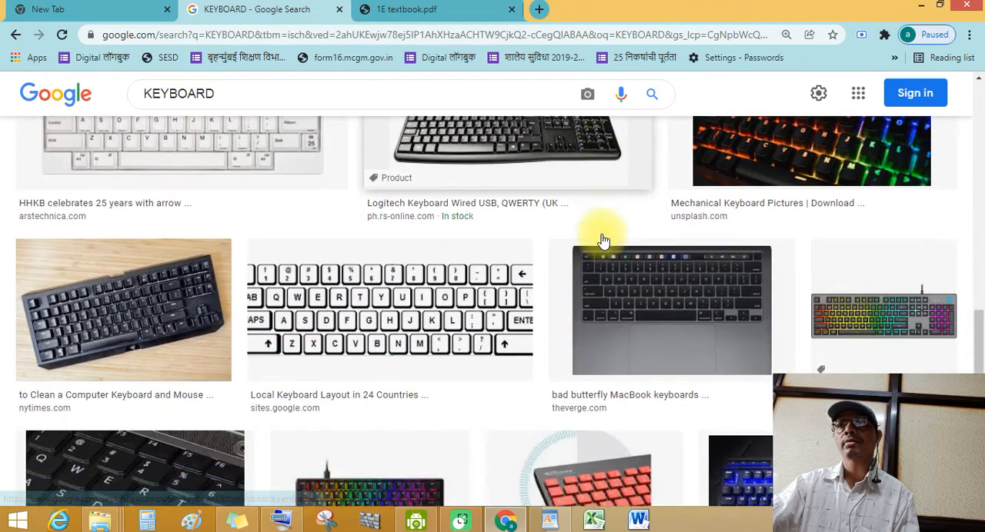
scroll(down, 3)
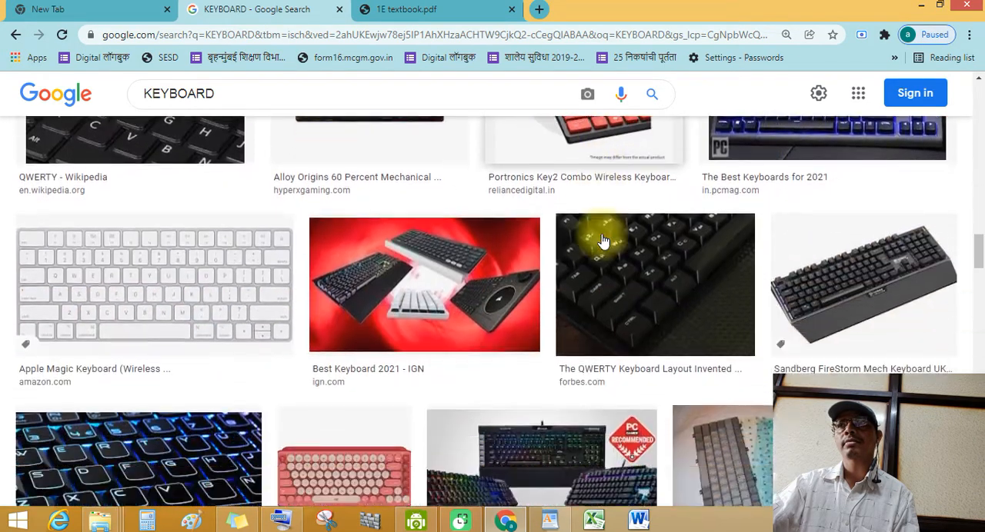
scroll(down, 3)
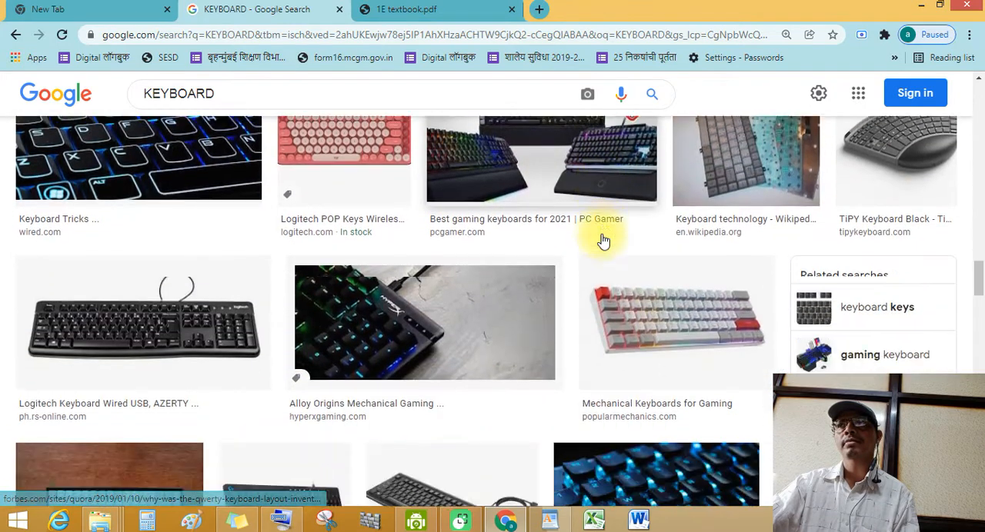
scroll(up, 3)
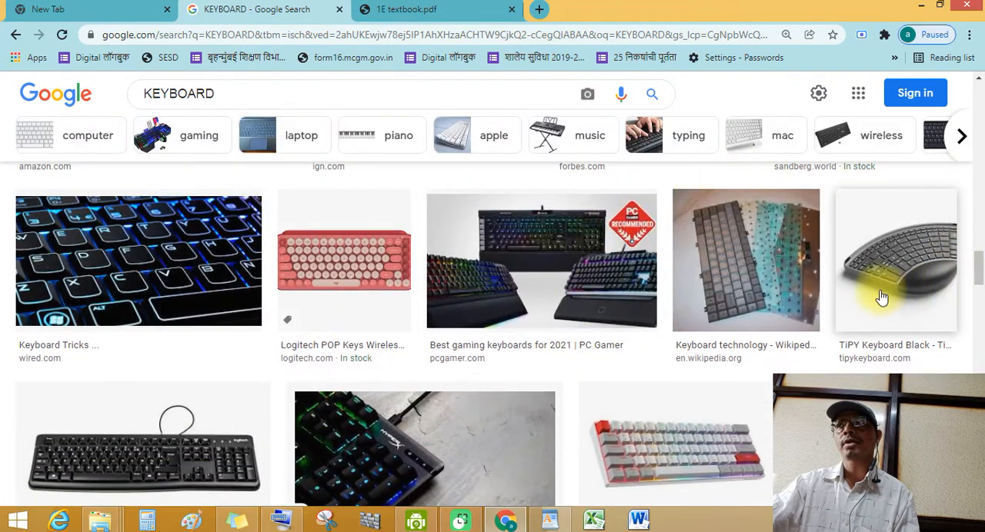
scroll(down, 3)
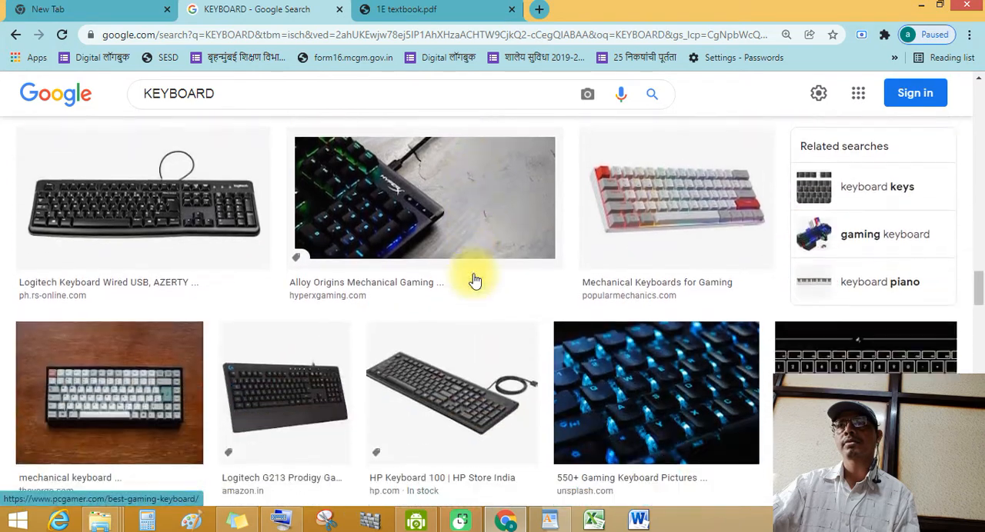
scroll(down, 3)
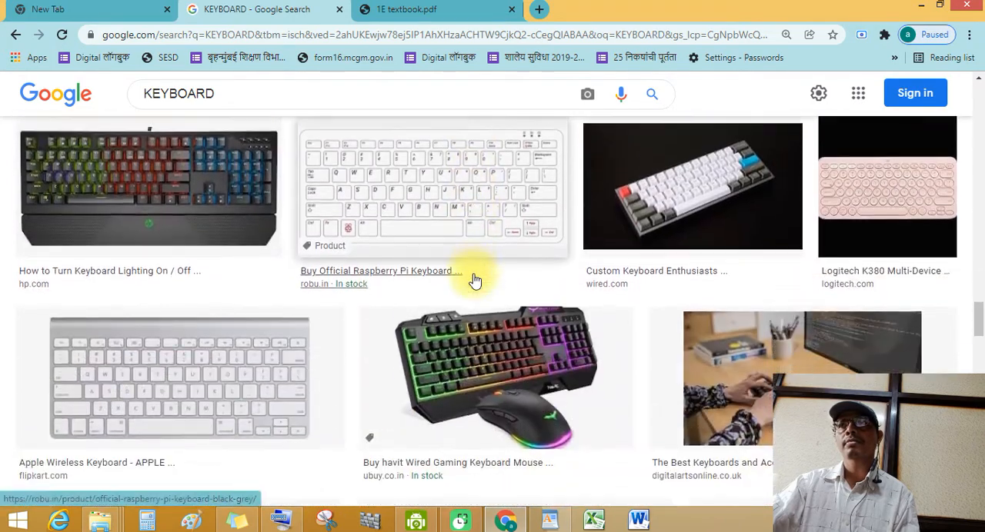
scroll(down, 3)
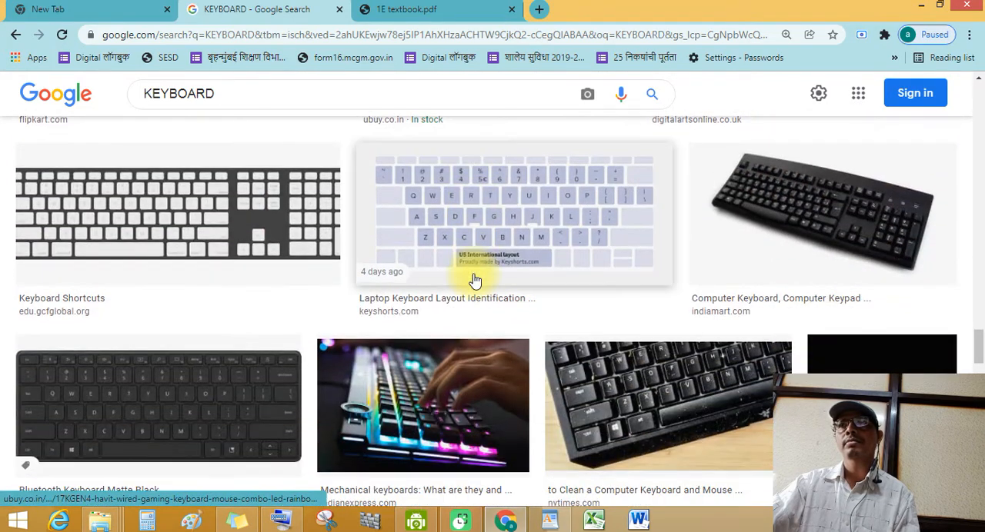
scroll(down, 3)
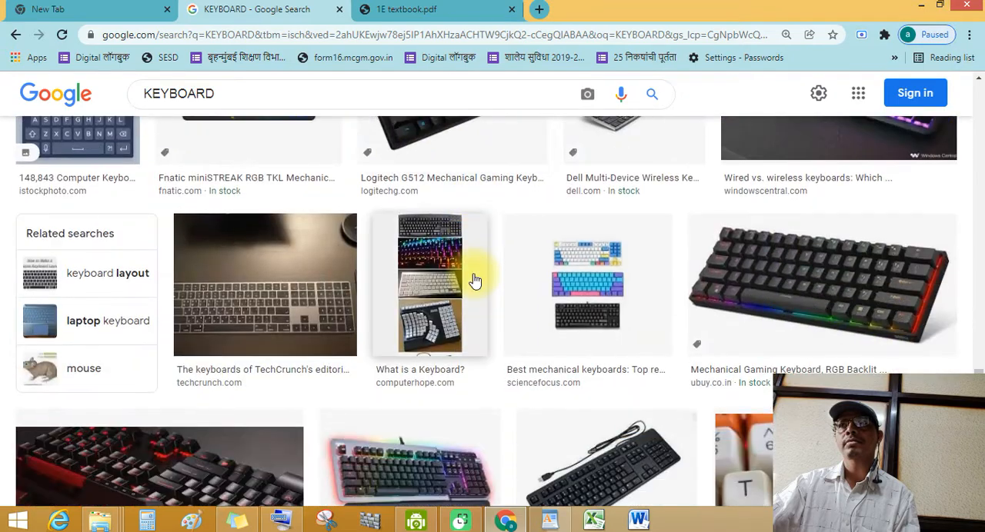
scroll(down, 3)
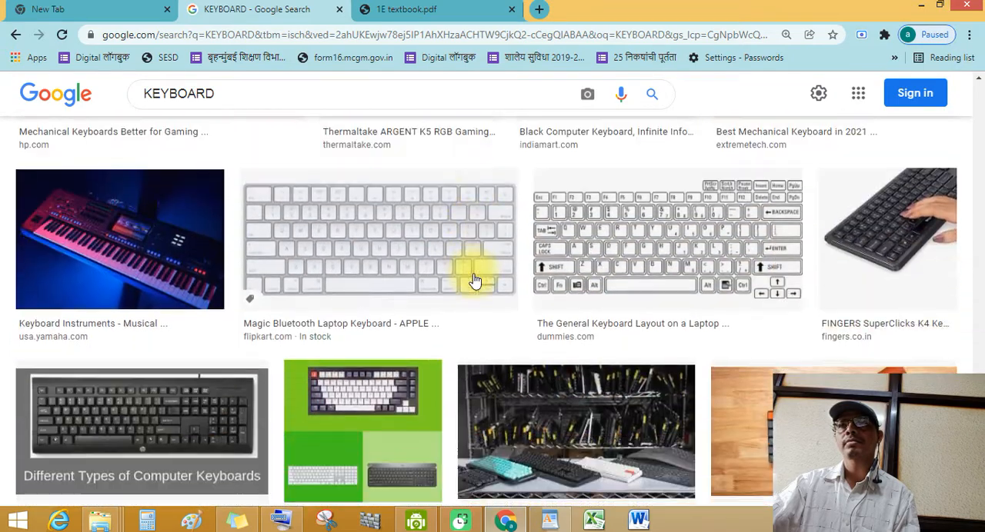
scroll(down, 3)
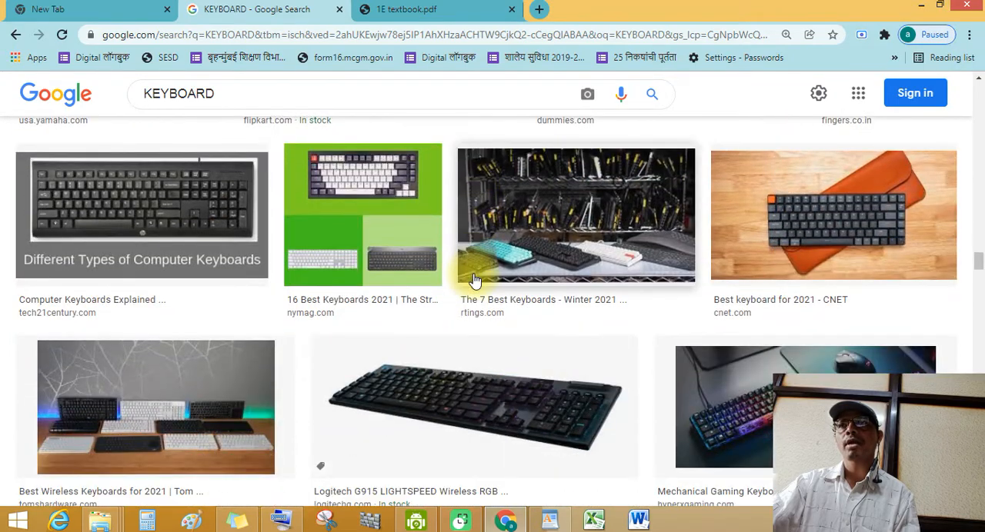
mouse_move(465, 178)
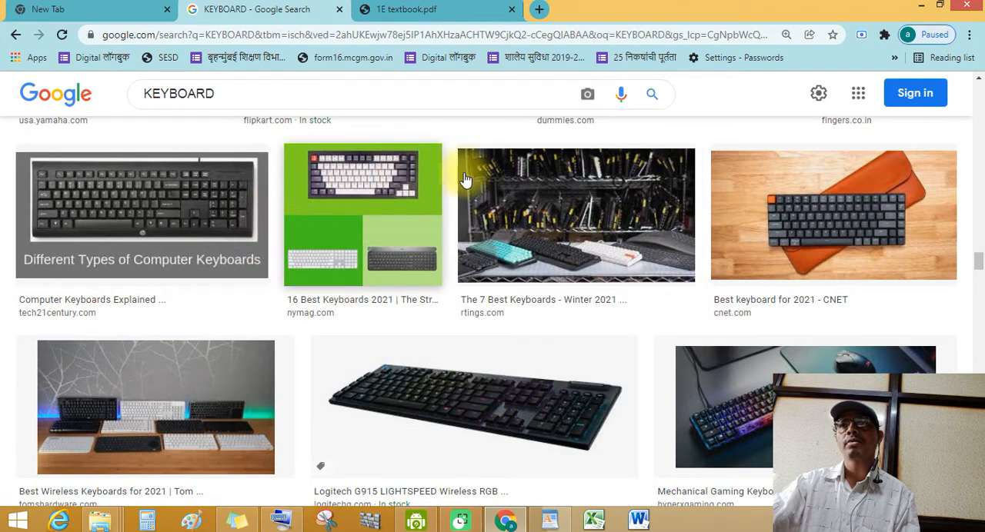
mouse_move(419, 216)
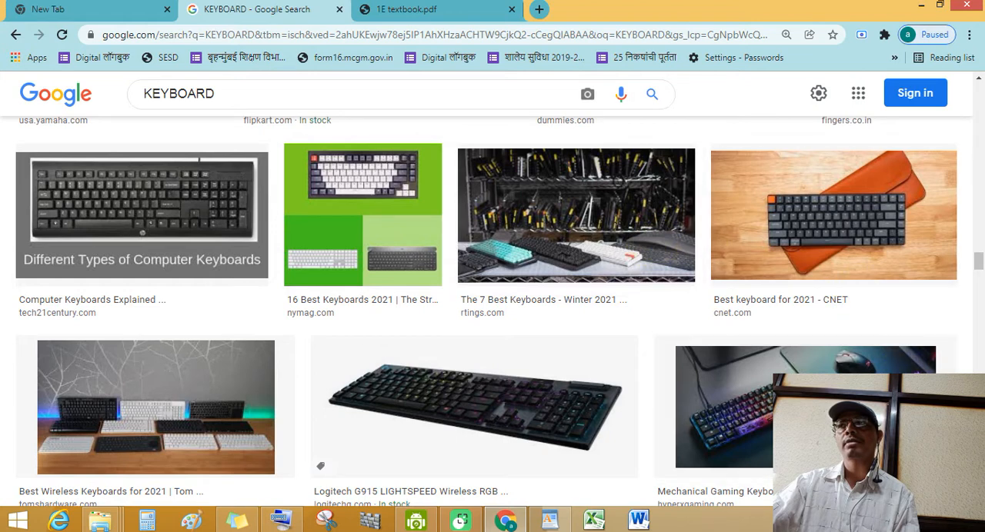
Review the textbook's page 16 Mouse section and exercise, then return to the KEYBOARD image results tab
click(437, 9)
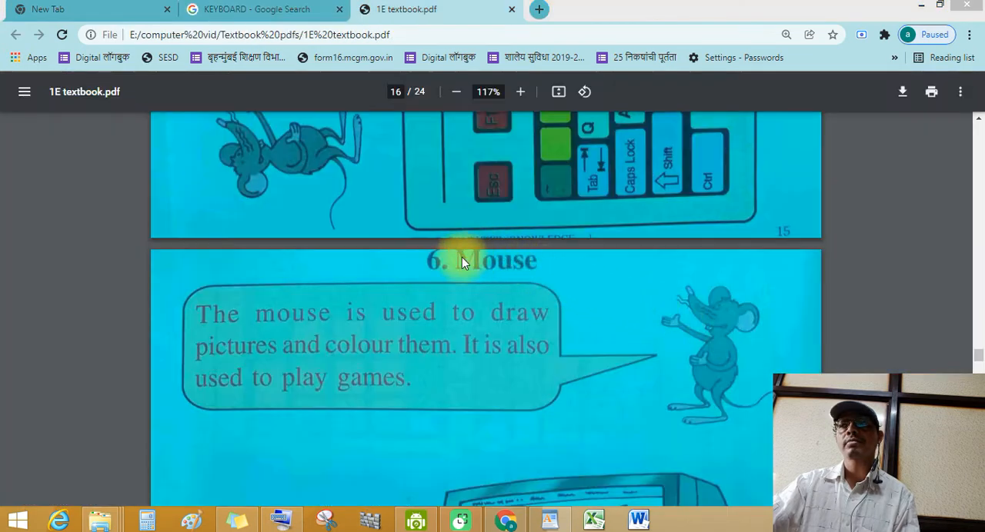
mouse_move(514, 277)
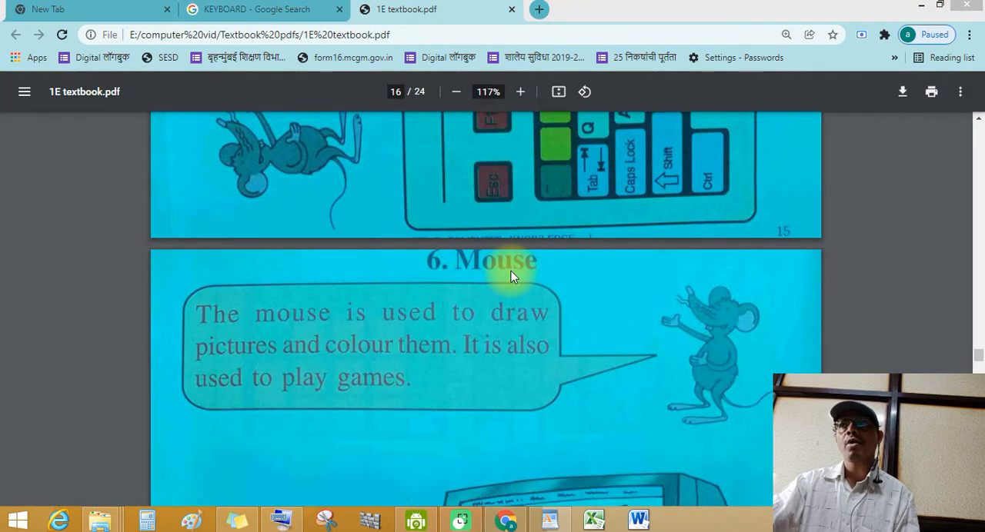
mouse_move(234, 331)
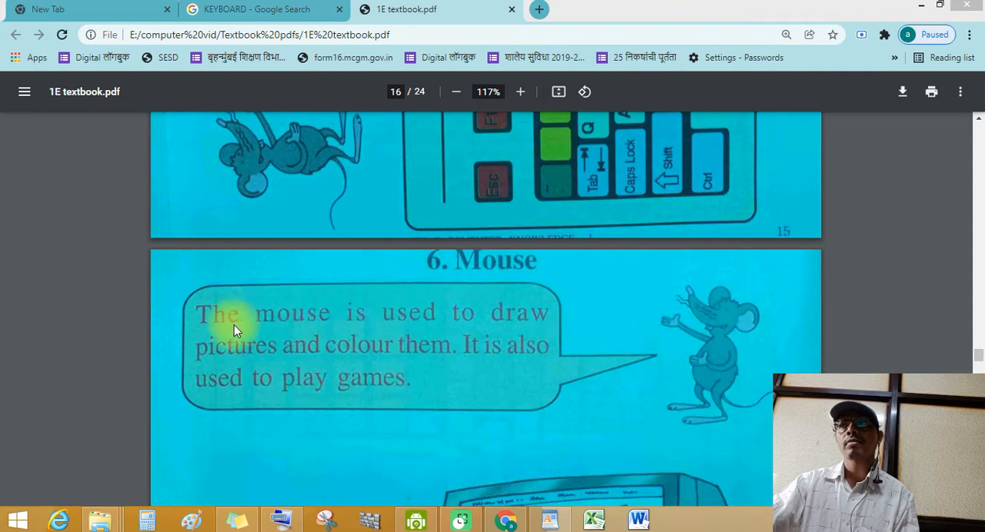
mouse_move(231, 366)
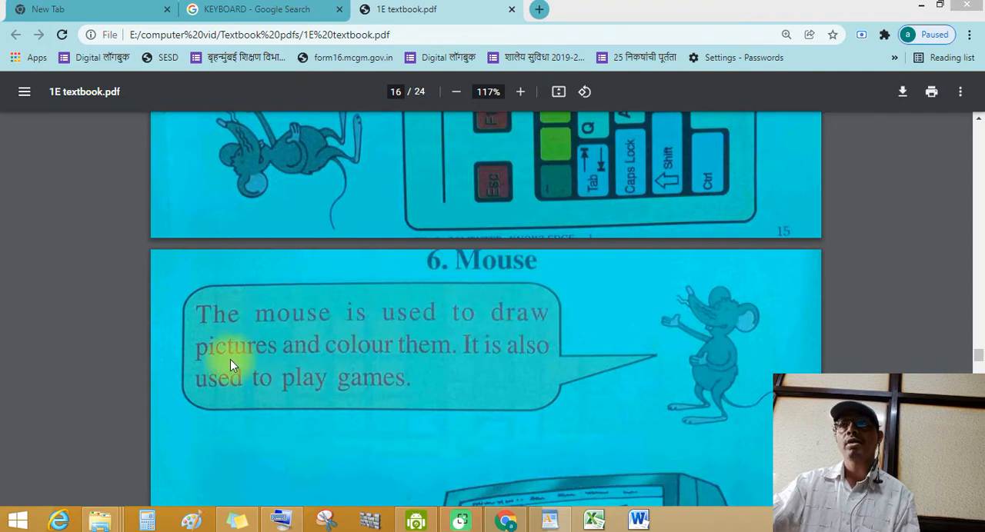
mouse_move(340, 356)
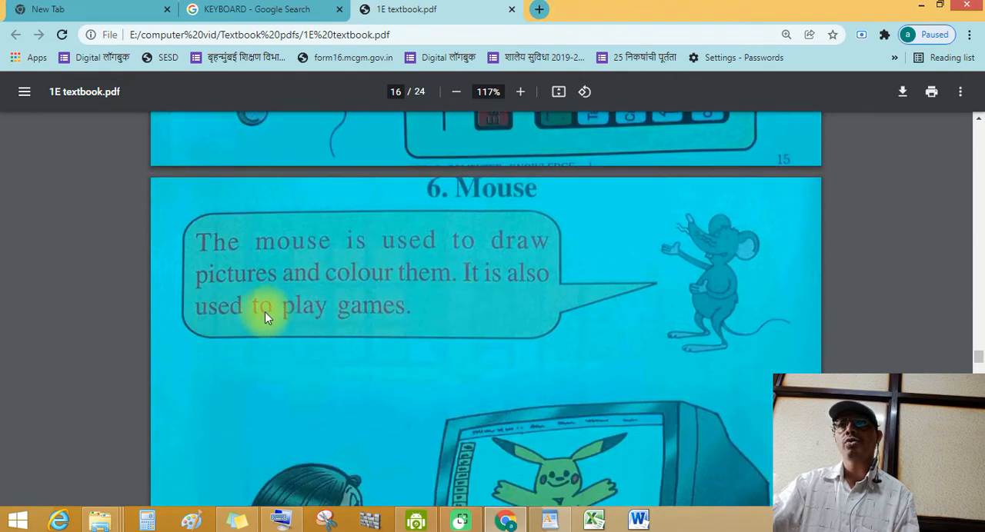
mouse_move(450, 326)
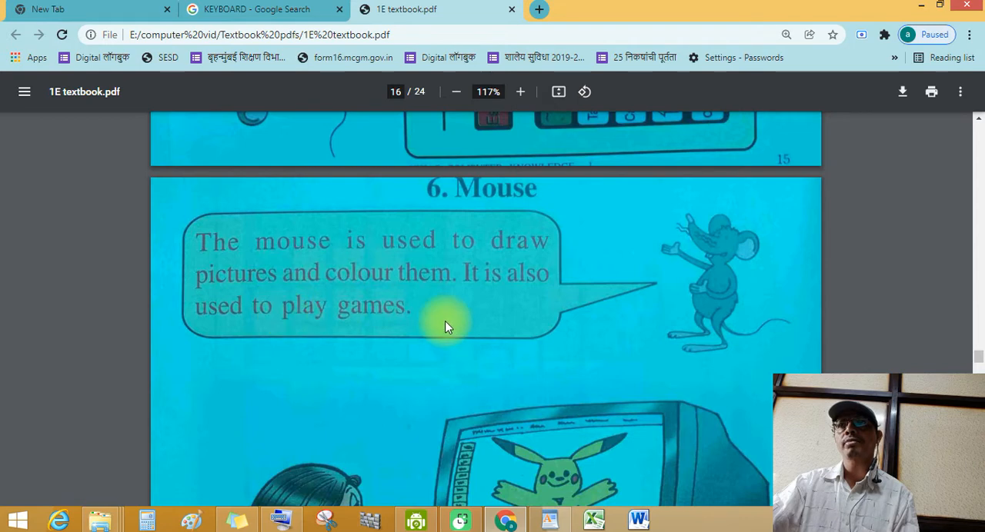
scroll(down, 3)
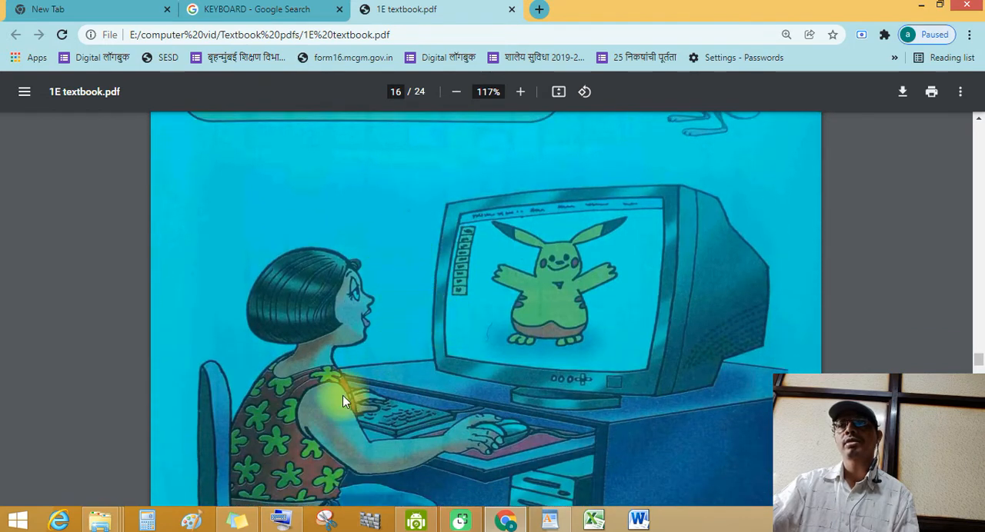
scroll(down, 3)
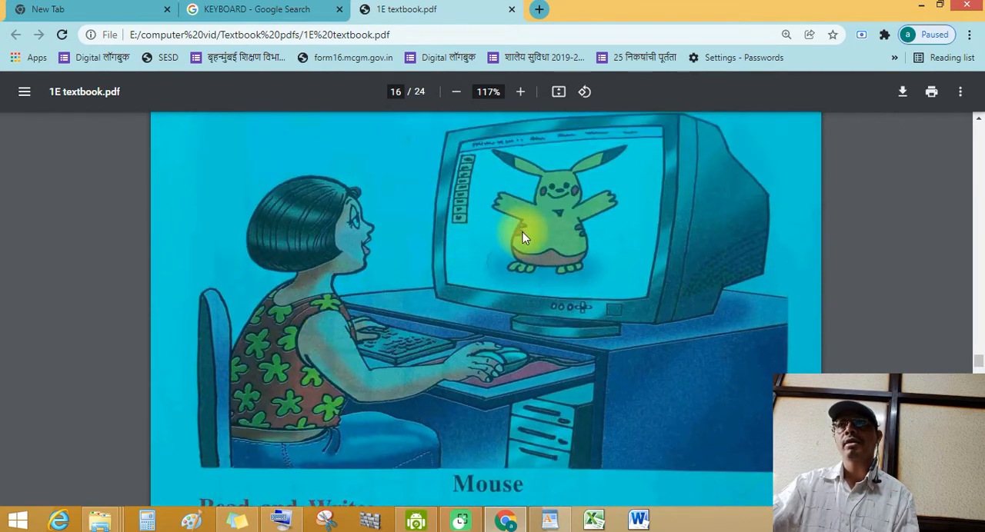
mouse_move(603, 186)
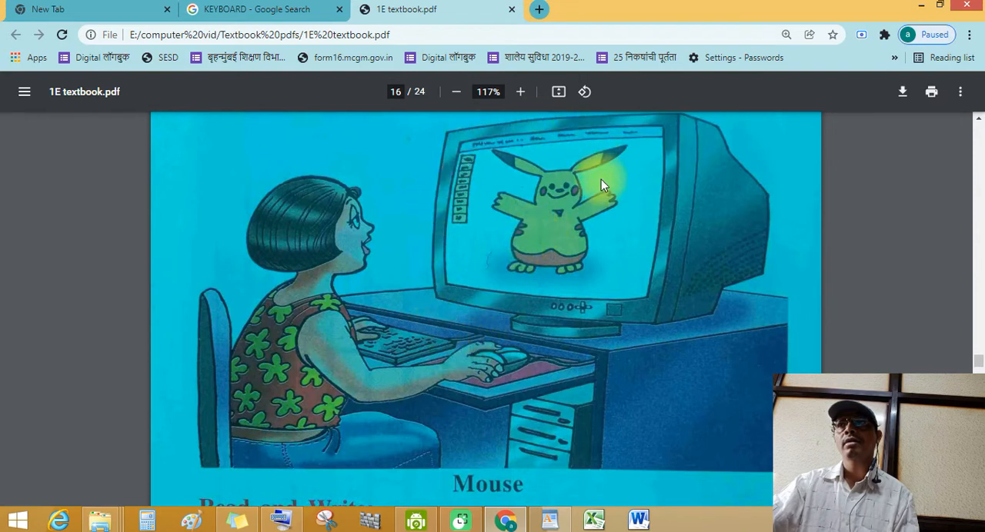
mouse_move(557, 280)
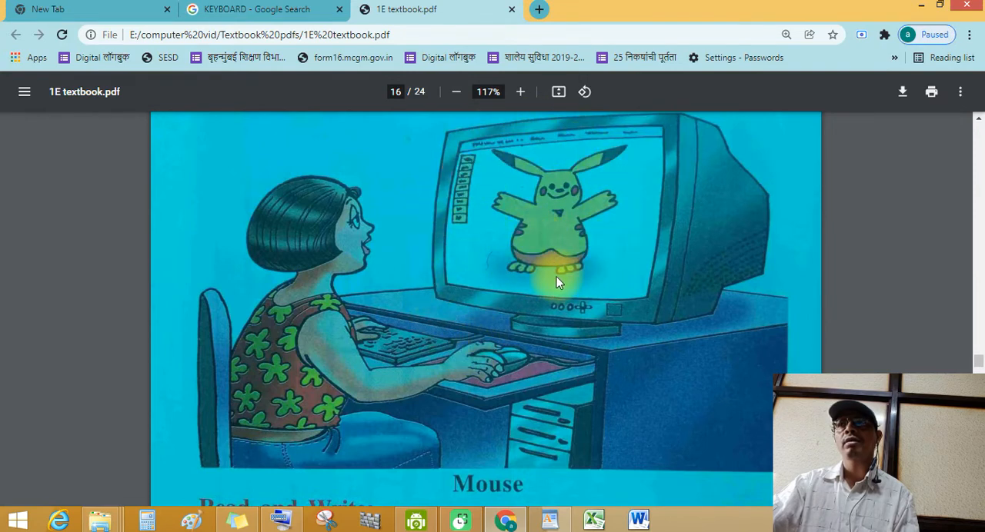
scroll(down, 3)
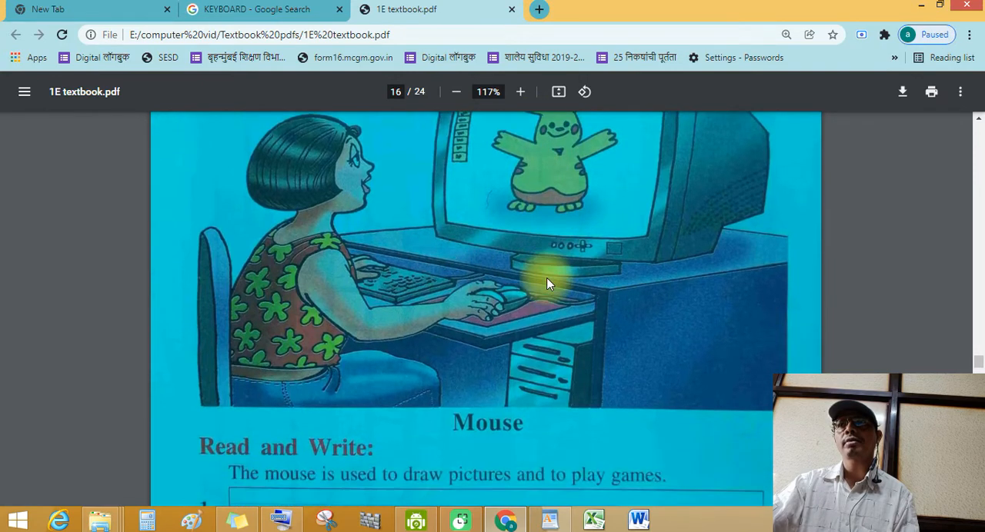
scroll(down, 3)
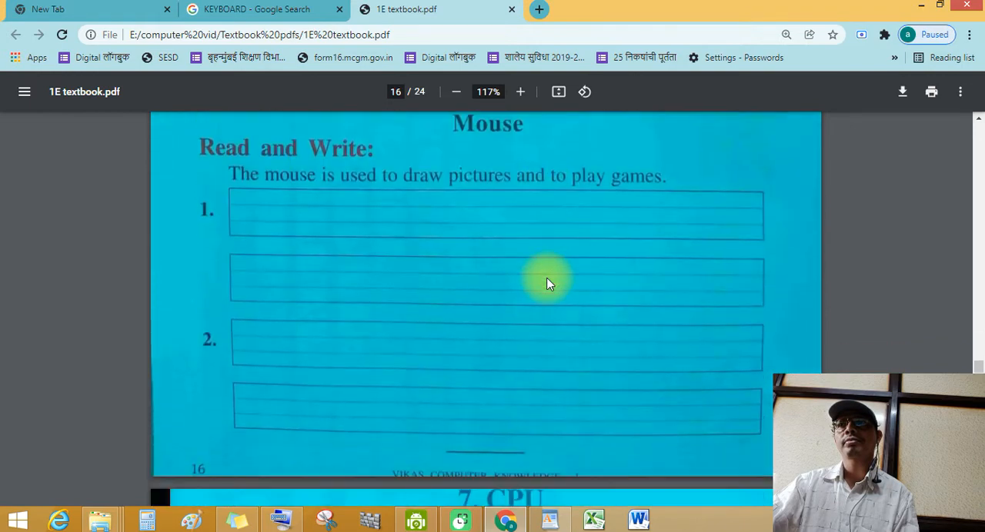
scroll(up, 3)
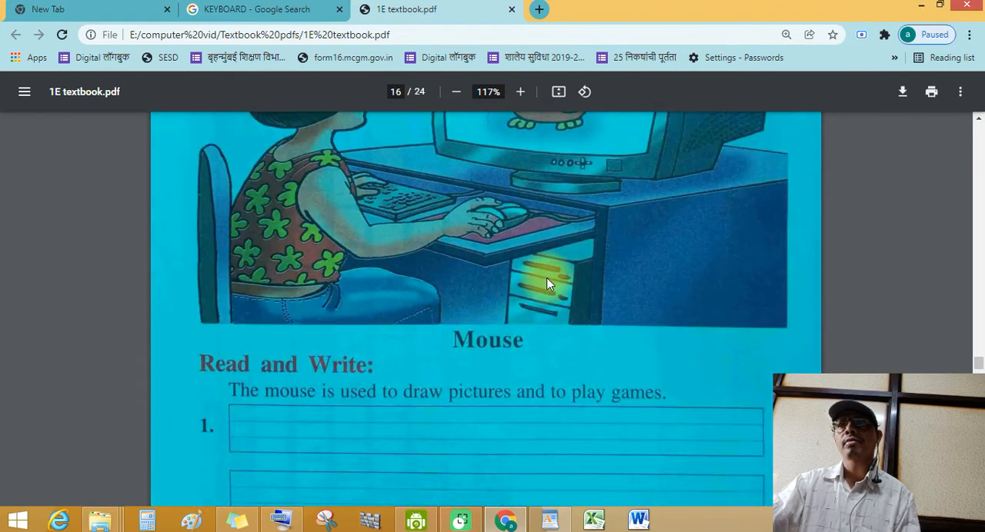
scroll(up, 3)
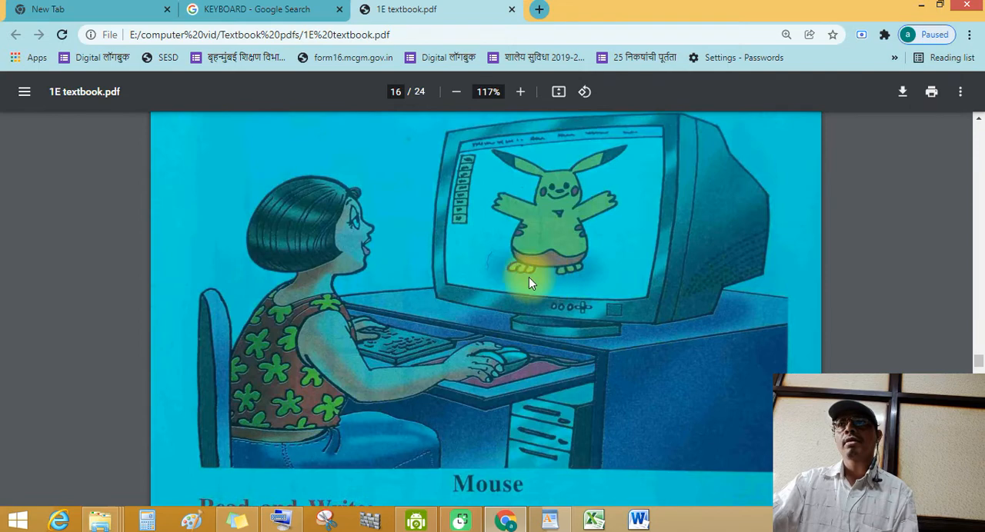
click(258, 9)
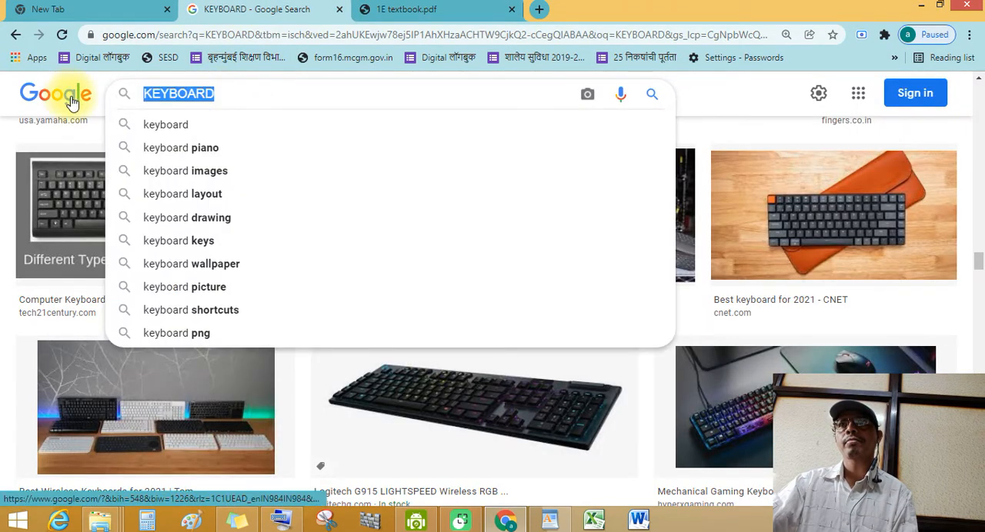
Search Google Images for MOUSE and scroll through the computer mouse example pictures
text(MOUSE)
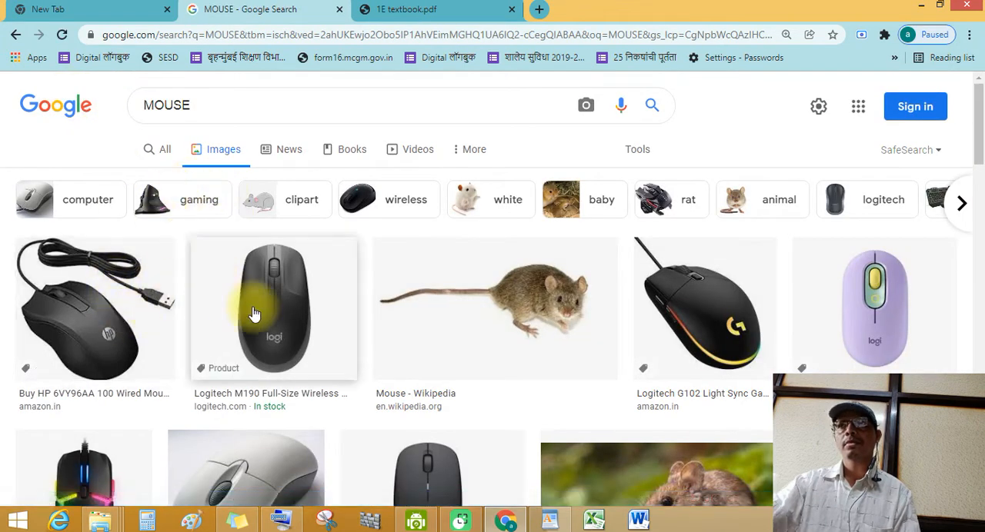
scroll(down, 3)
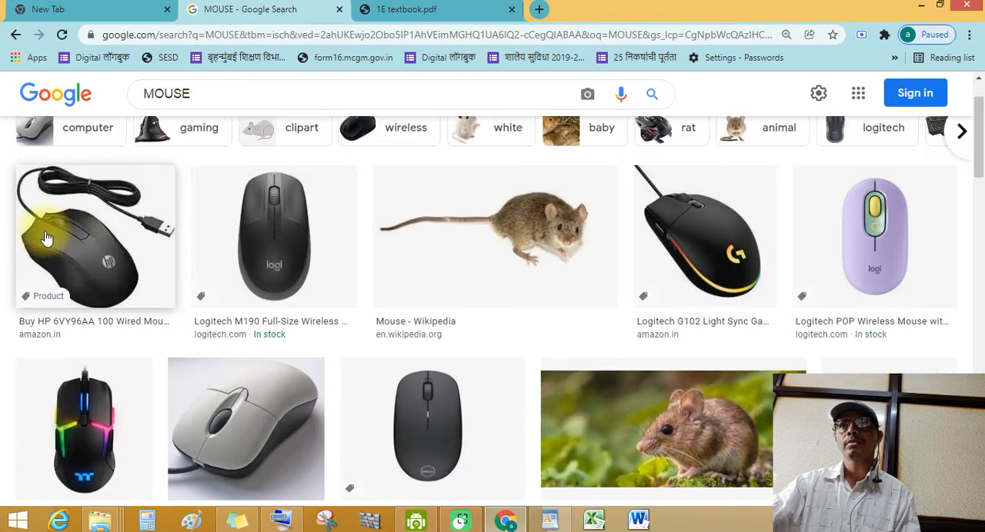
mouse_move(325, 225)
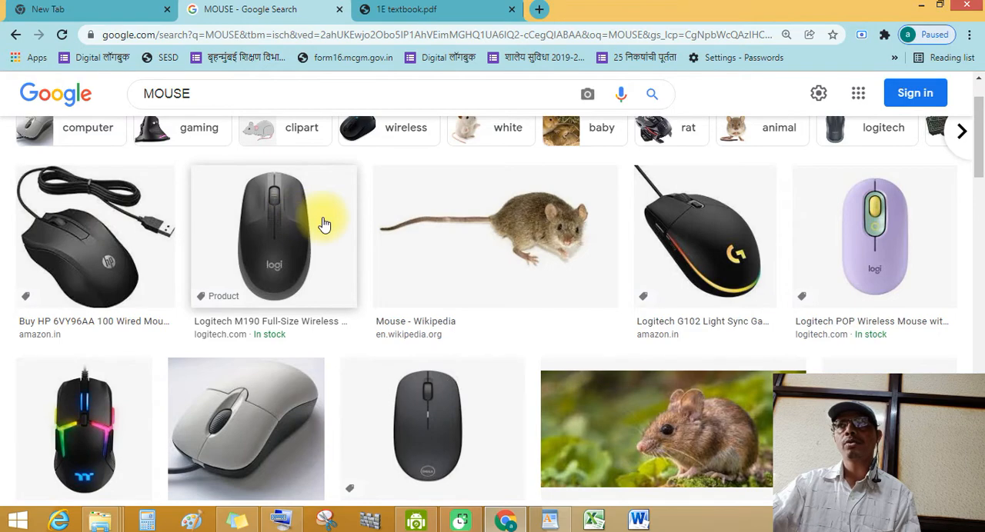
scroll(down, 3)
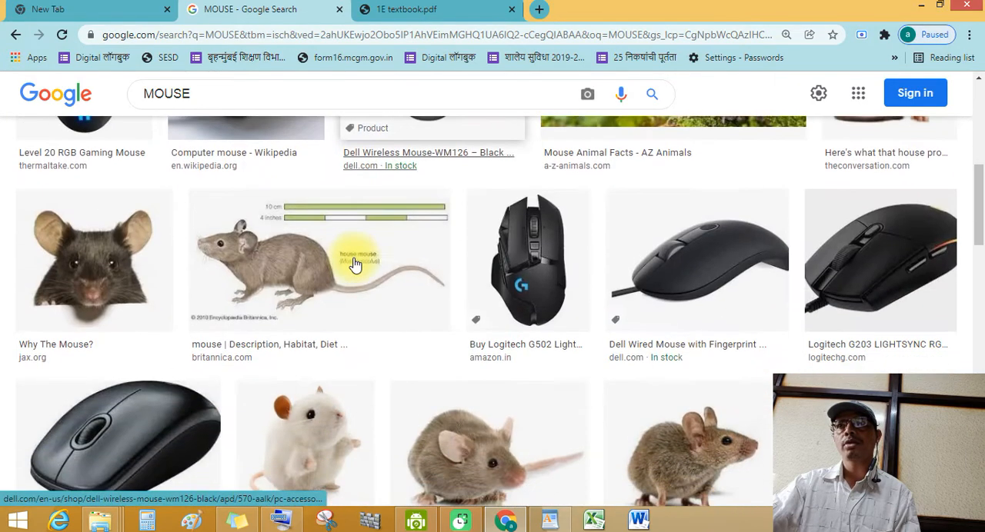
scroll(down, 3)
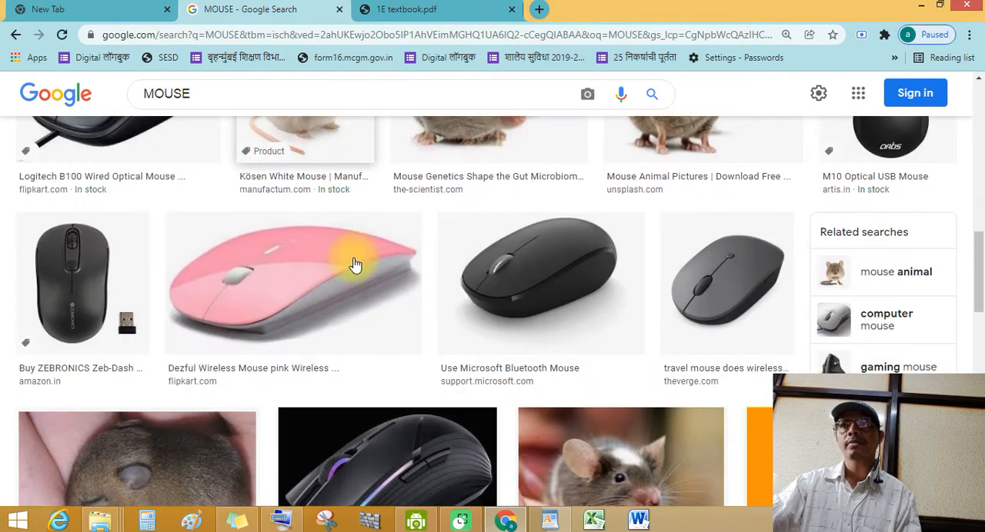
scroll(down, 3)
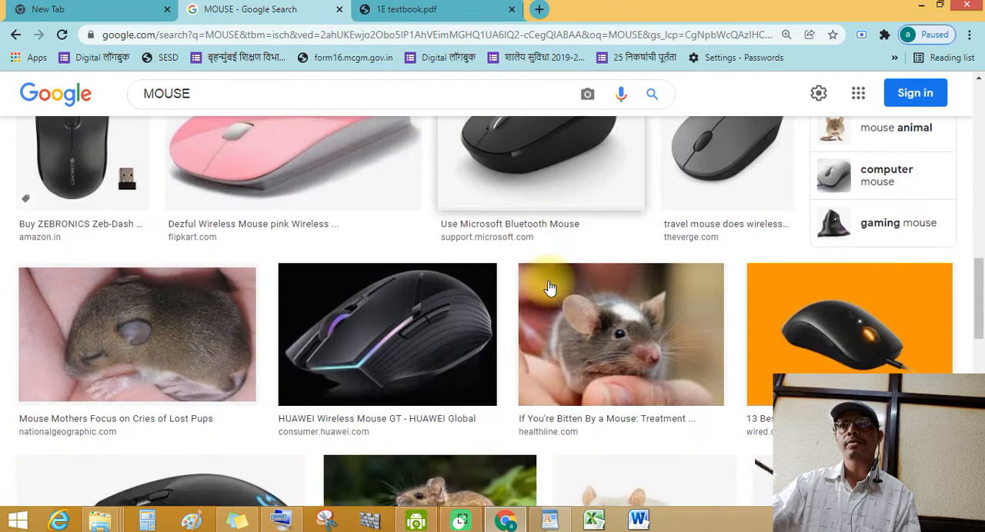
scroll(down, 3)
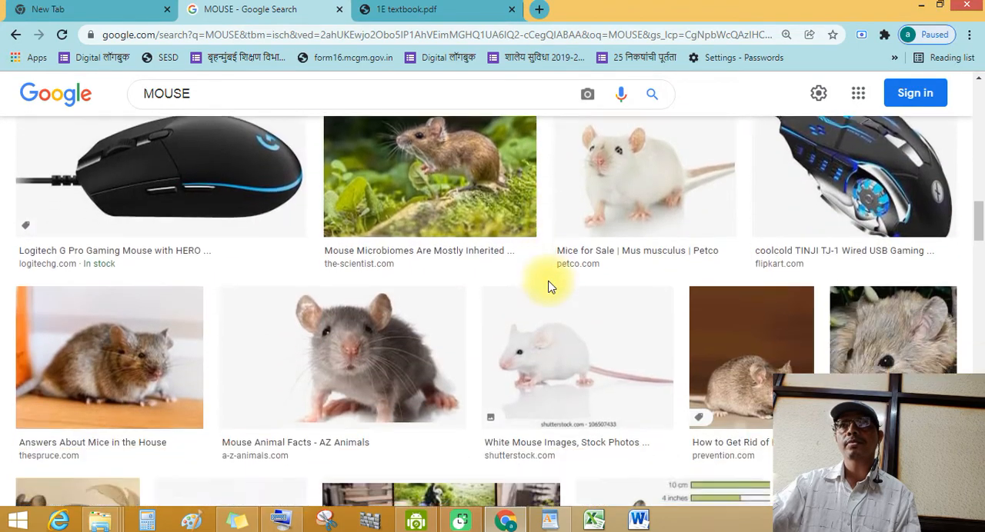
scroll(down, 3)
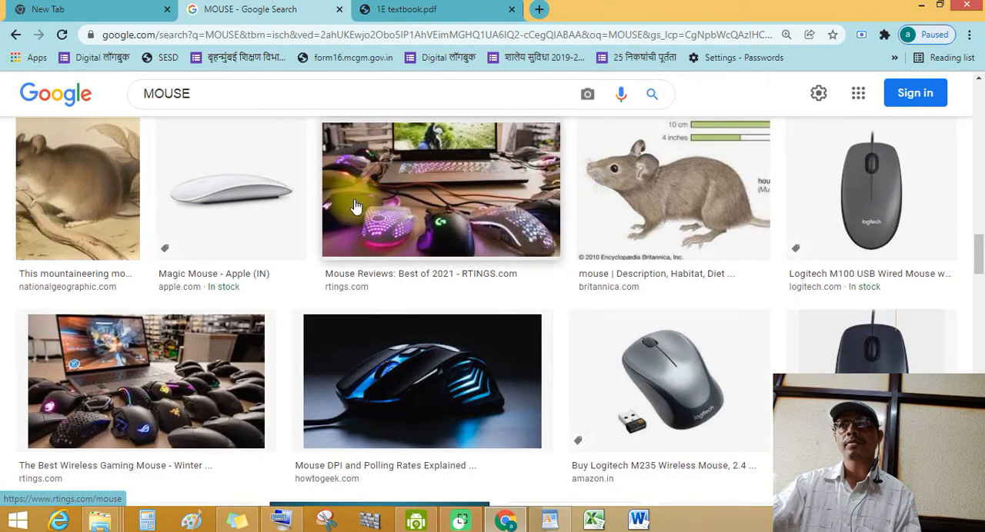
scroll(down, 3)
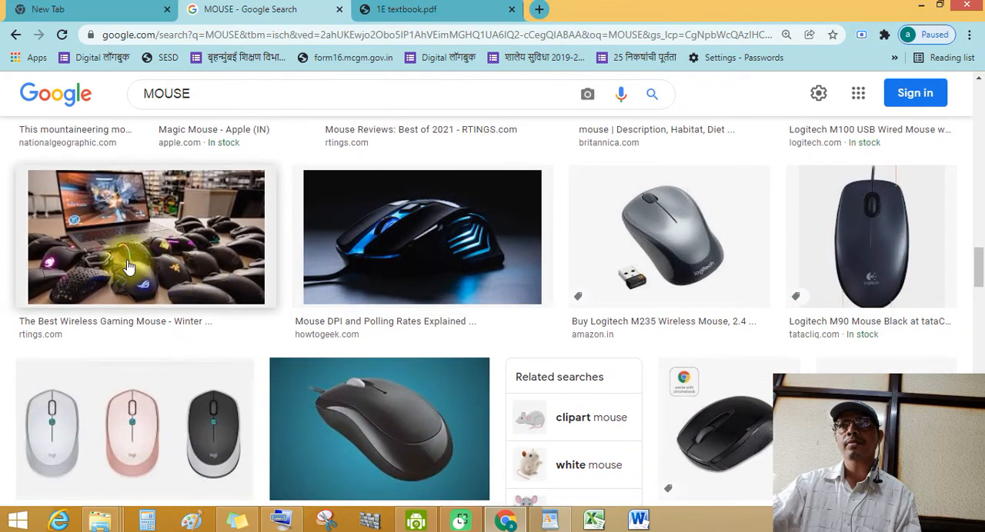
scroll(down, 3)
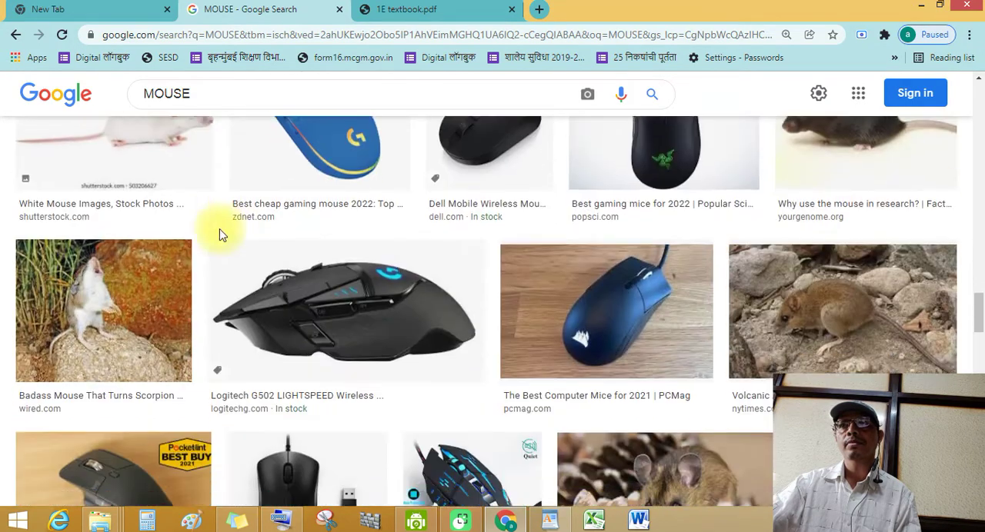
scroll(down, 3)
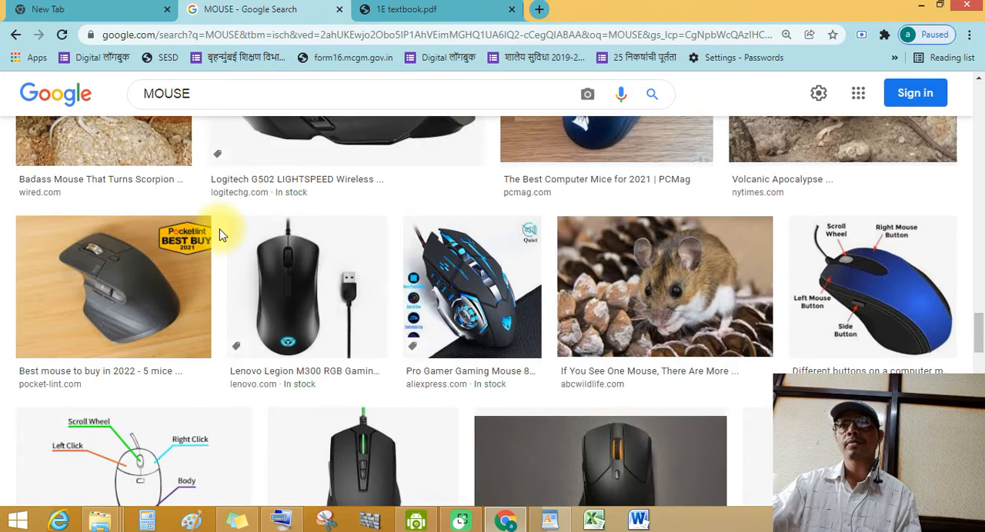
scroll(down, 3)
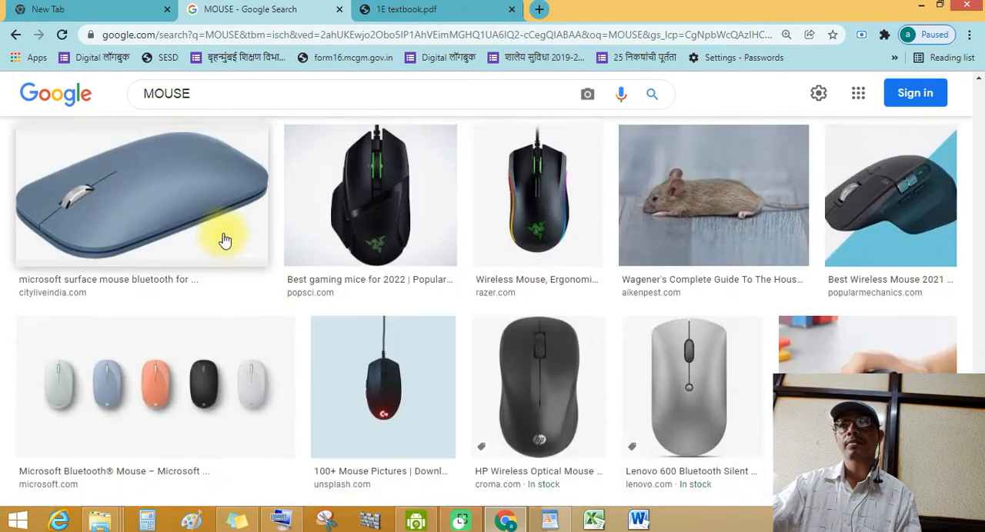
scroll(down, 3)
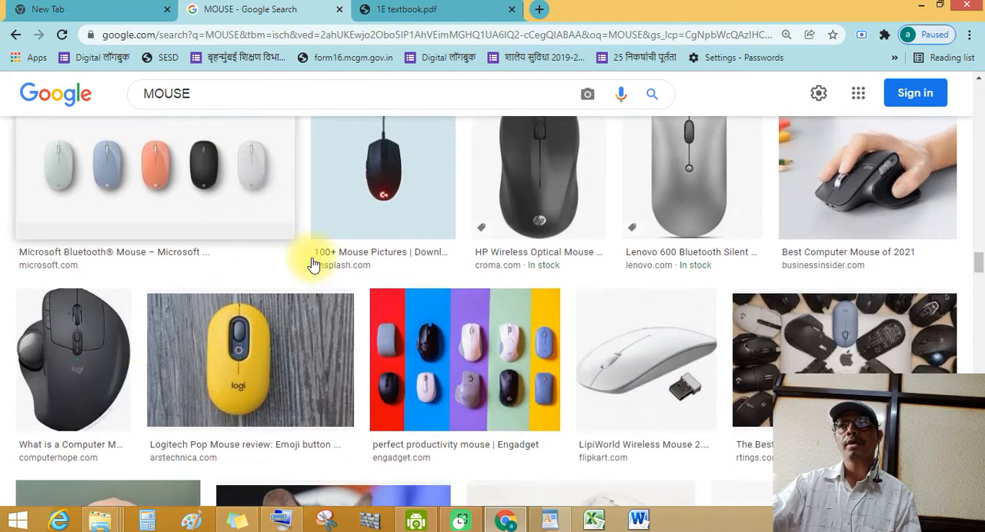
Return to the textbook PDF and scroll the page 17 CPU lesson to its Read and Write exercise
click(437, 9)
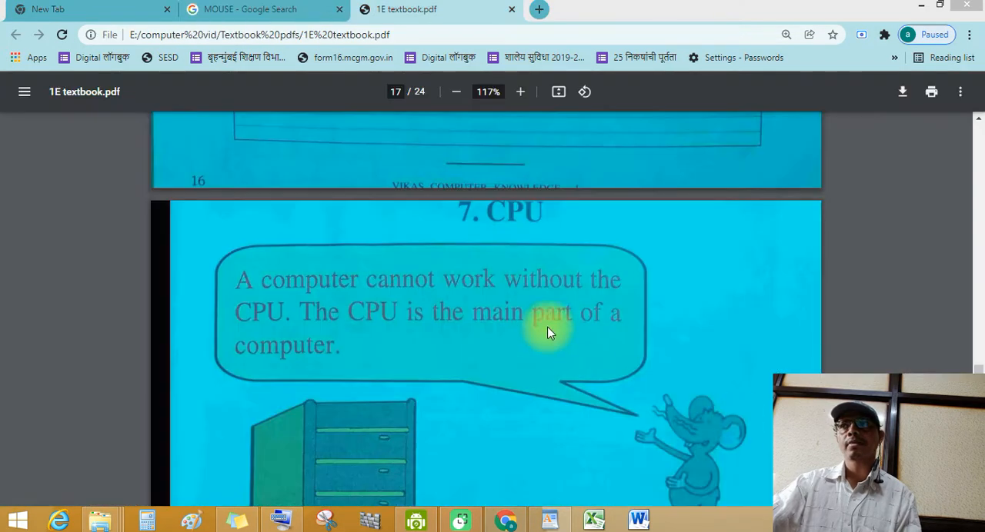
mouse_move(300, 278)
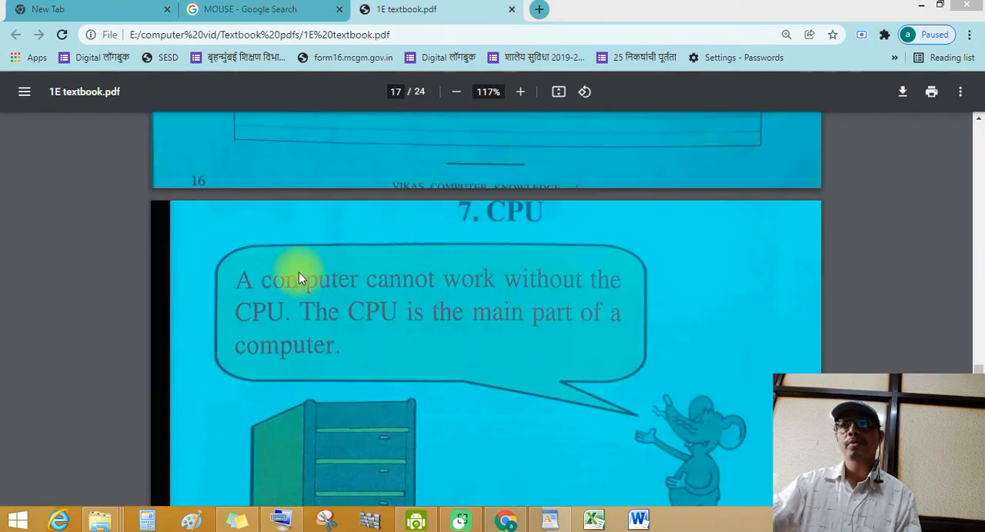
mouse_move(560, 294)
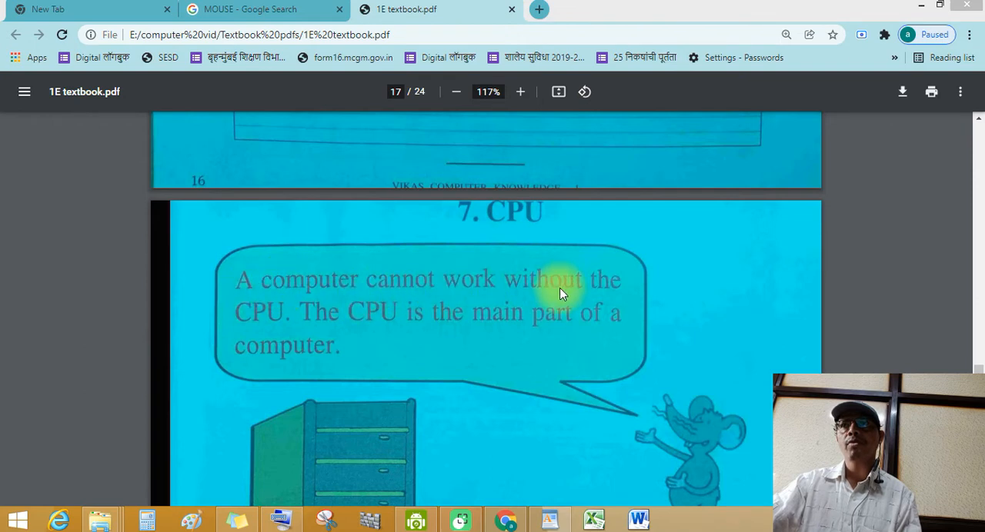
mouse_move(265, 331)
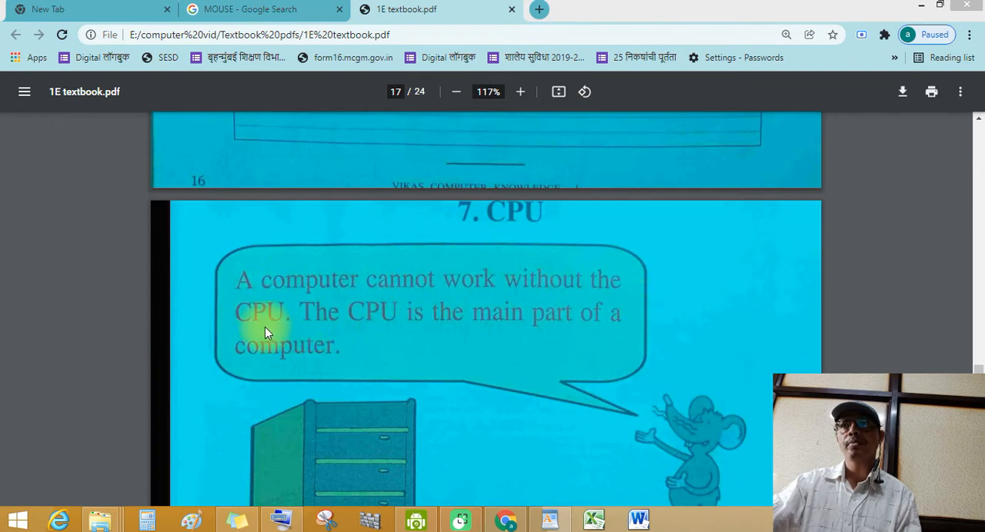
mouse_move(462, 322)
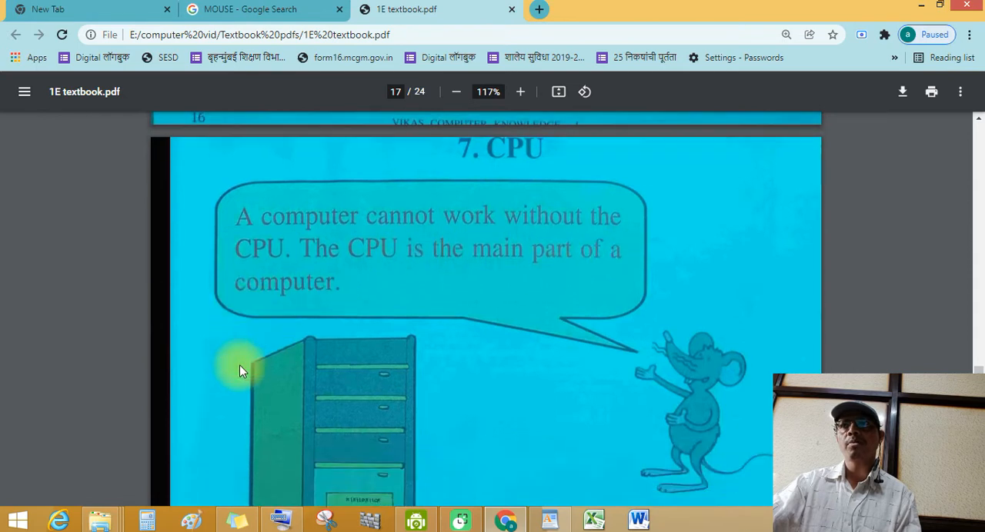
scroll(down, 3)
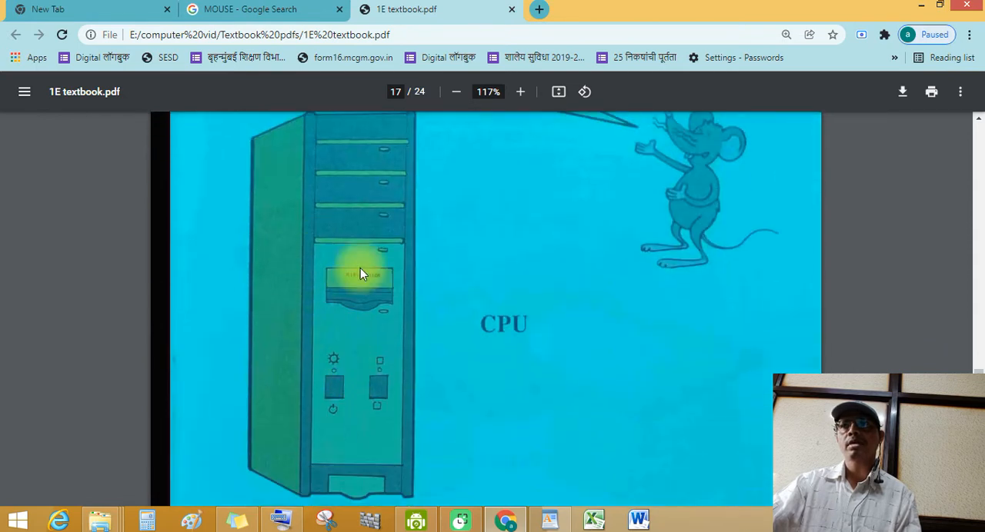
scroll(down, 3)
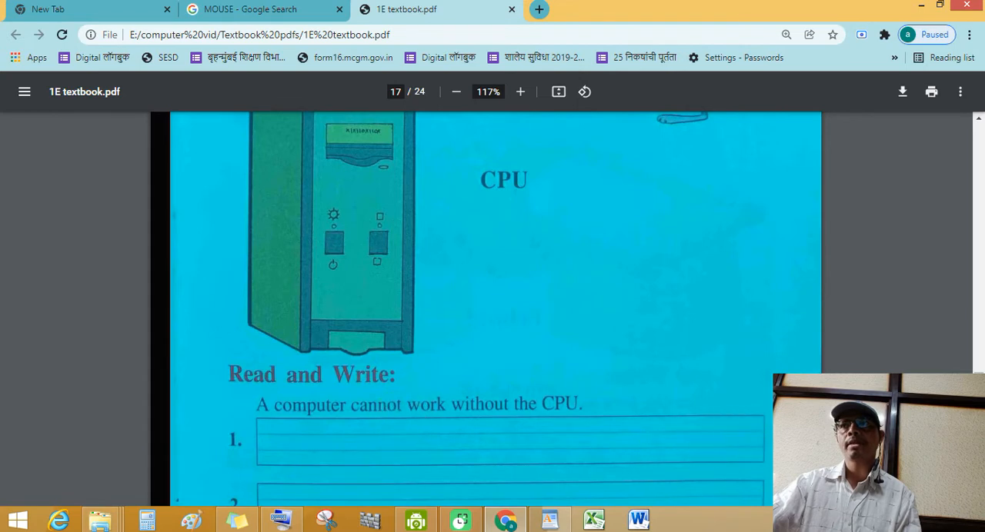
Browse the Google Images results for CPU, scrolling through processor chip, cabinet and socket pictures
click(262, 9)
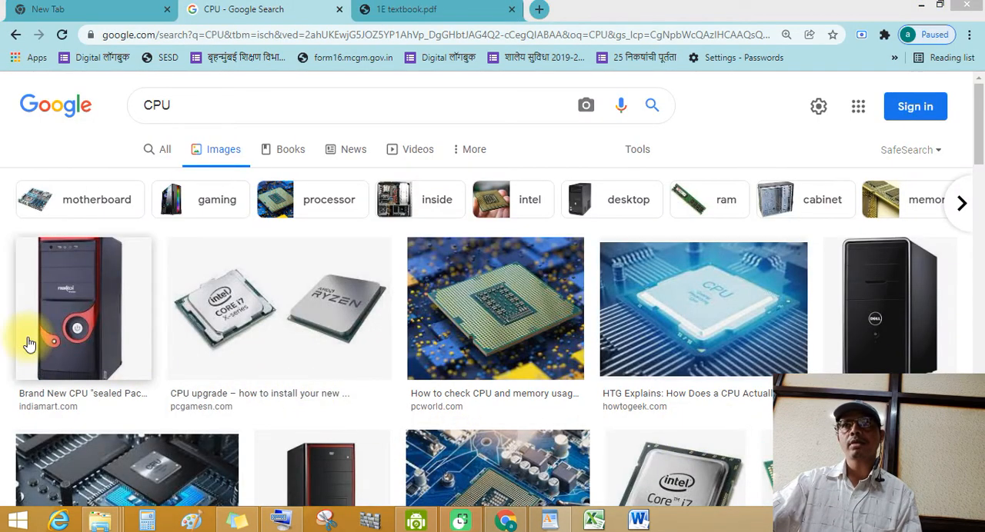
mouse_move(173, 285)
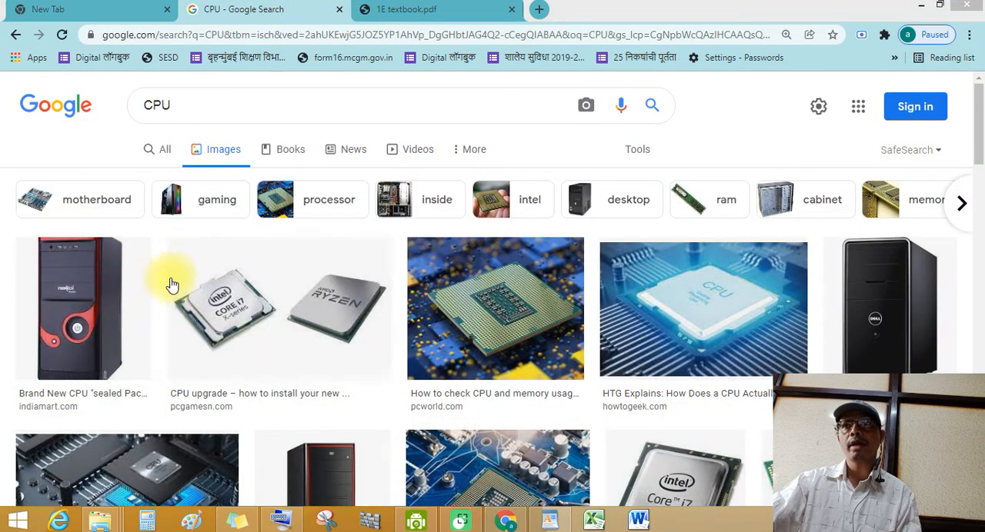
mouse_move(511, 352)
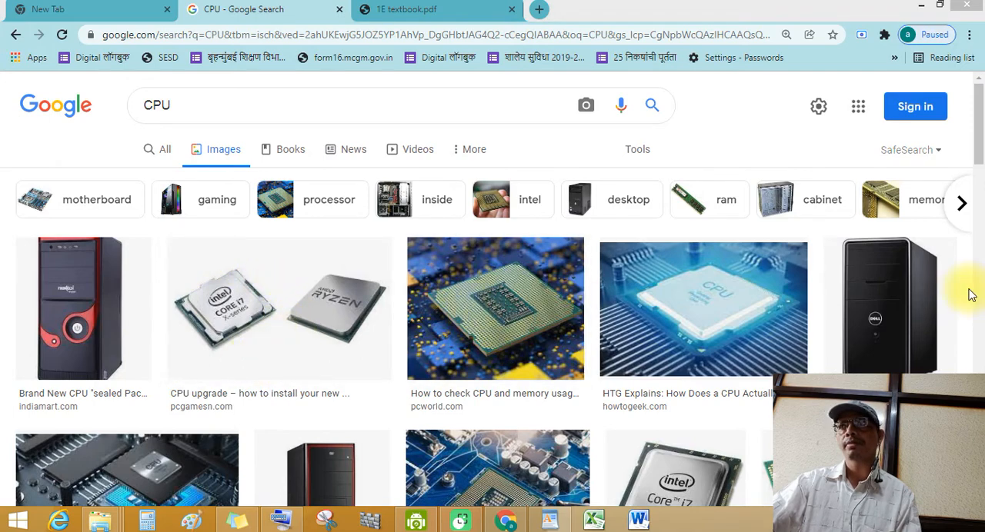
scroll(down, 3)
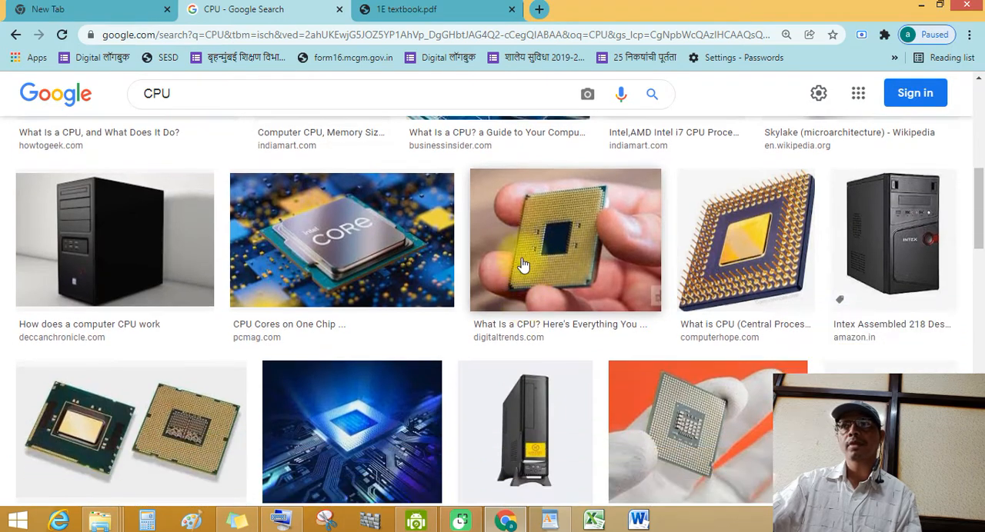
mouse_move(803, 271)
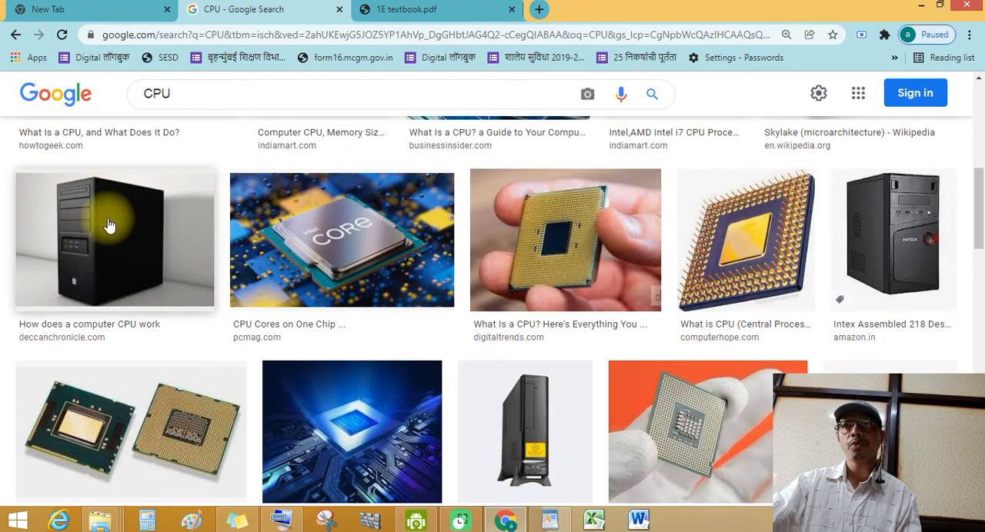
scroll(down, 3)
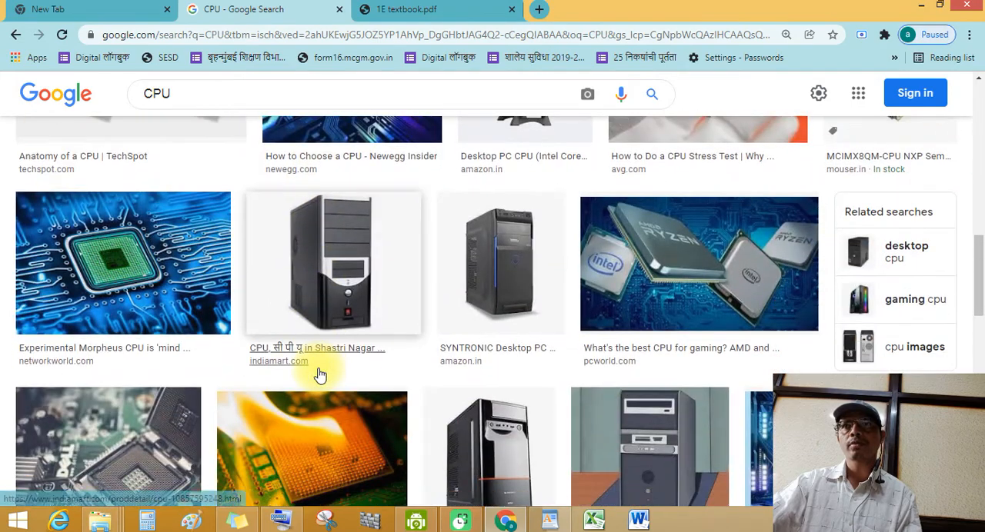
scroll(down, 3)
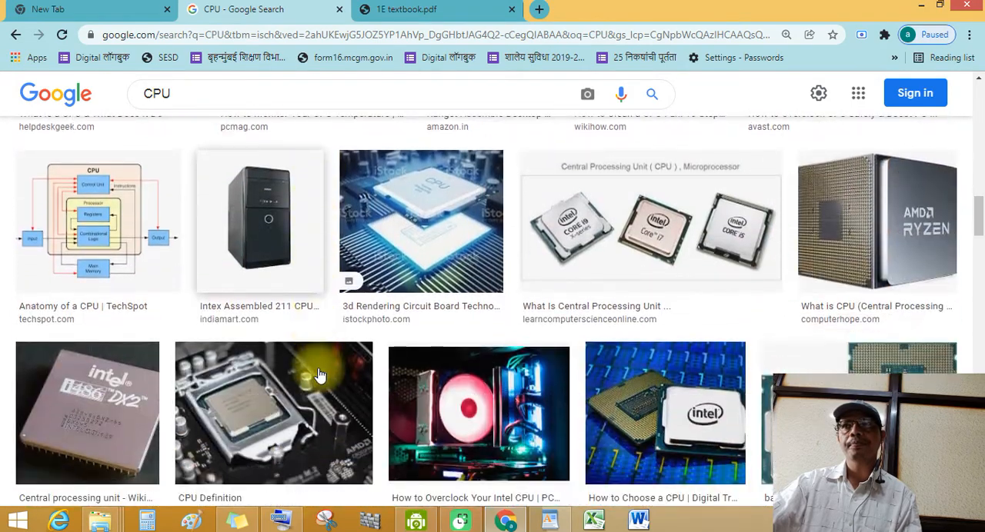
scroll(down, 3)
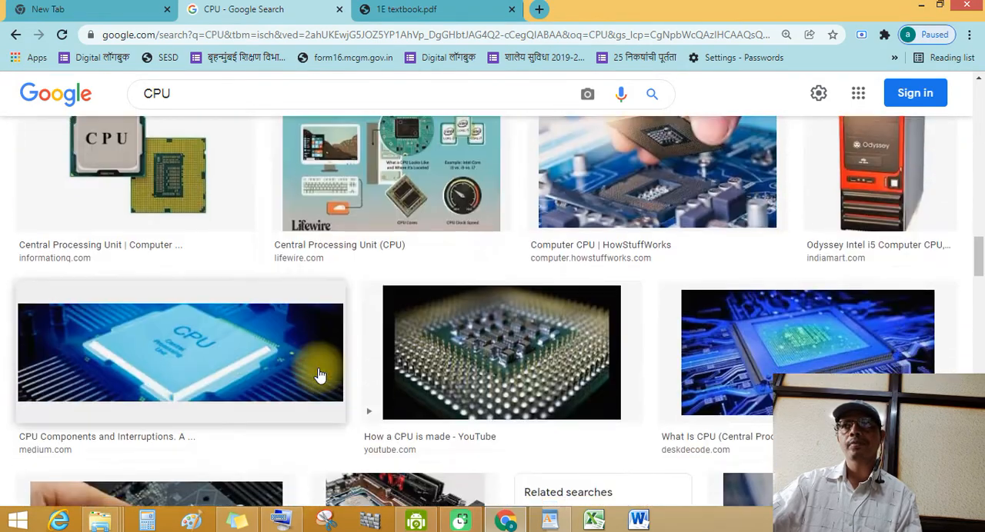
scroll(down, 3)
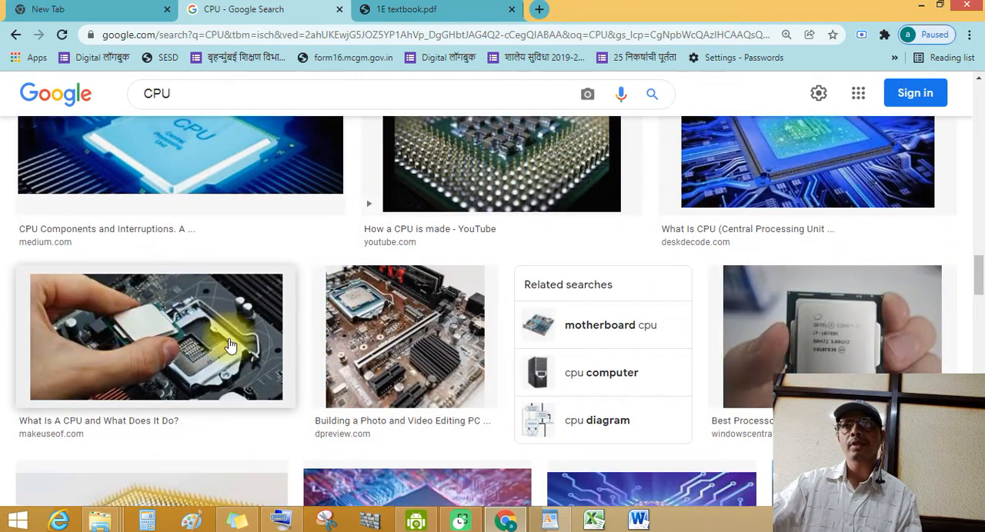
scroll(down, 3)
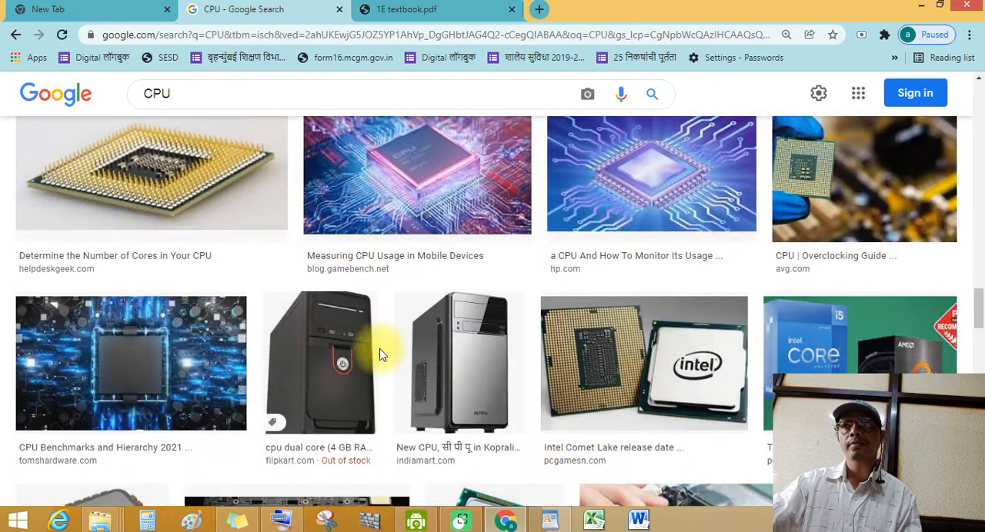
scroll(down, 3)
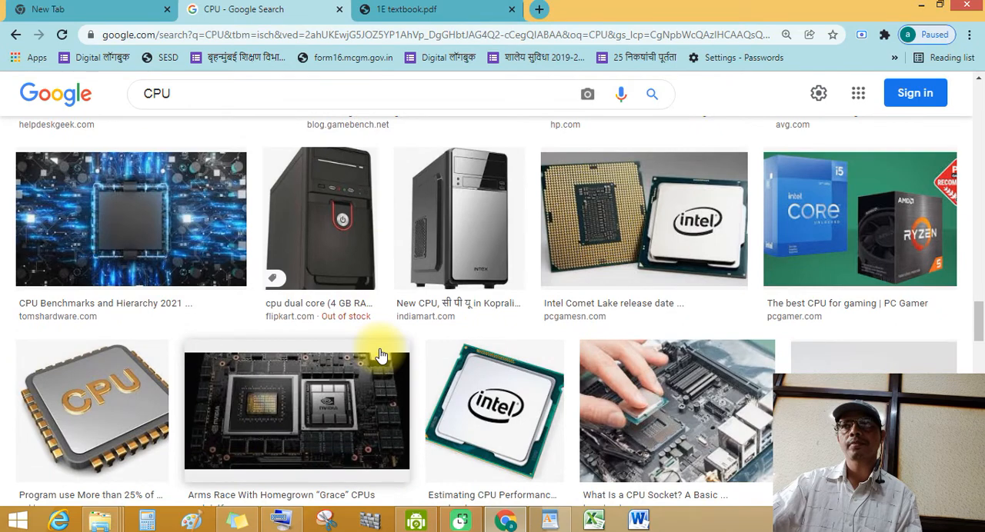
scroll(down, 3)
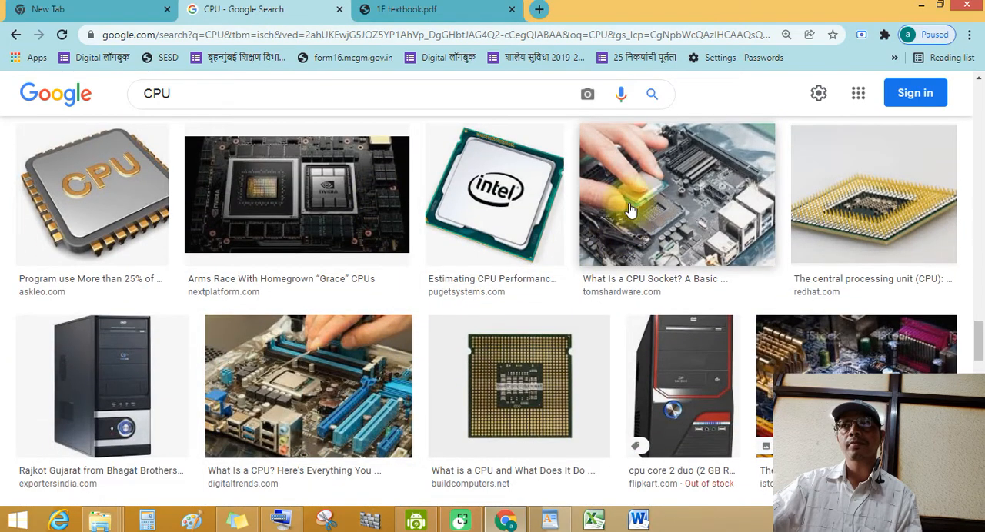
mouse_move(671, 189)
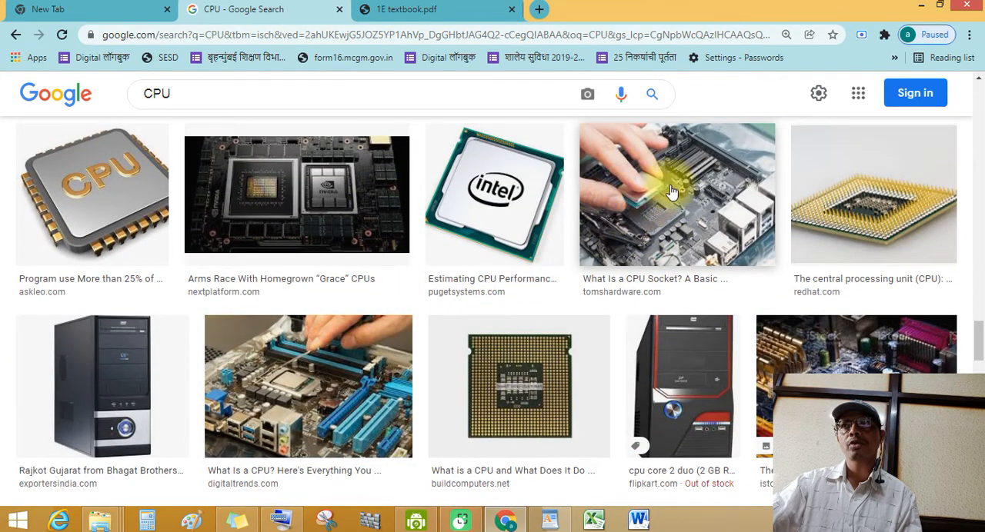
mouse_move(597, 233)
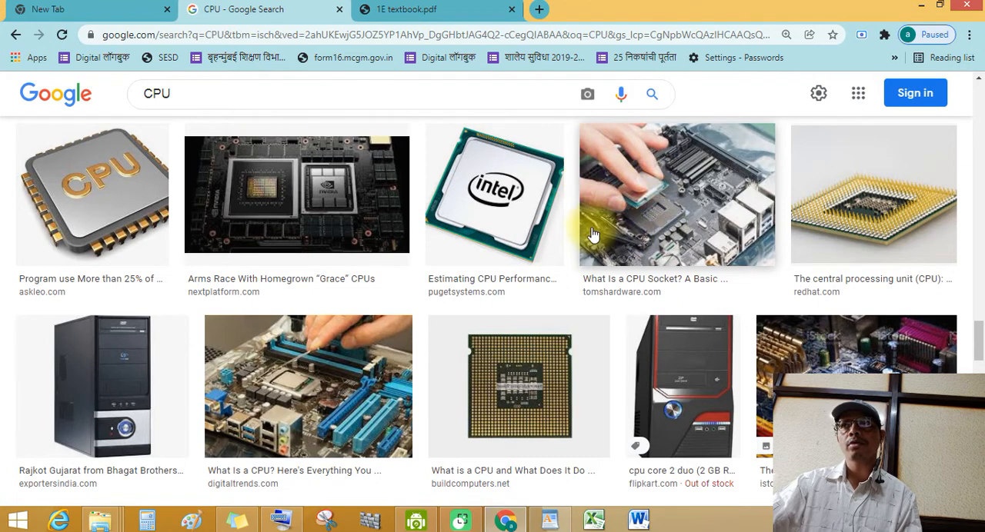
mouse_move(639, 240)
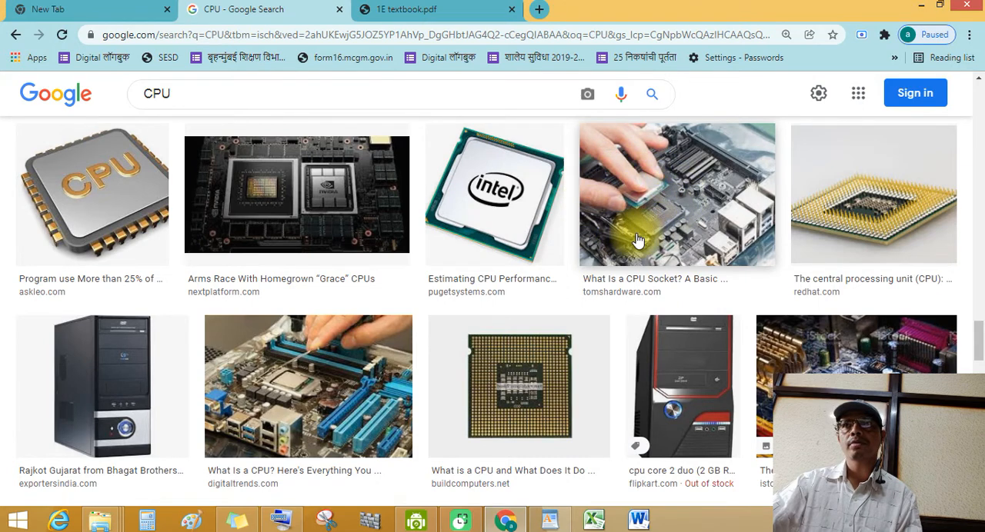
scroll(down, 3)
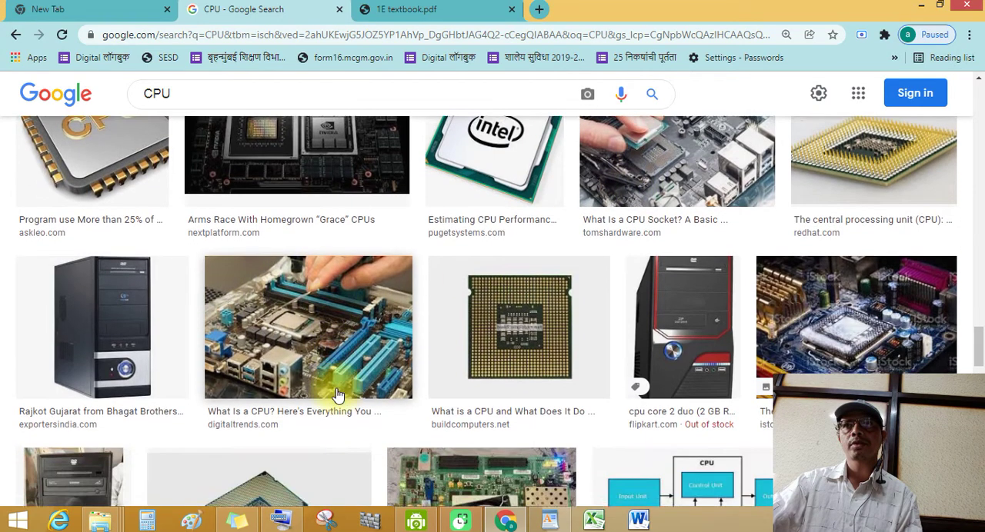
scroll(down, 3)
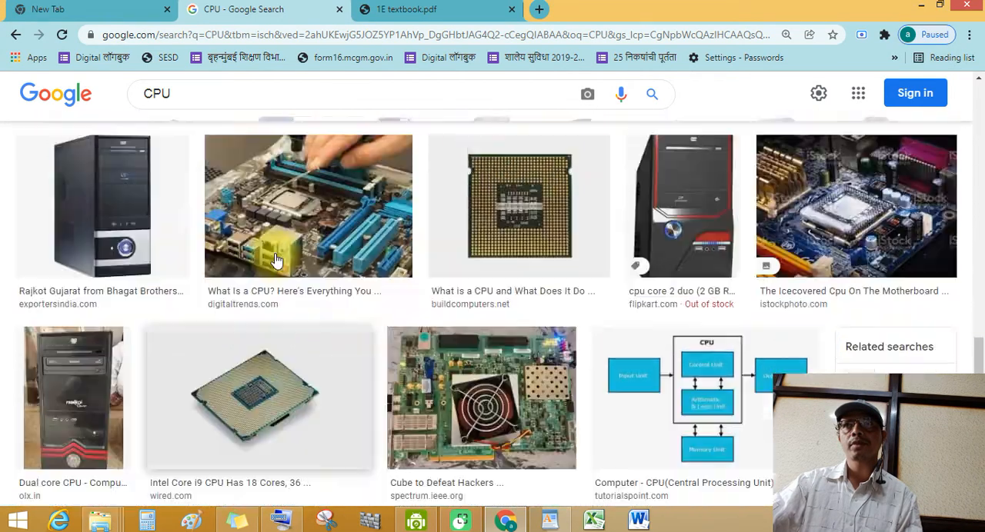
scroll(up, 3)
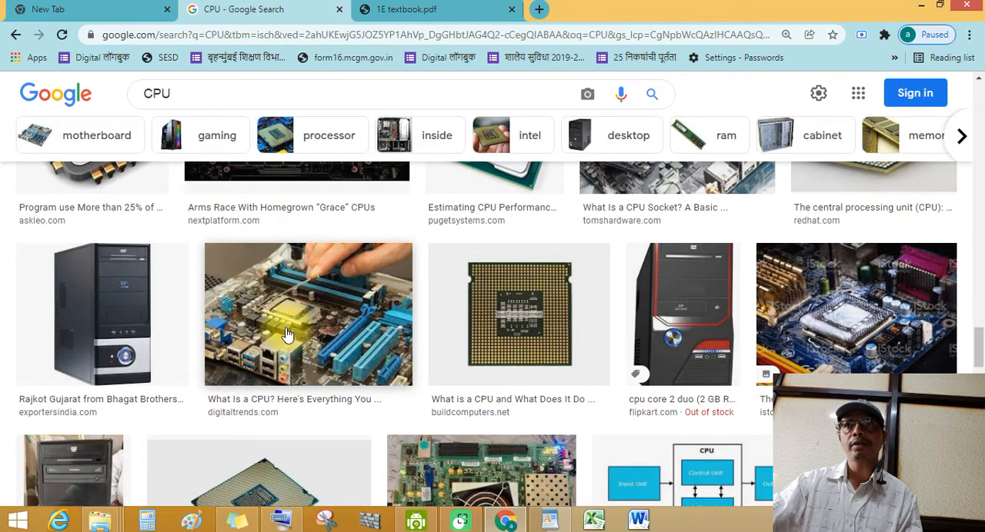
scroll(down, 3)
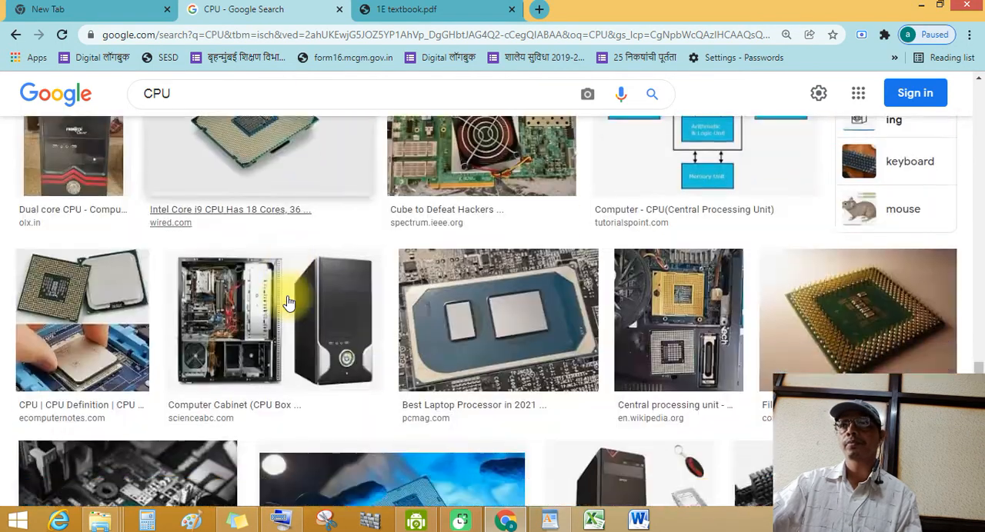
scroll(down, 3)
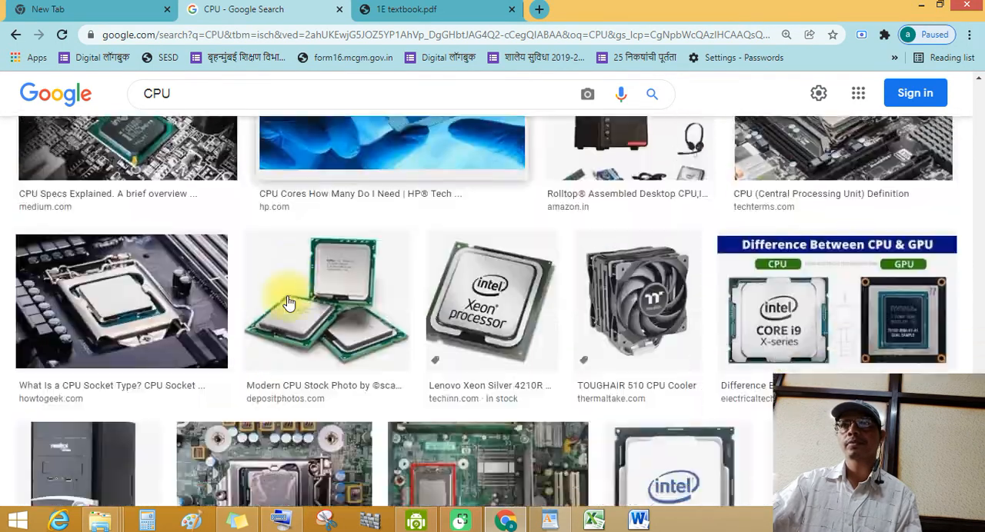
scroll(down, 3)
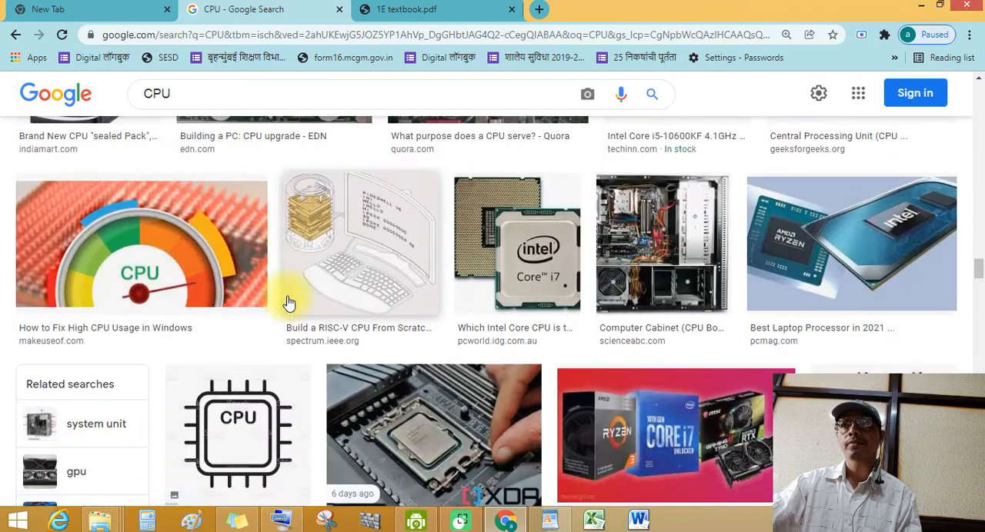
scroll(down, 3)
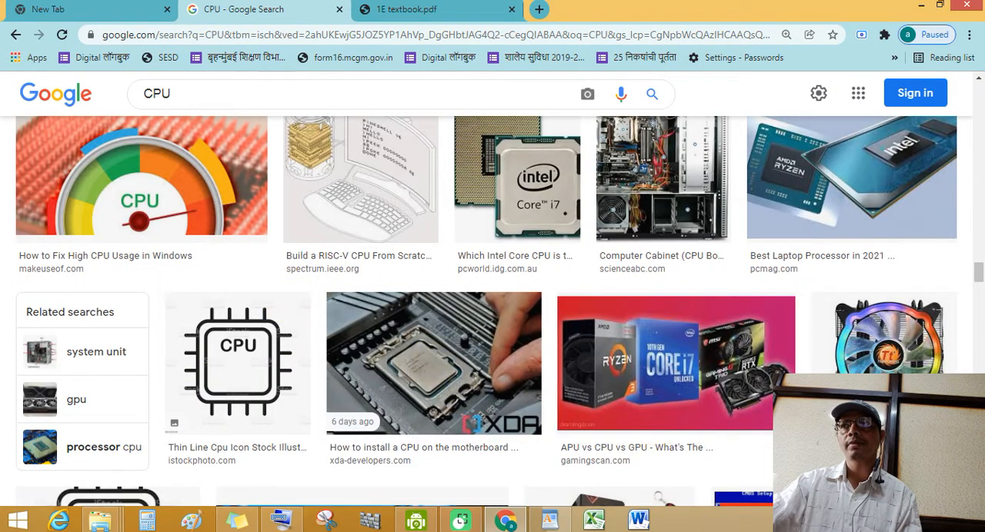
Return to the textbook PDF and scroll the page 18 Printer lesson to its Read and Write exercise
click(434, 9)
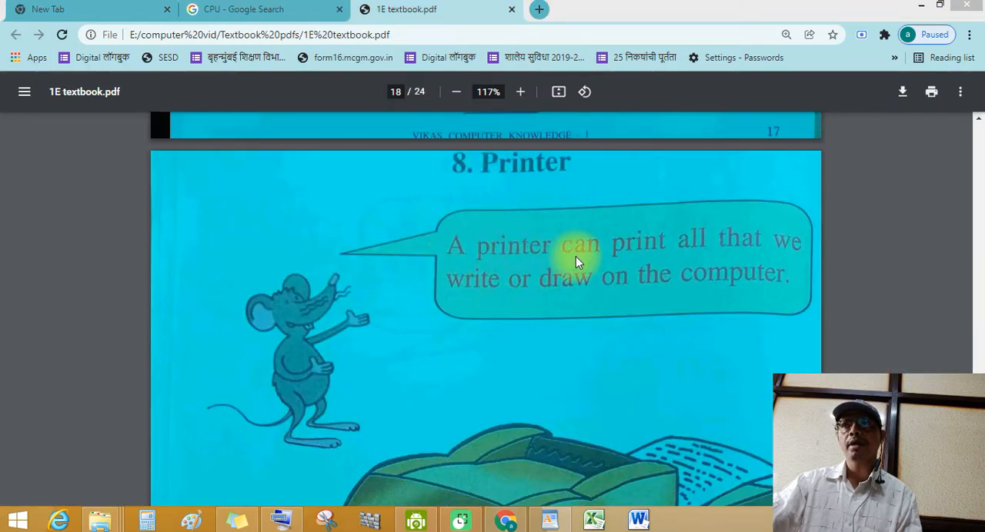
mouse_move(443, 313)
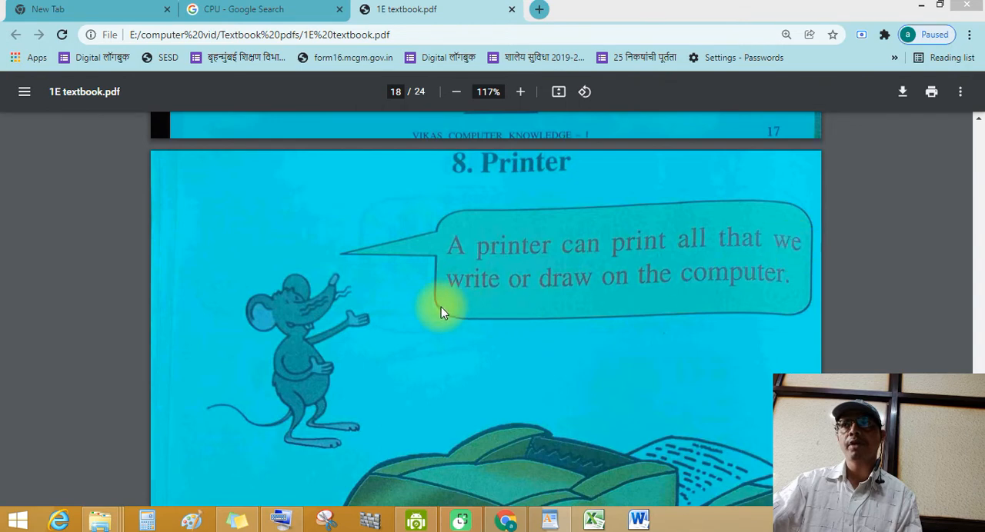
mouse_move(603, 291)
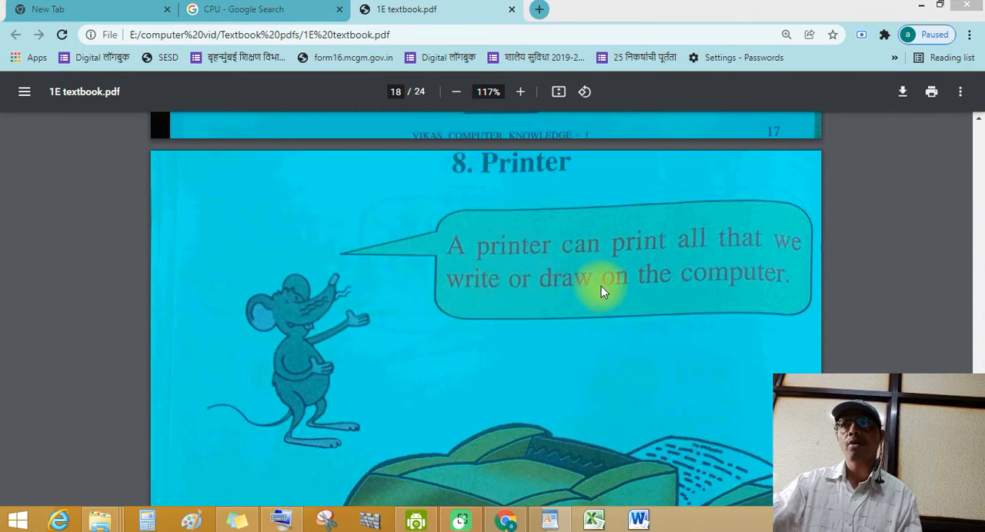
mouse_move(474, 366)
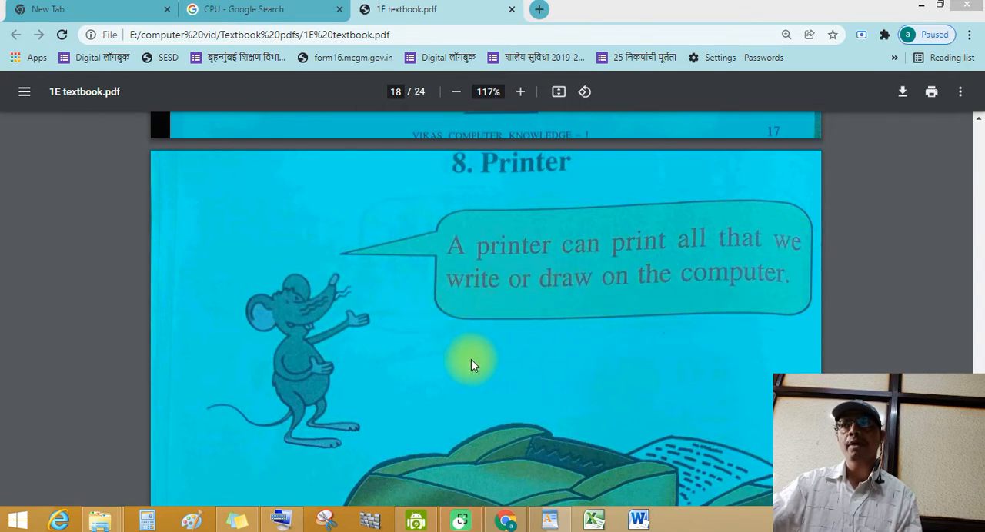
scroll(down, 3)
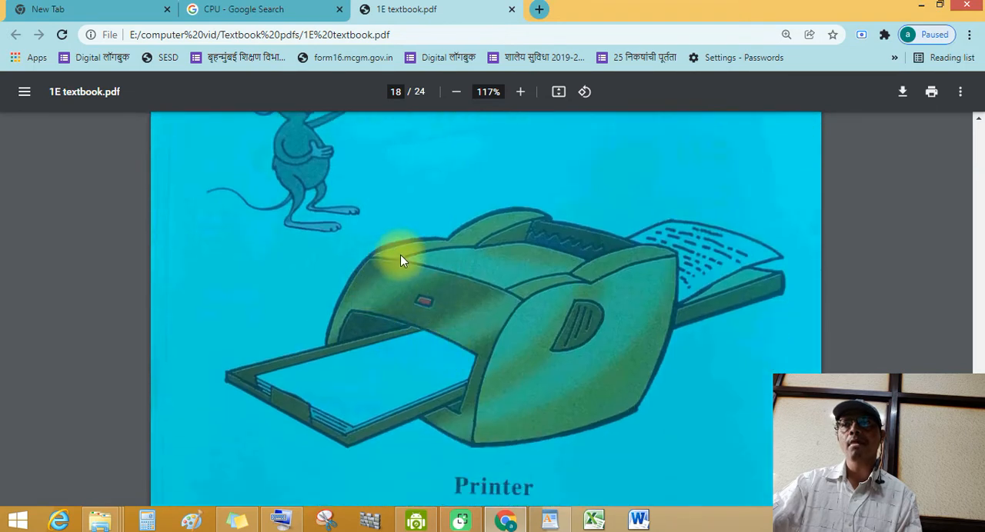
mouse_move(372, 355)
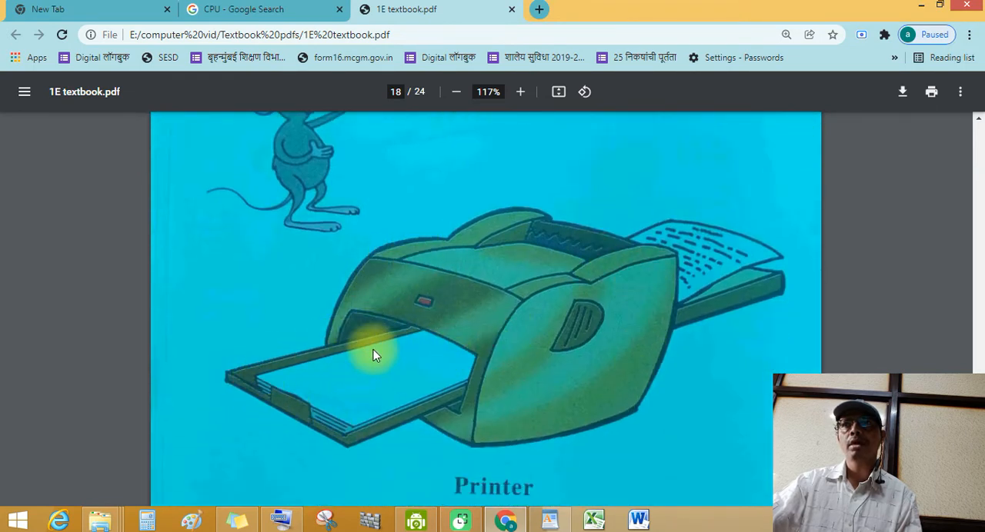
mouse_move(367, 394)
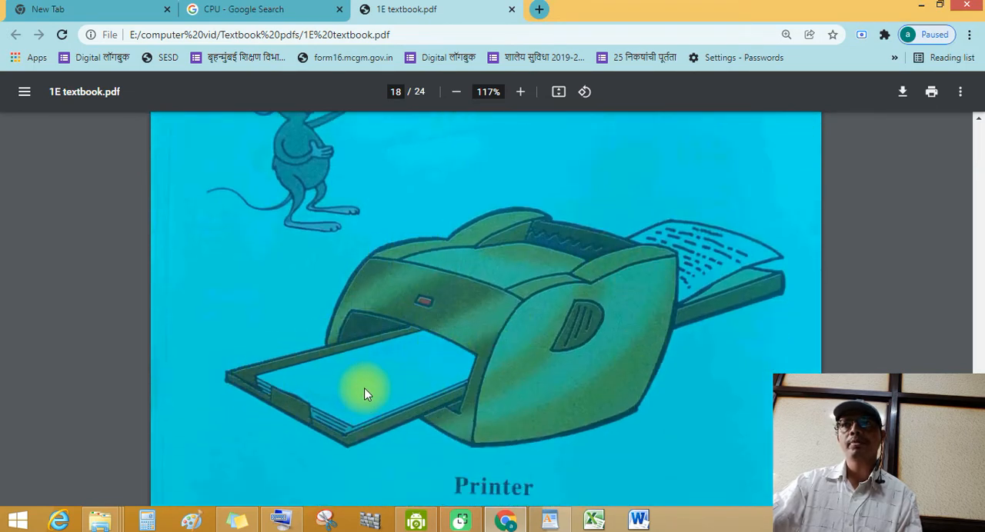
mouse_move(639, 237)
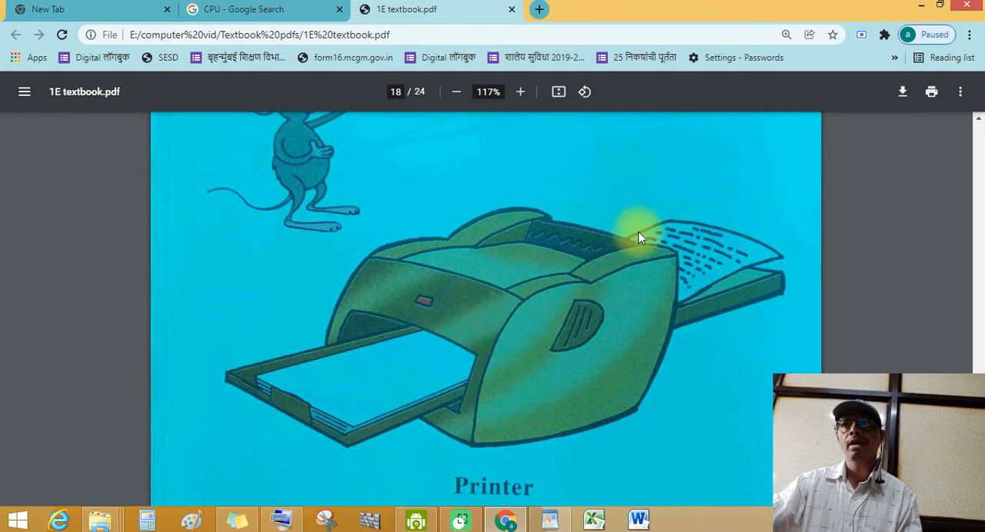
mouse_move(515, 357)
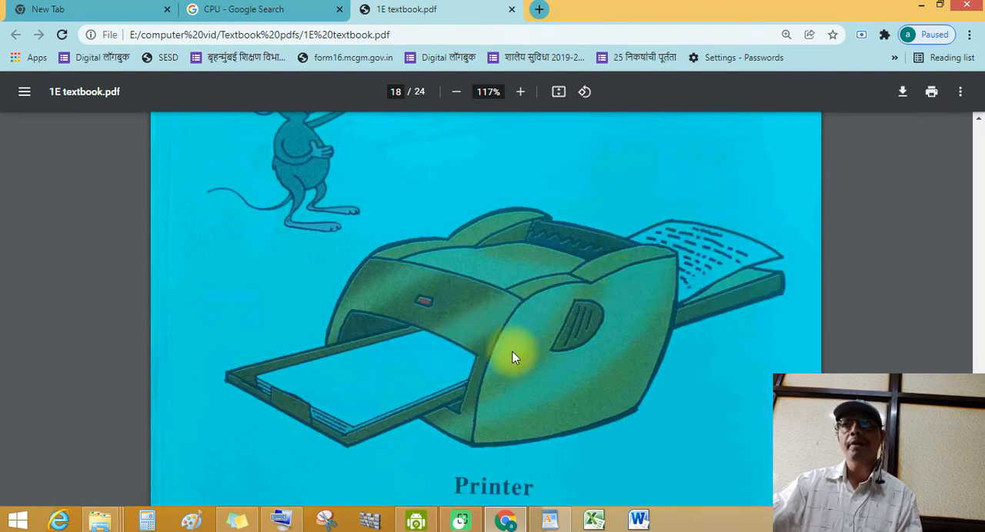
scroll(down, 3)
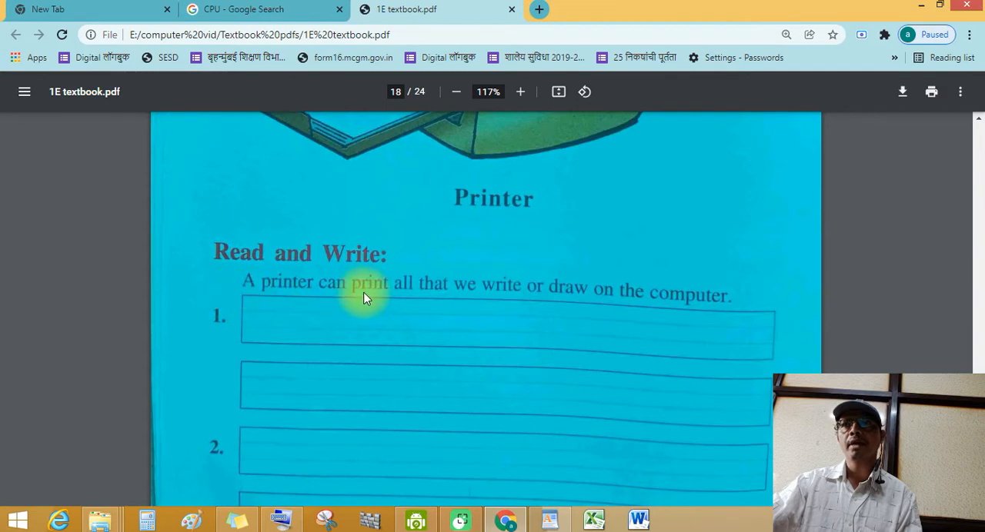
mouse_move(531, 298)
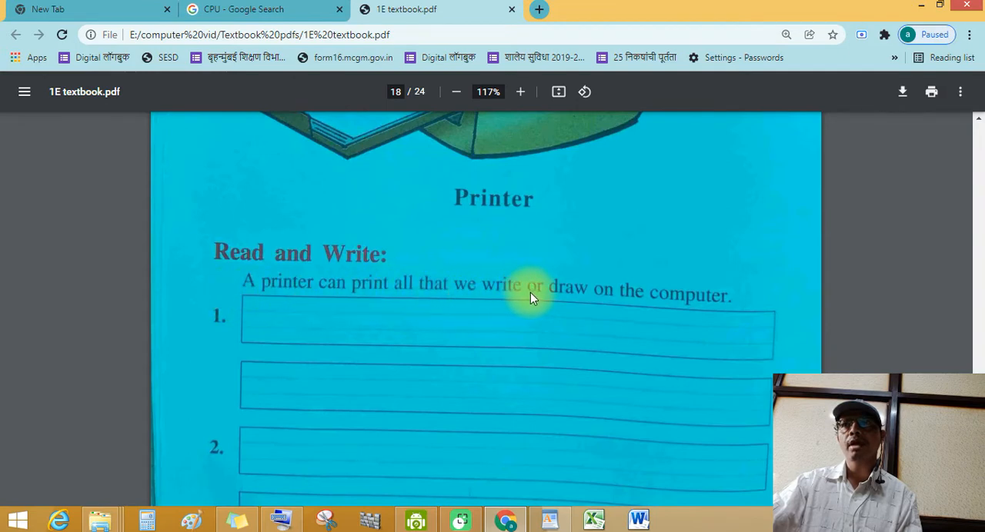
mouse_move(720, 300)
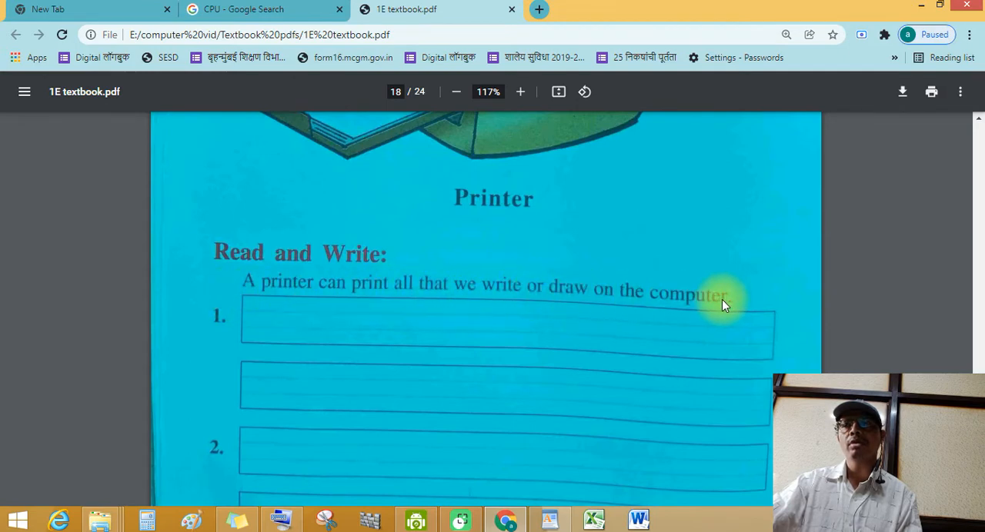
Return to the PRINTER image results and scroll down through many printer photos and related searches
click(262, 9)
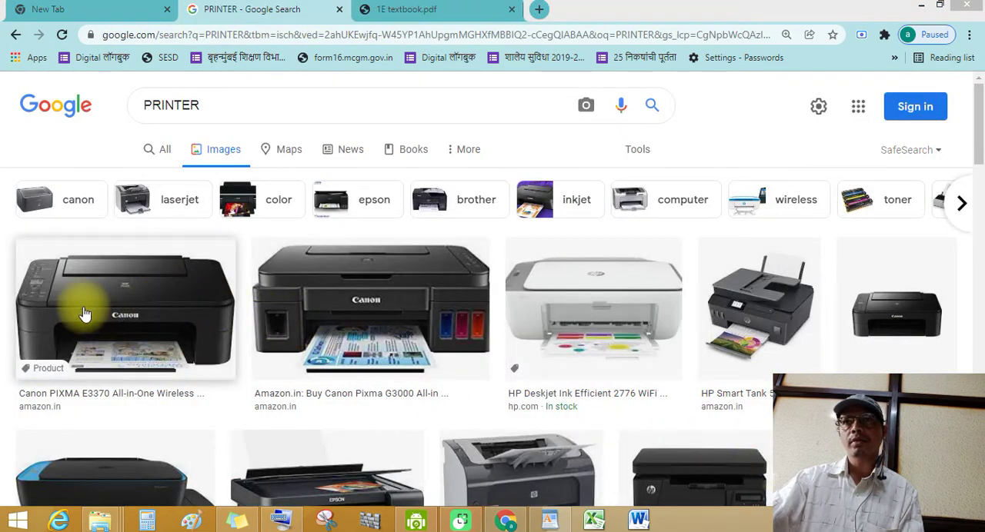
mouse_move(157, 281)
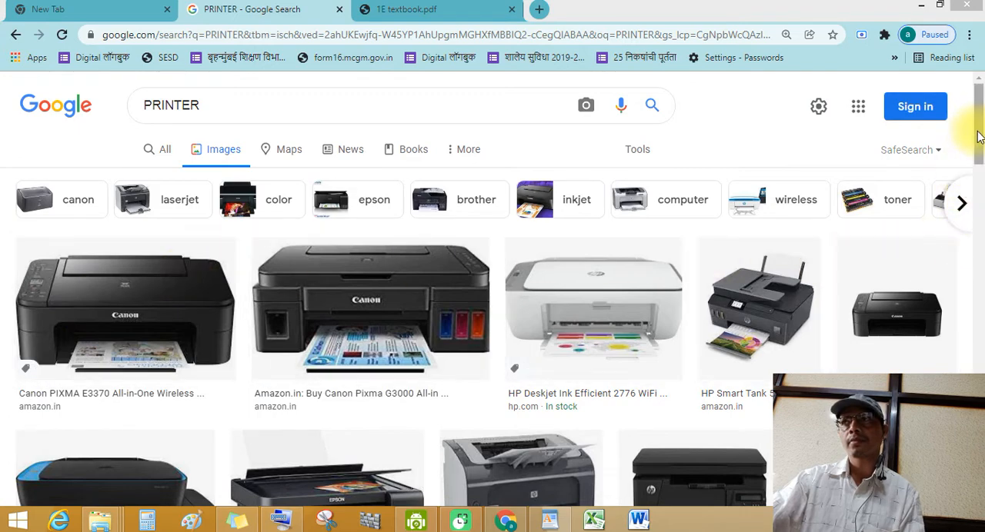
scroll(down, 3)
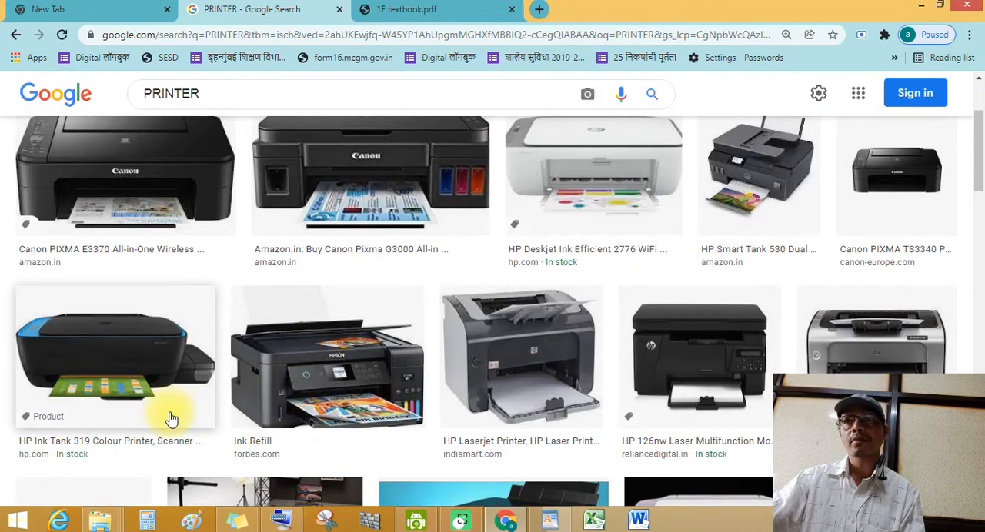
mouse_move(400, 369)
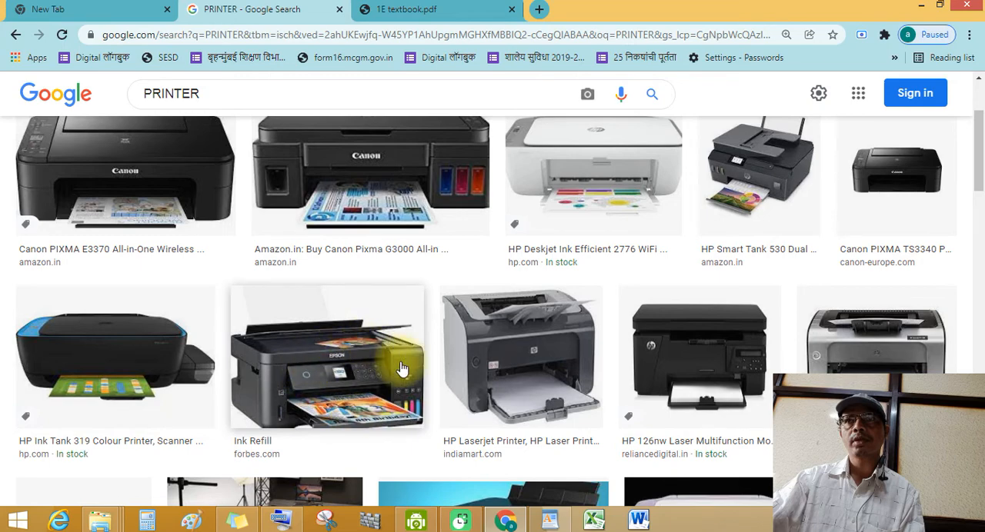
scroll(down, 3)
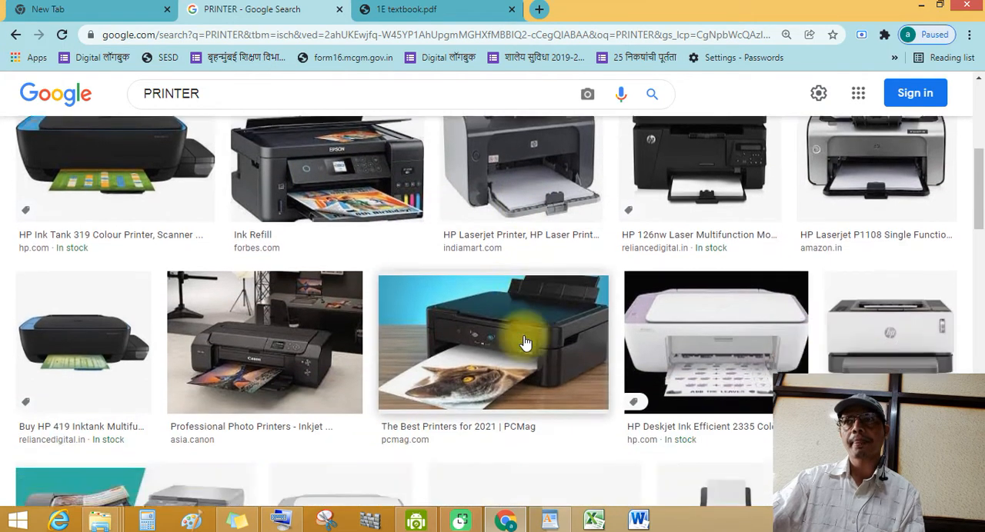
scroll(down, 3)
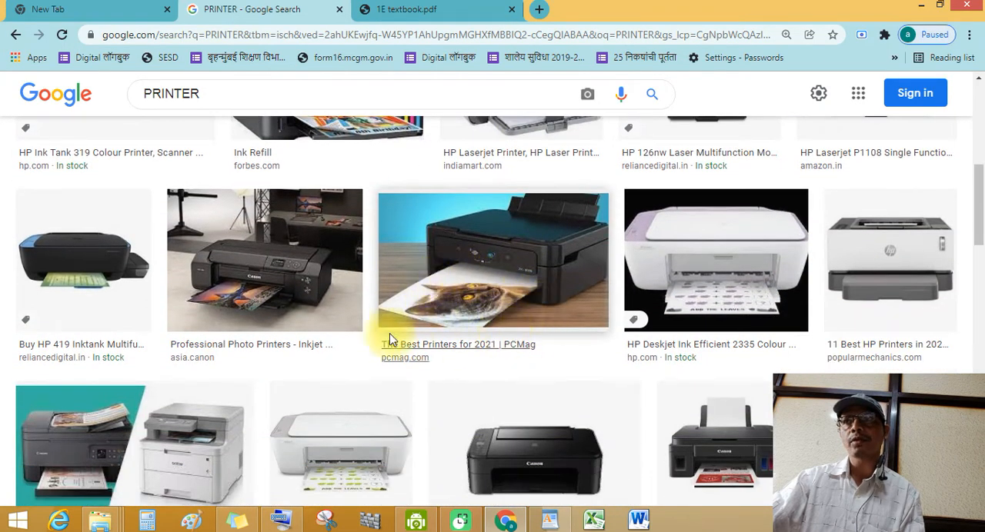
scroll(down, 3)
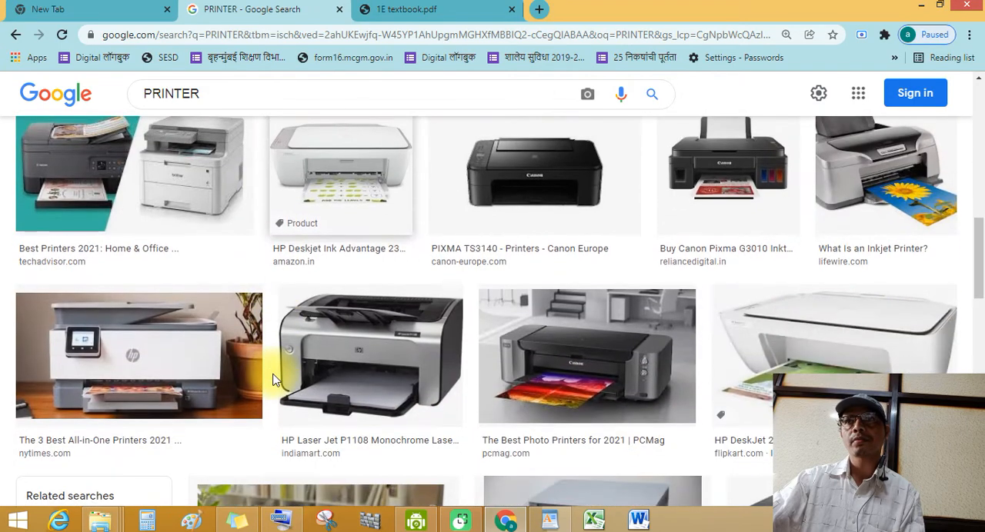
scroll(down, 3)
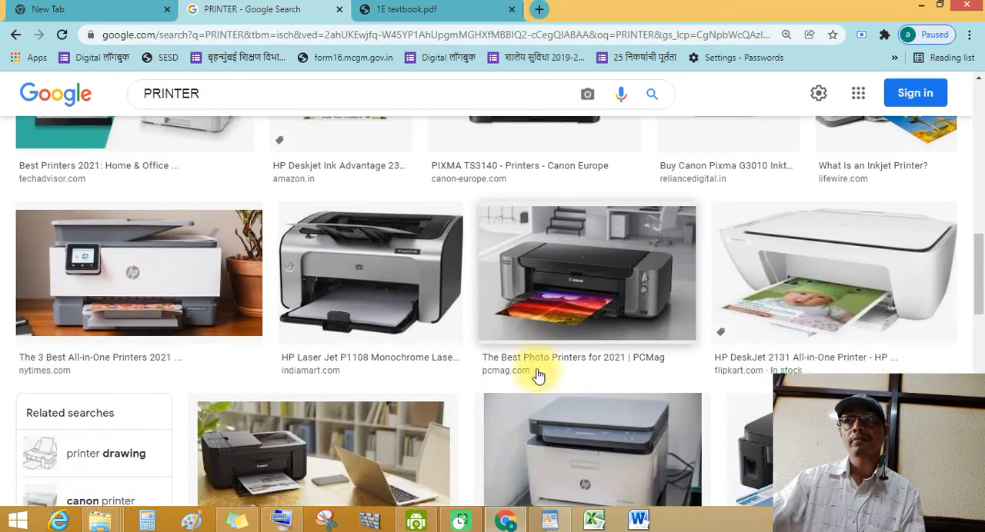
scroll(down, 3)
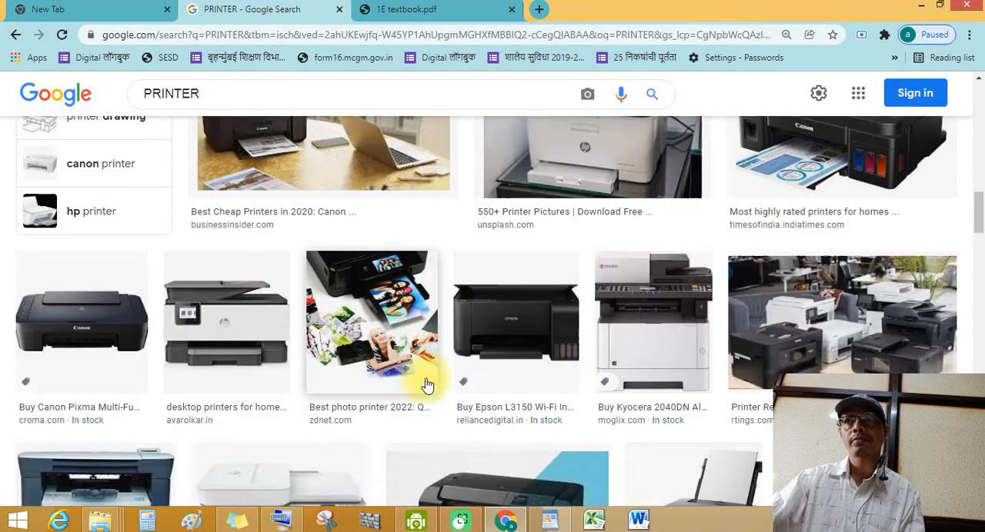
scroll(down, 3)
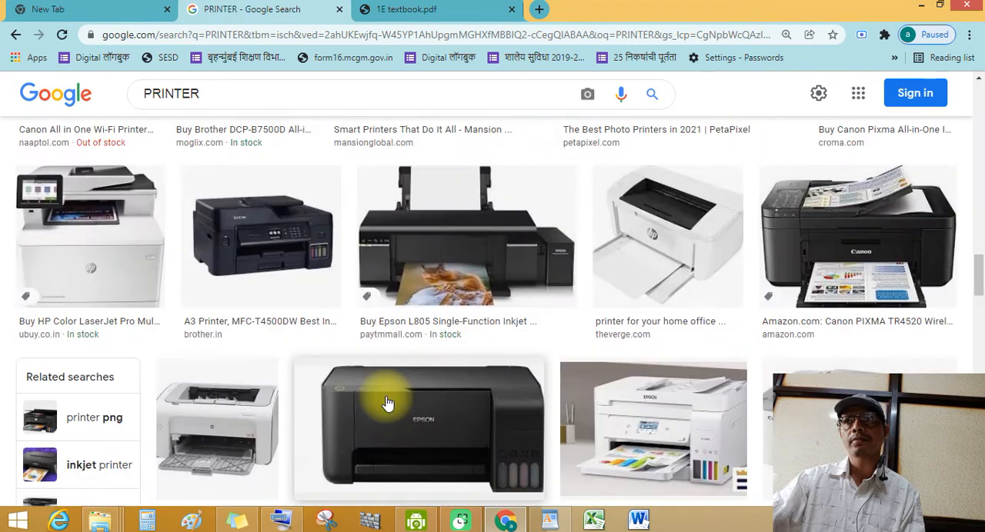
scroll(down, 3)
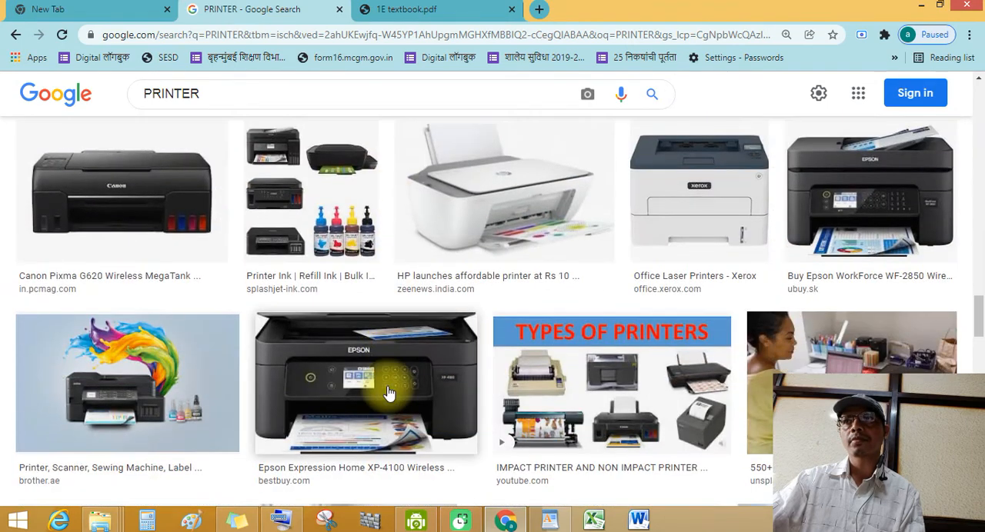
scroll(down, 3)
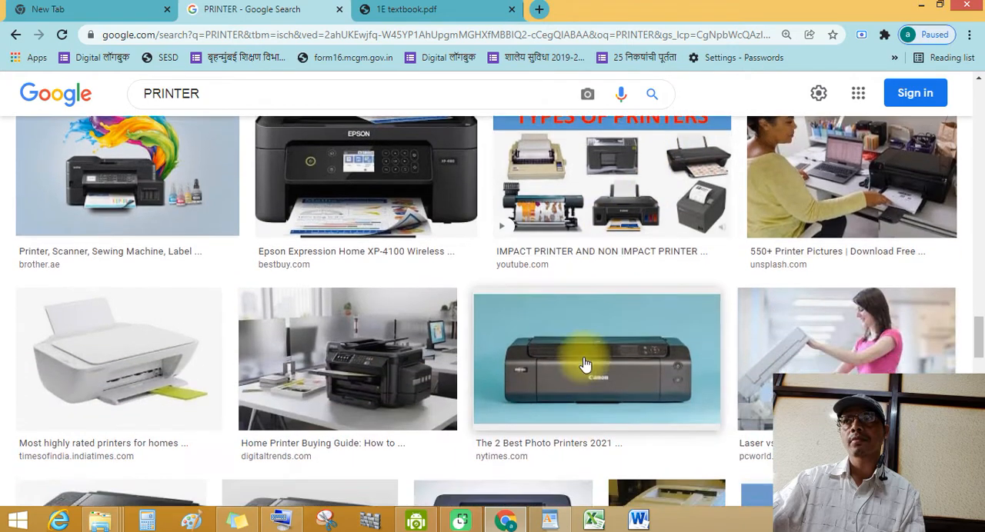
scroll(down, 3)
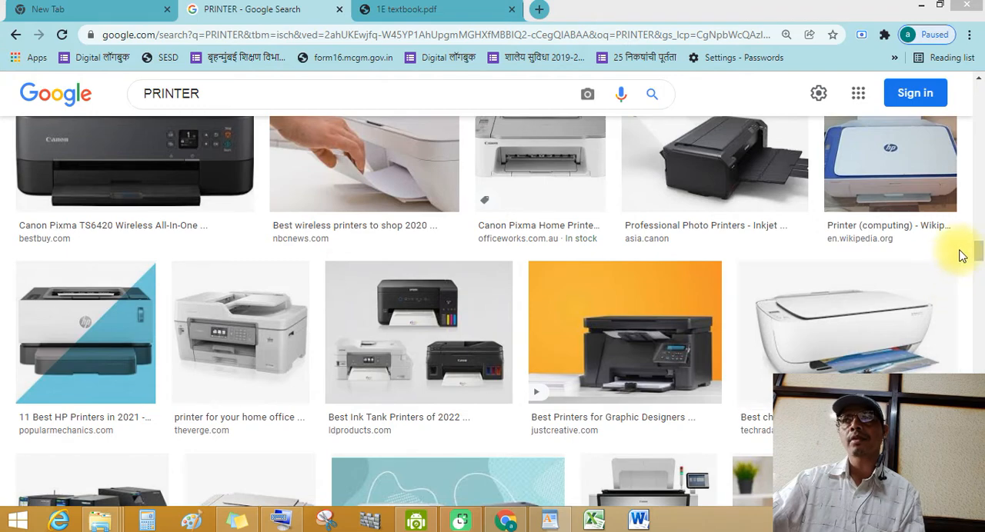
scroll(down, 3)
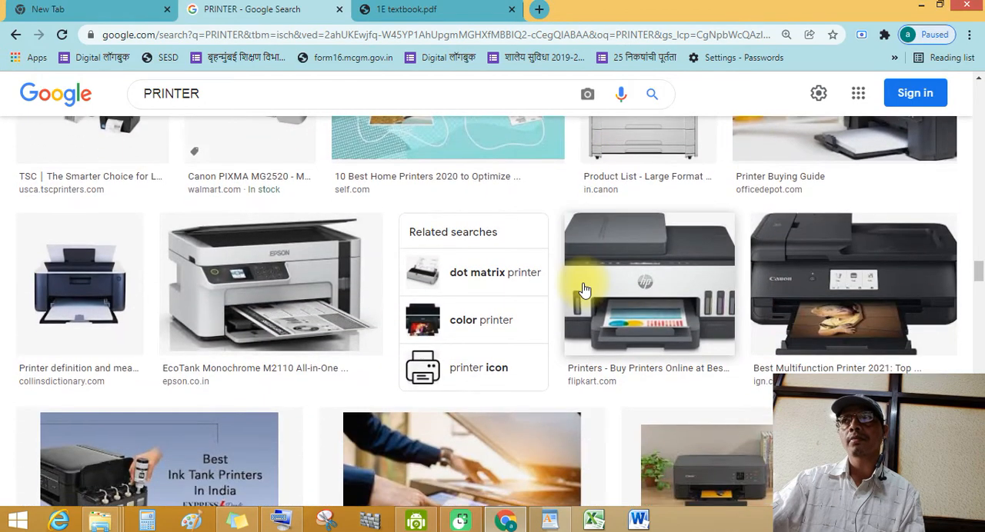
scroll(down, 3)
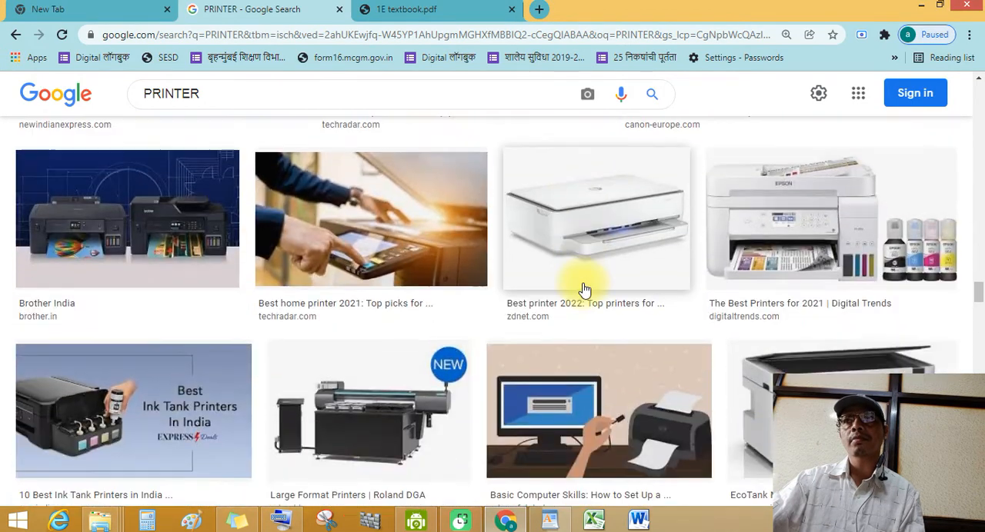
scroll(down, 3)
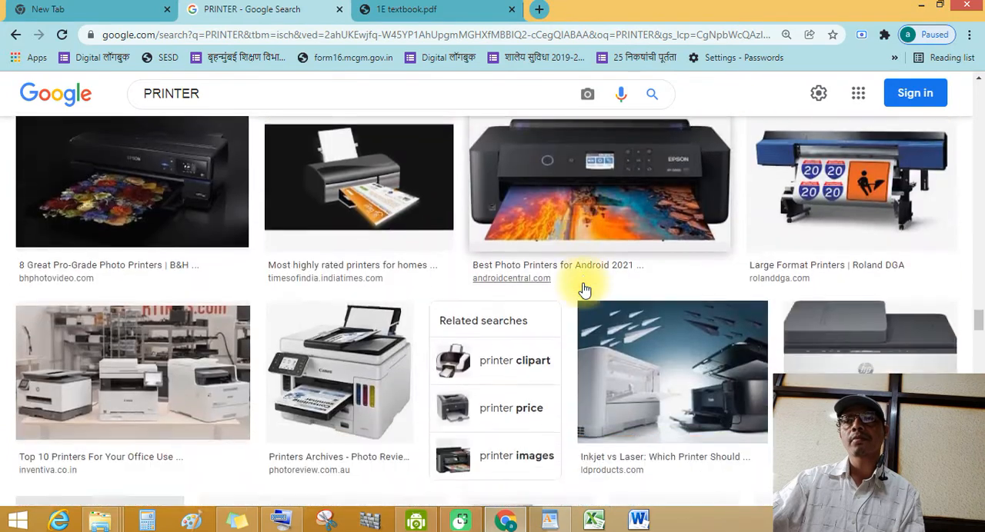
scroll(down, 3)
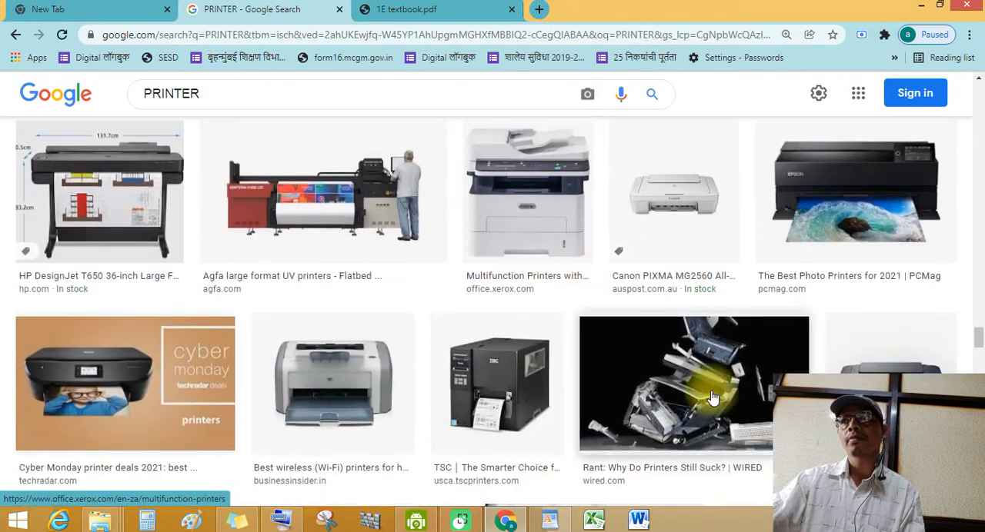
mouse_move(514, 362)
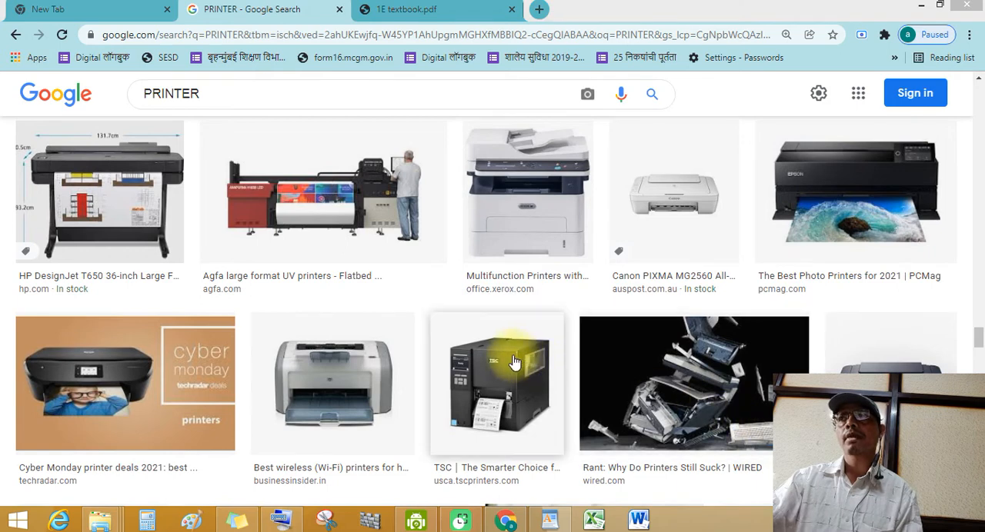
mouse_move(683, 240)
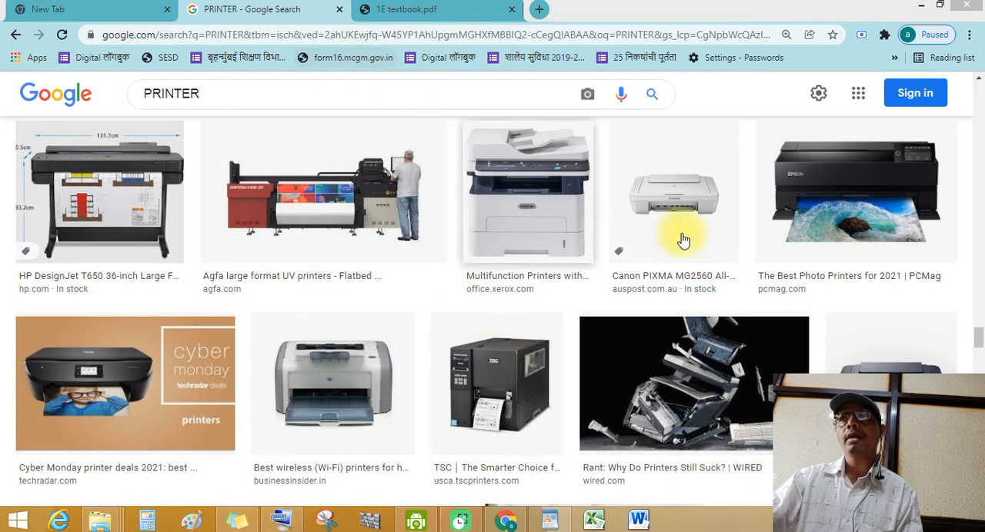
Switch to the 1E textbook.pdf and scroll page 19 to the speaker picture and Read and Write exercise
click(434, 9)
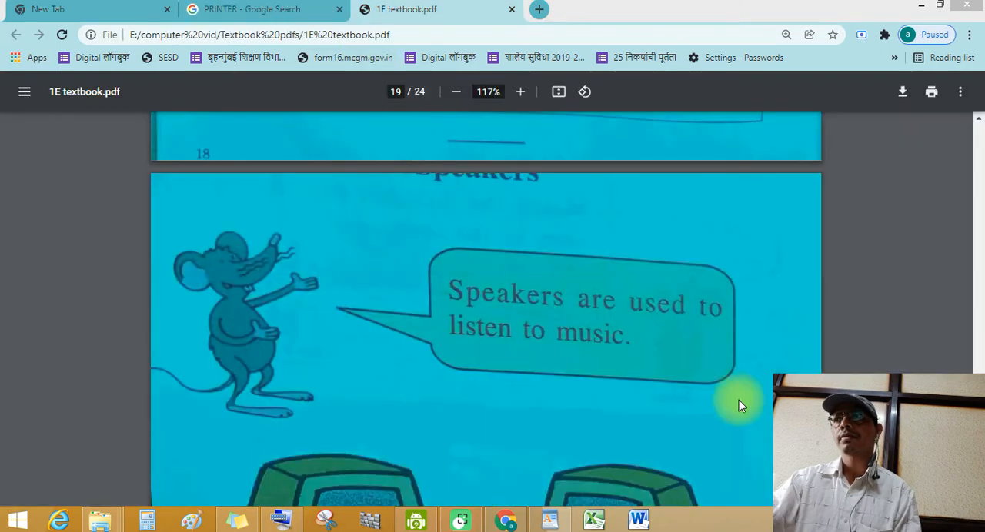
mouse_move(530, 197)
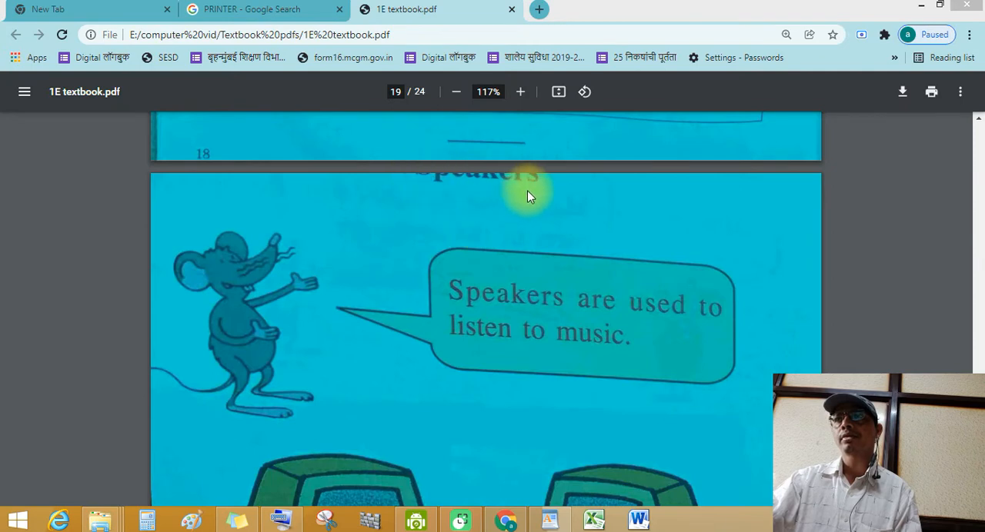
mouse_move(705, 329)
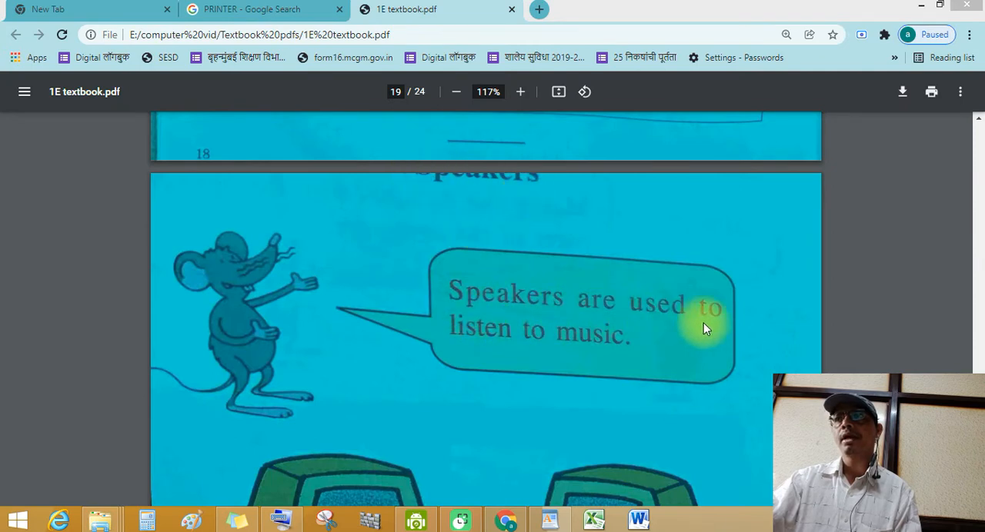
mouse_move(461, 363)
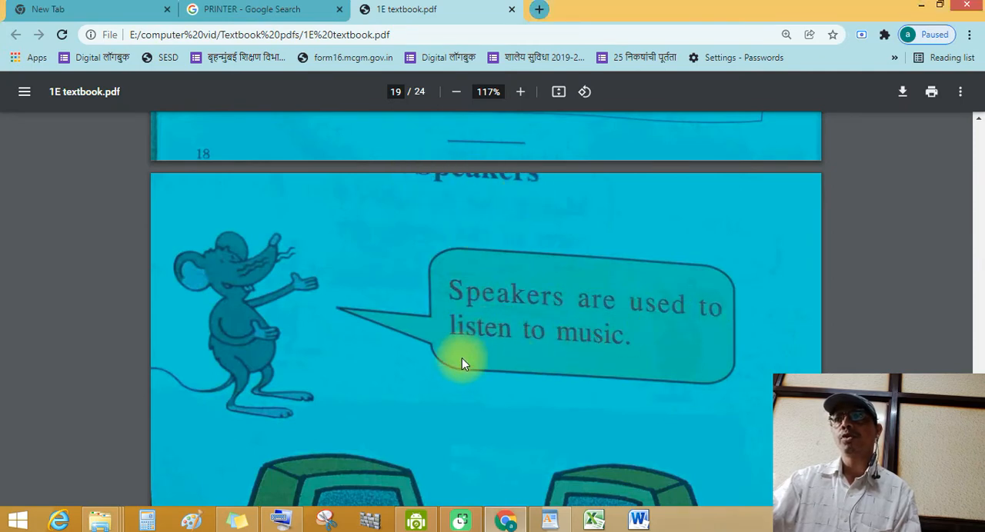
scroll(down, 3)
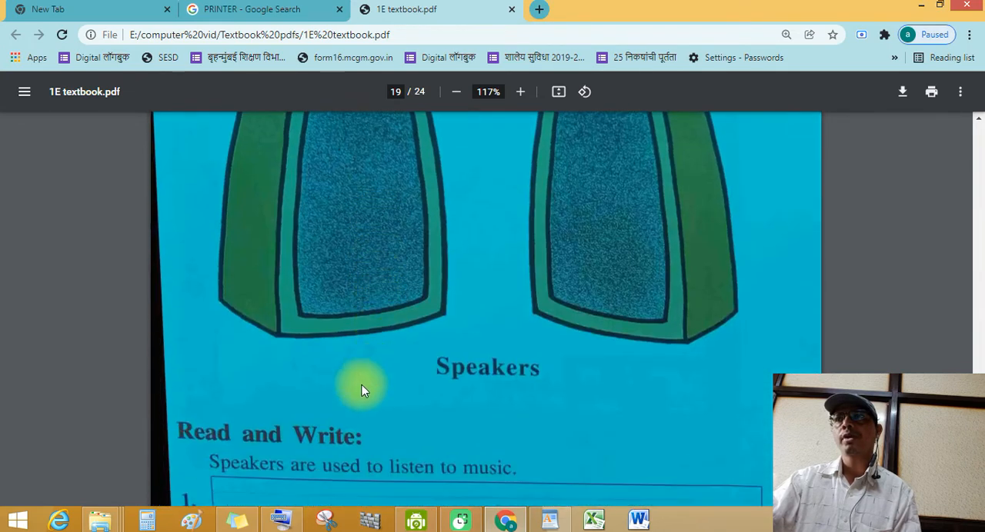
scroll(down, 3)
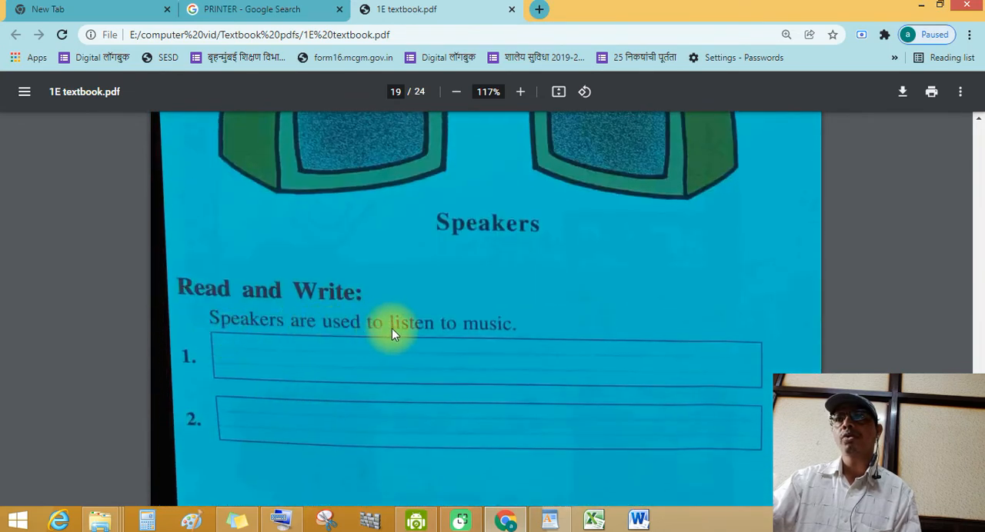
mouse_move(254, 9)
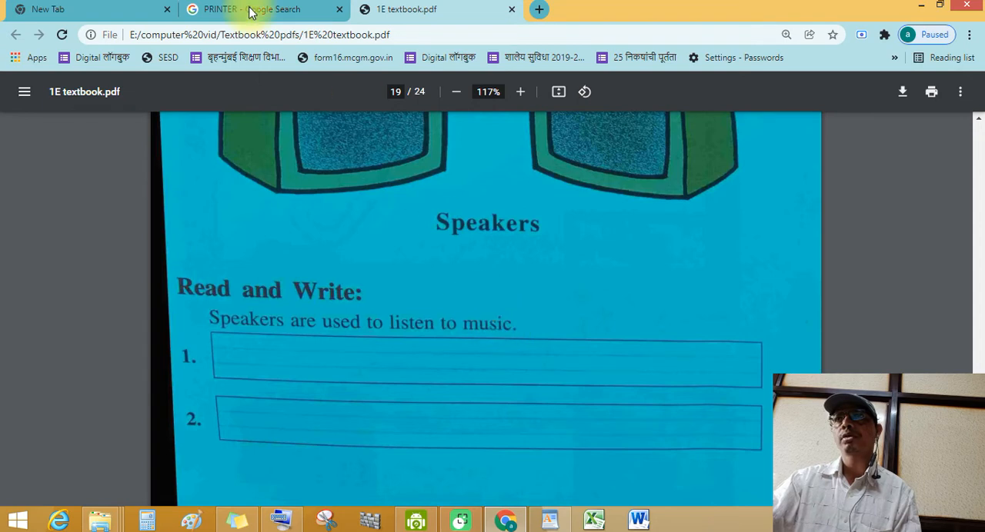
Replace the PRINTER search with 'SPEAKER' and run the Google Images search
click(254, 9)
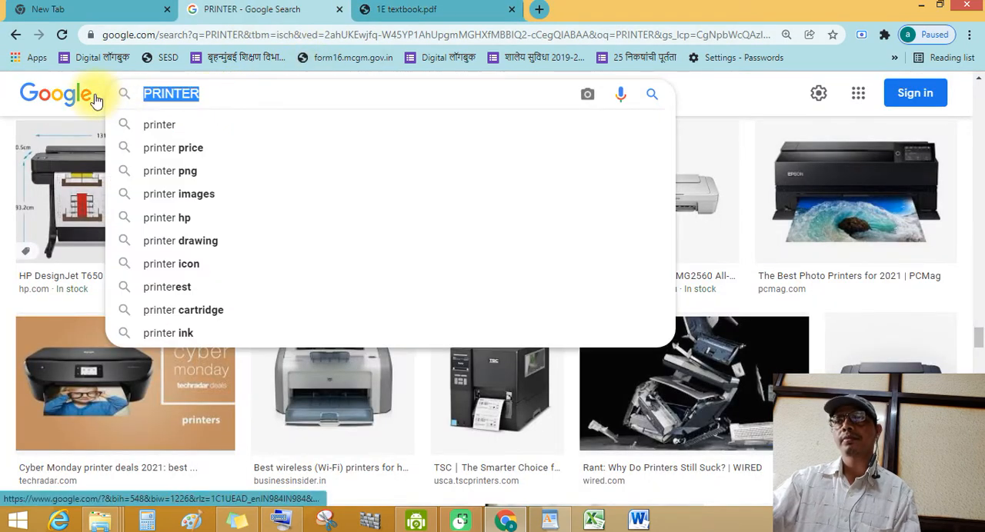
text(SP)
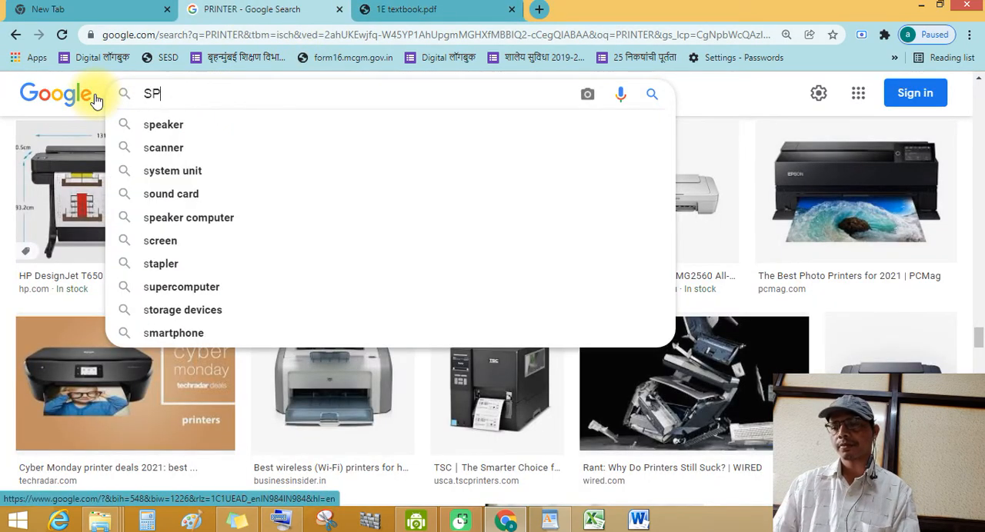
text(EAKER)
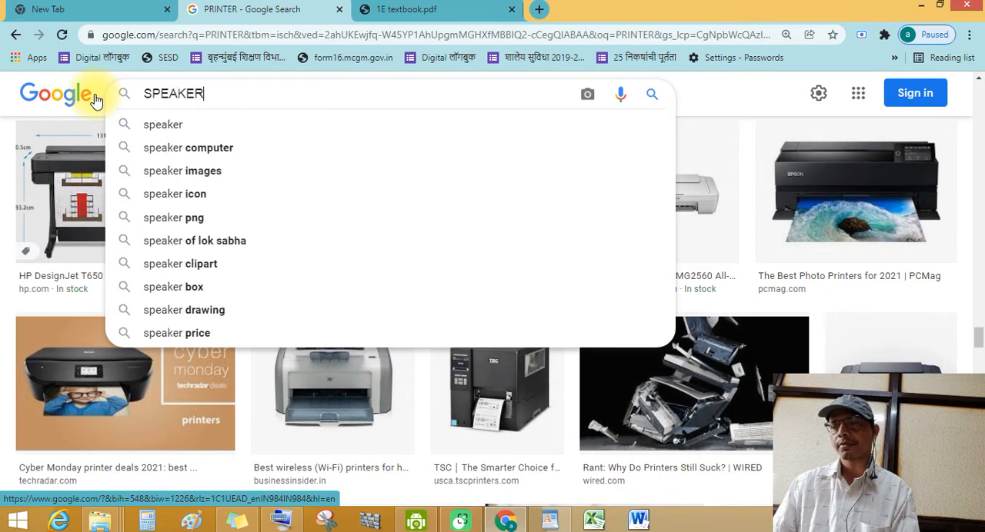
key(Return)
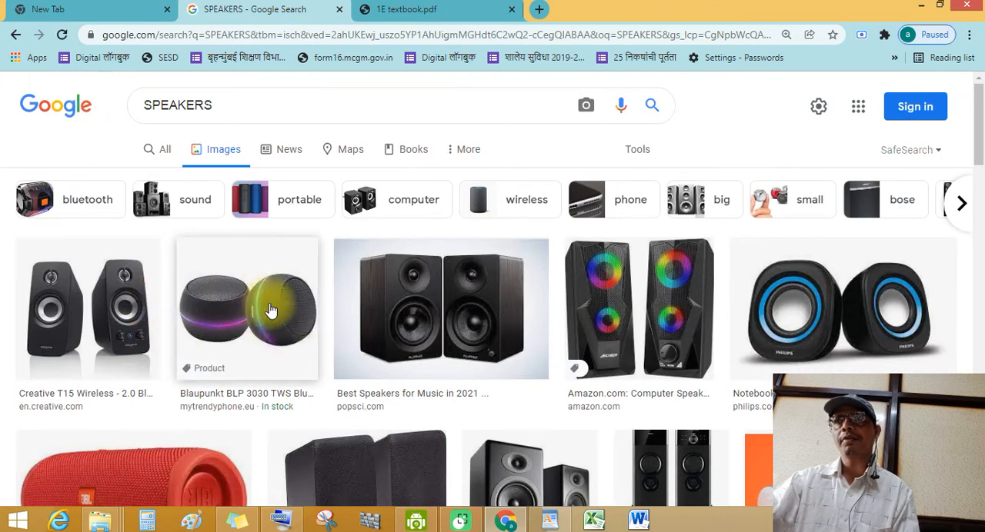
scroll(down, 3)
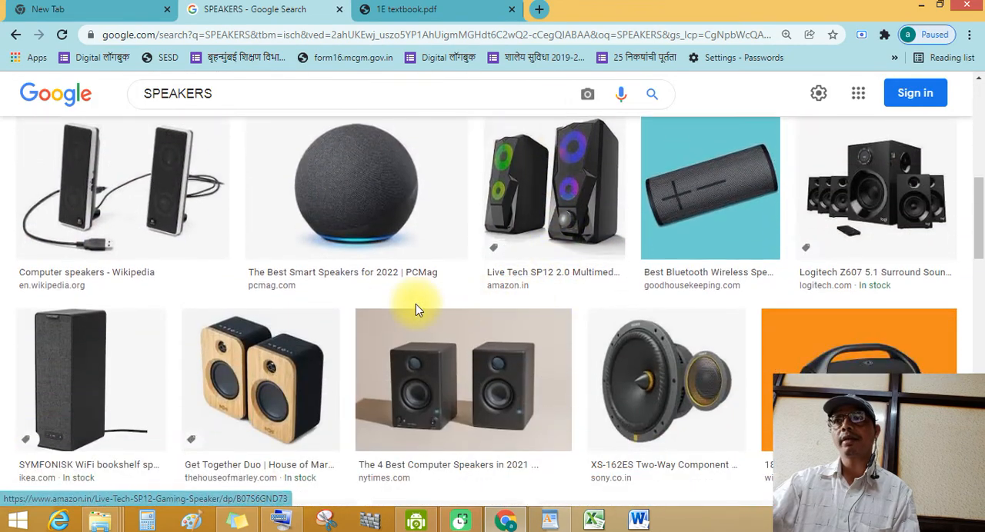
scroll(down, 3)
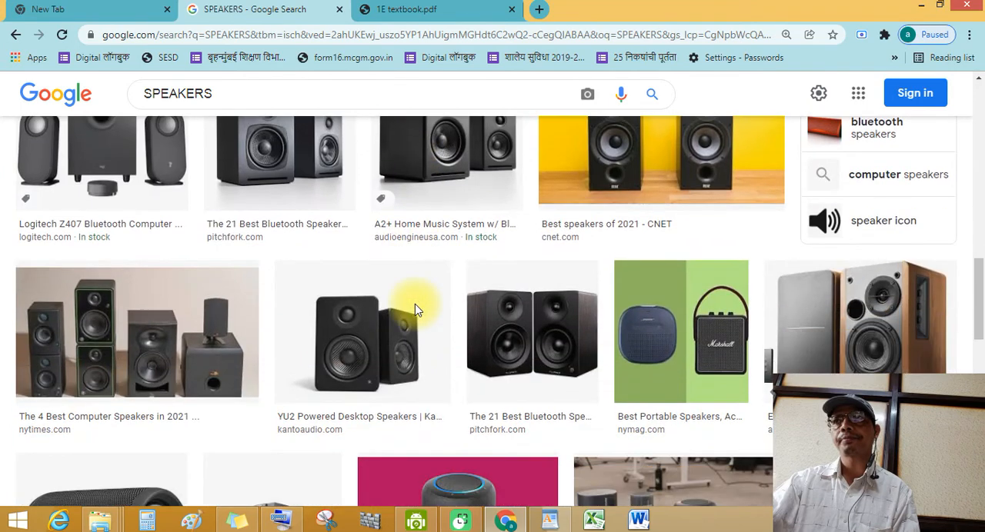
scroll(down, 3)
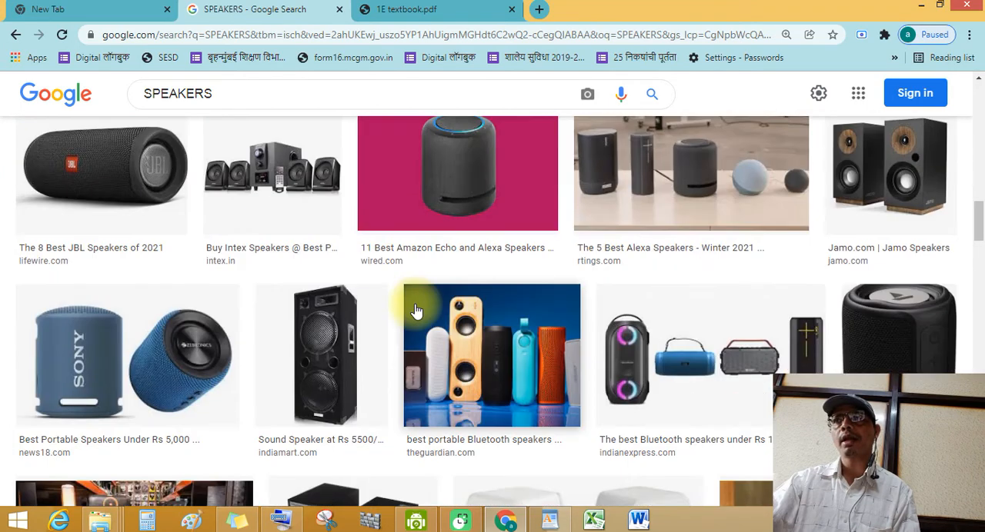
mouse_move(289, 326)
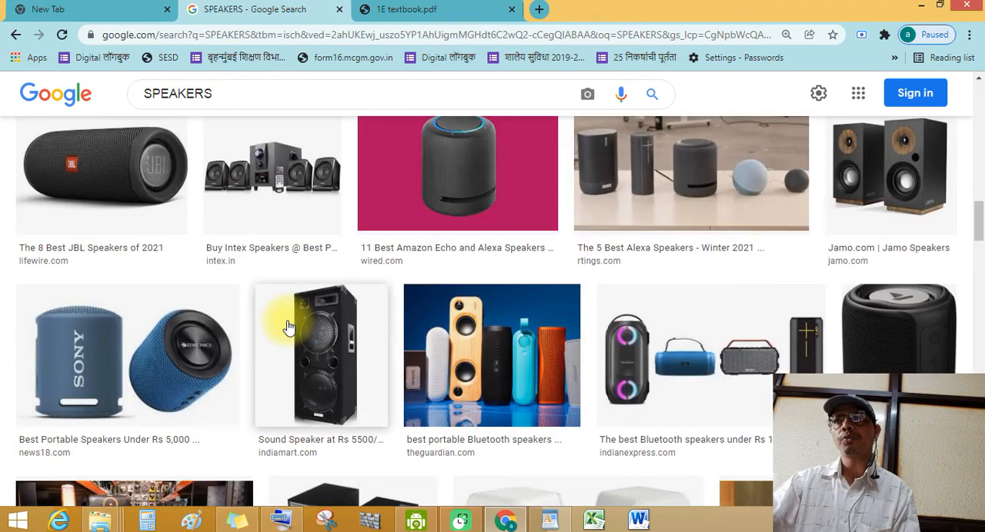
scroll(down, 3)
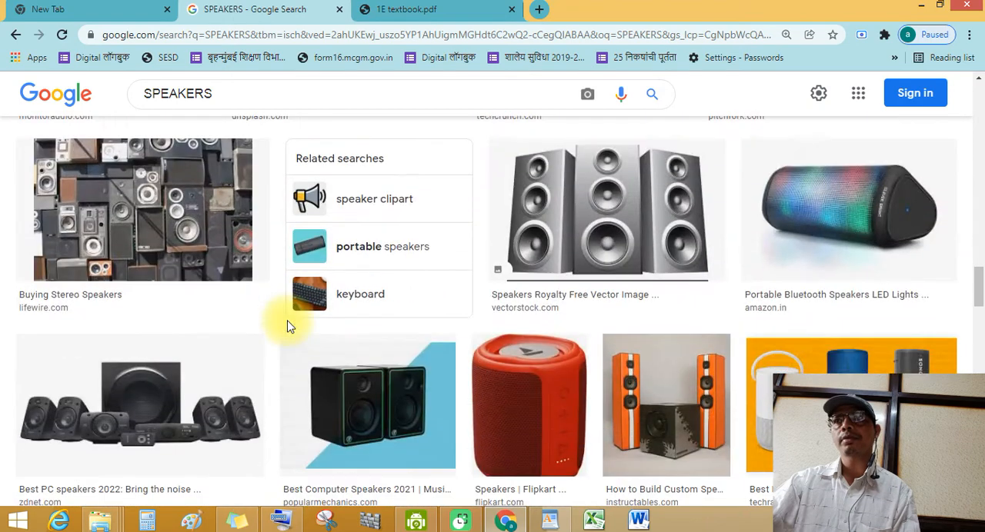
scroll(down, 3)
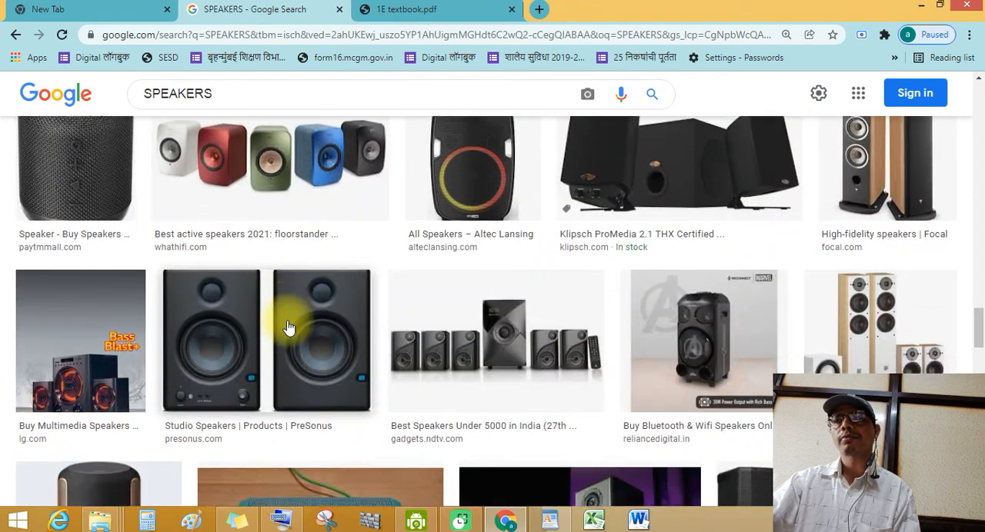
scroll(down, 3)
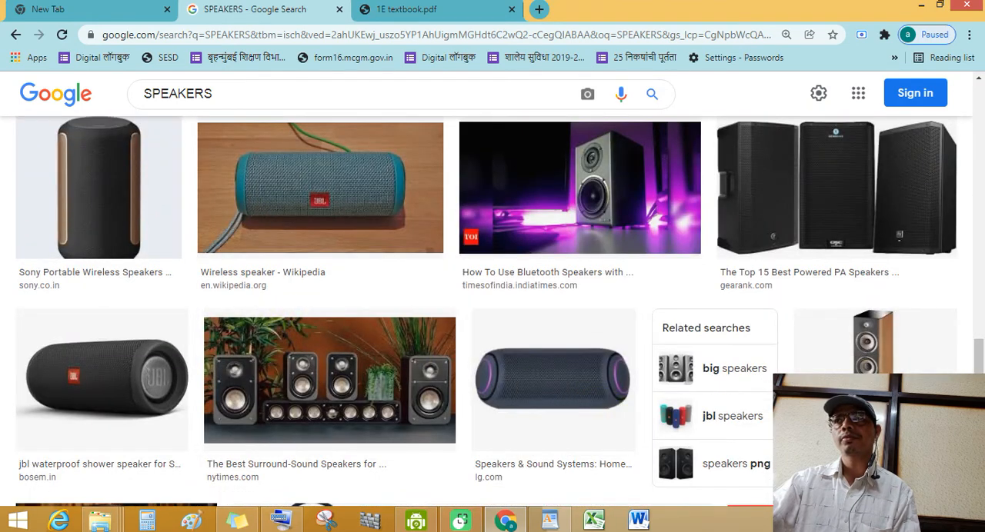
Return to the textbook's page 19 speech bubble 'Speakers are used to listen to music.'
click(431, 9)
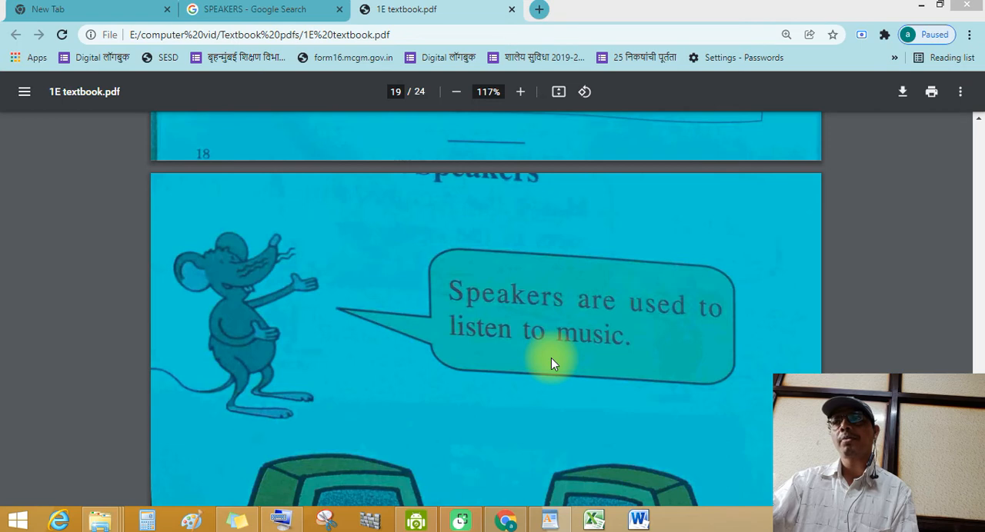
mouse_move(521, 366)
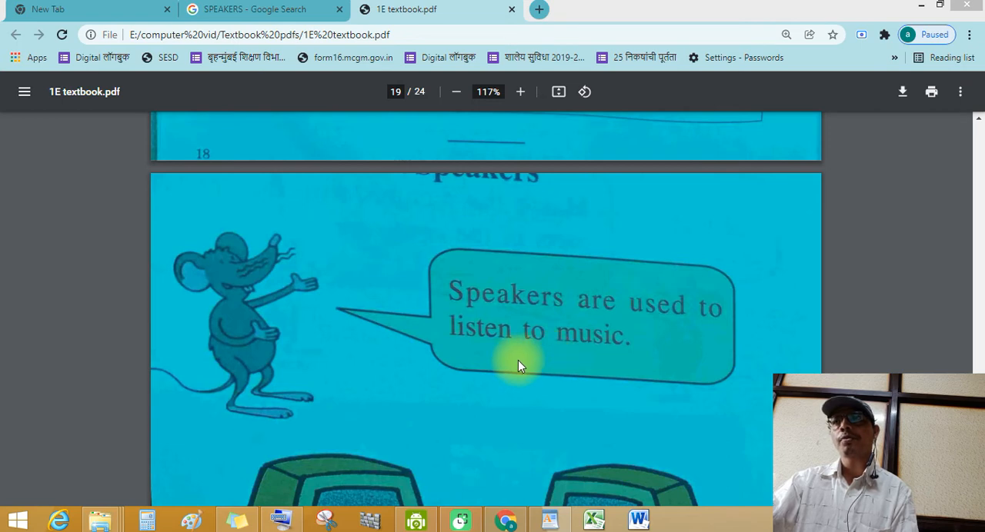
mouse_move(495, 363)
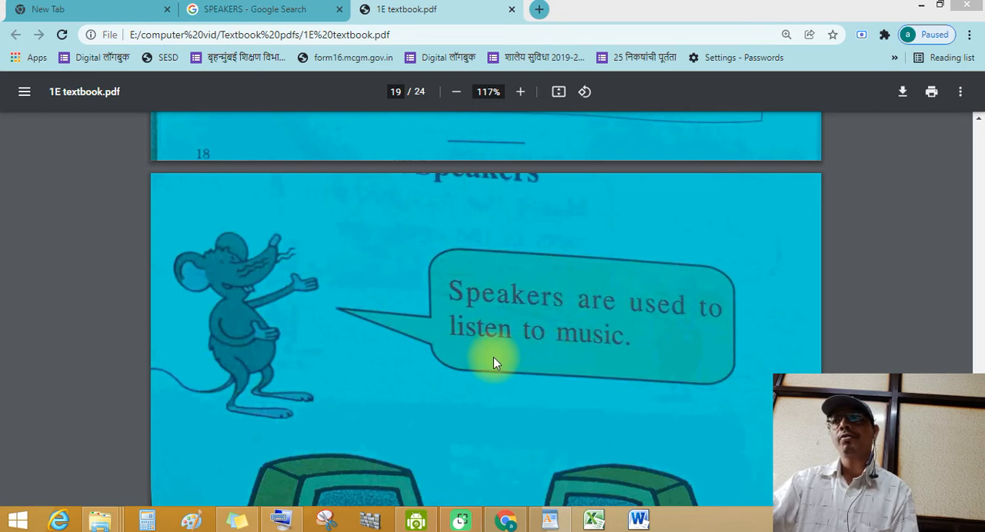